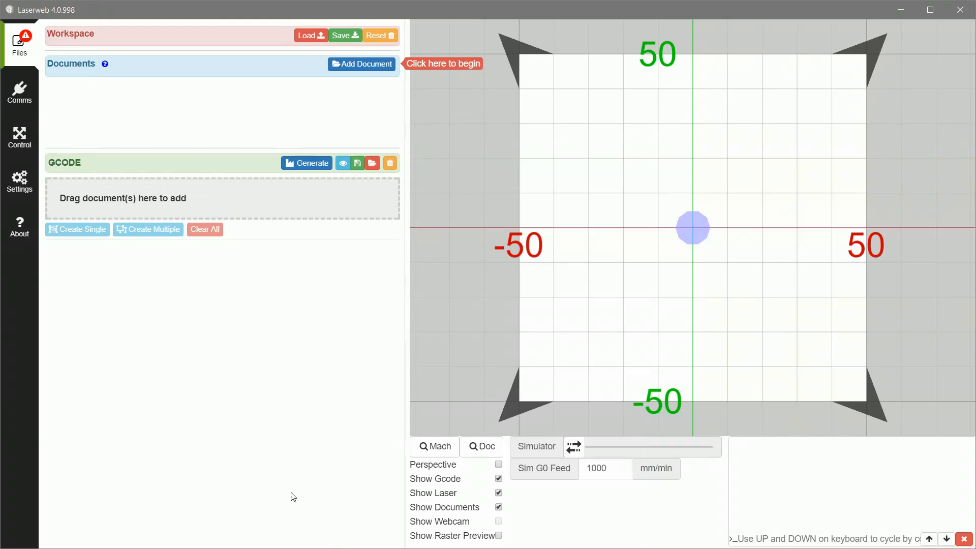
pyautogui.moveTo(274, 365)
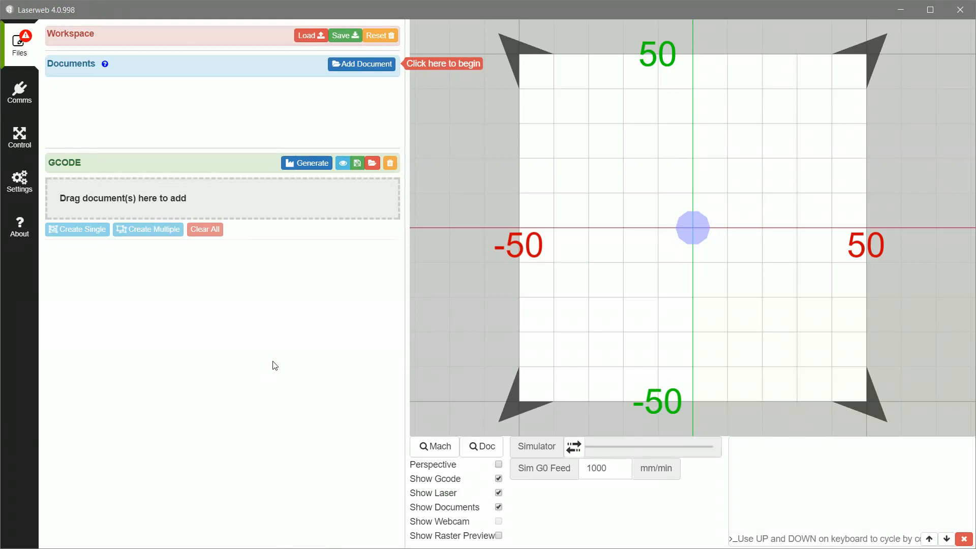
pyautogui.moveTo(19, 185)
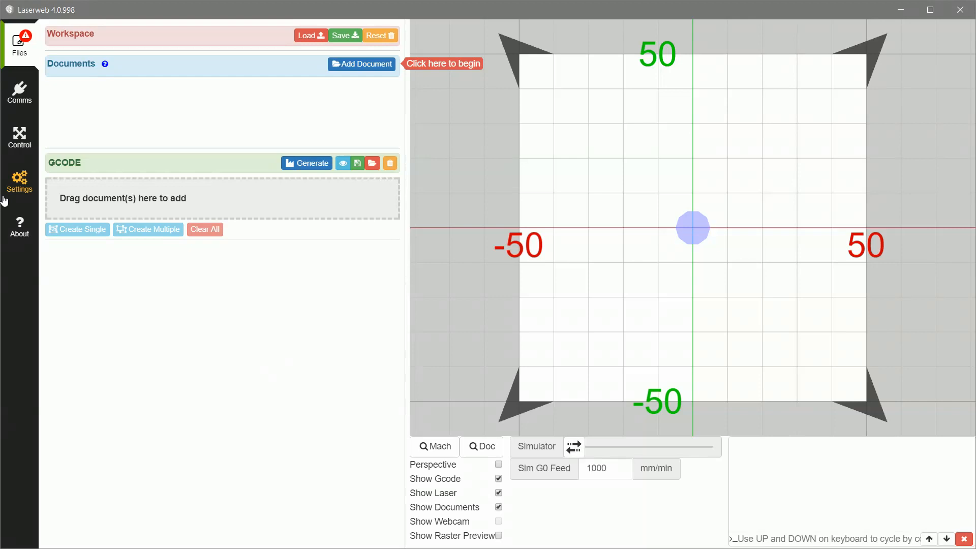
# Bring up the Settings panel showing Machine Profiles with laserpecker selected
pyautogui.click(19, 181)
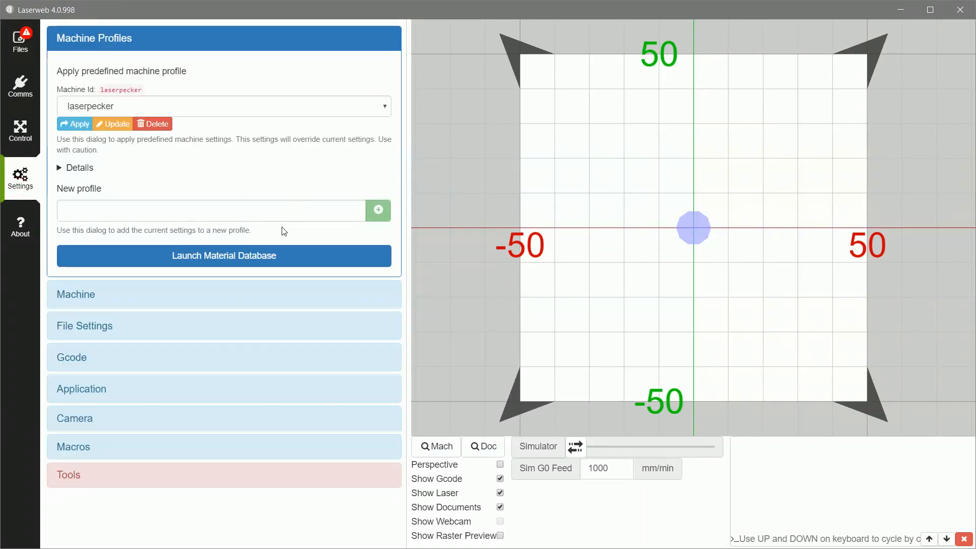
pyautogui.moveTo(209, 227)
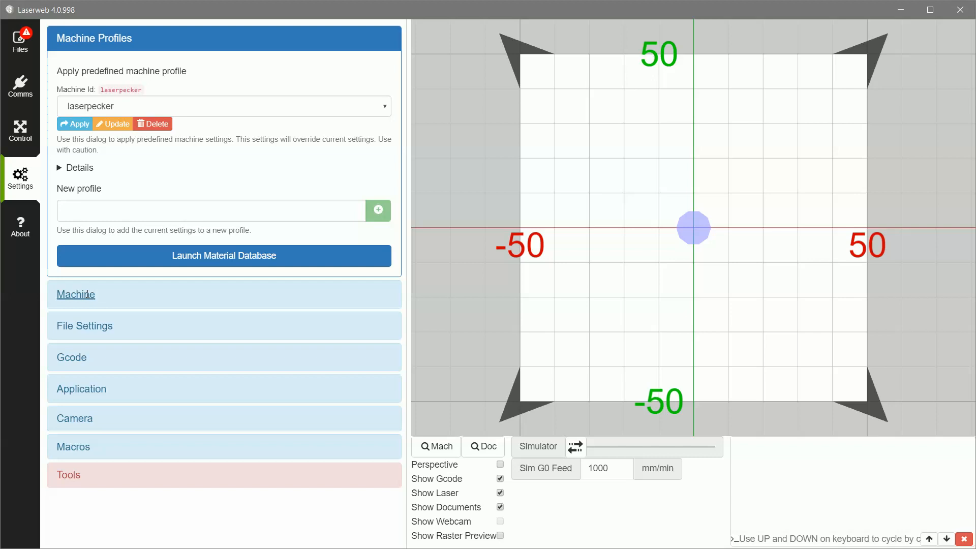
# Expand the Machine panel and check the 100 × 100 mm bed and −50 mm left X offset
pyautogui.click(75, 294)
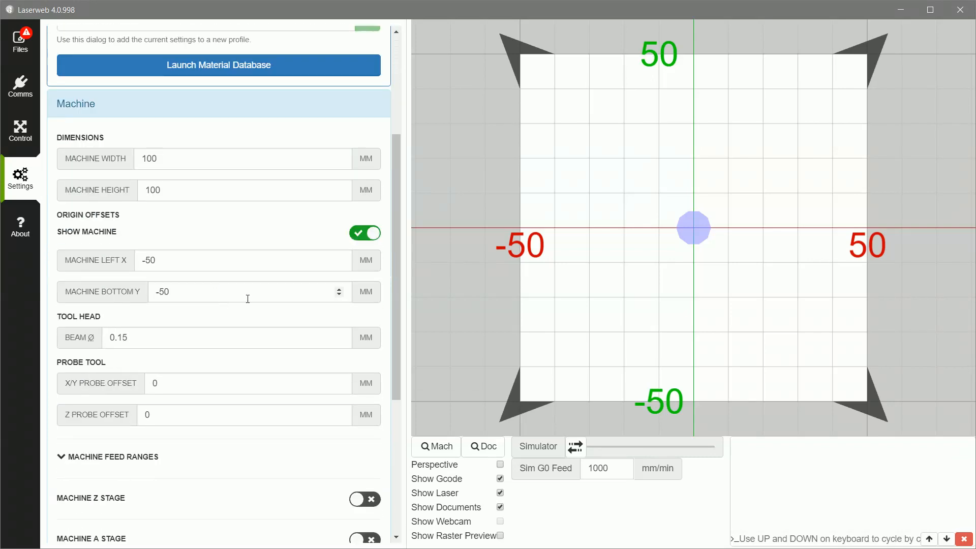
pyautogui.scroll(-3)
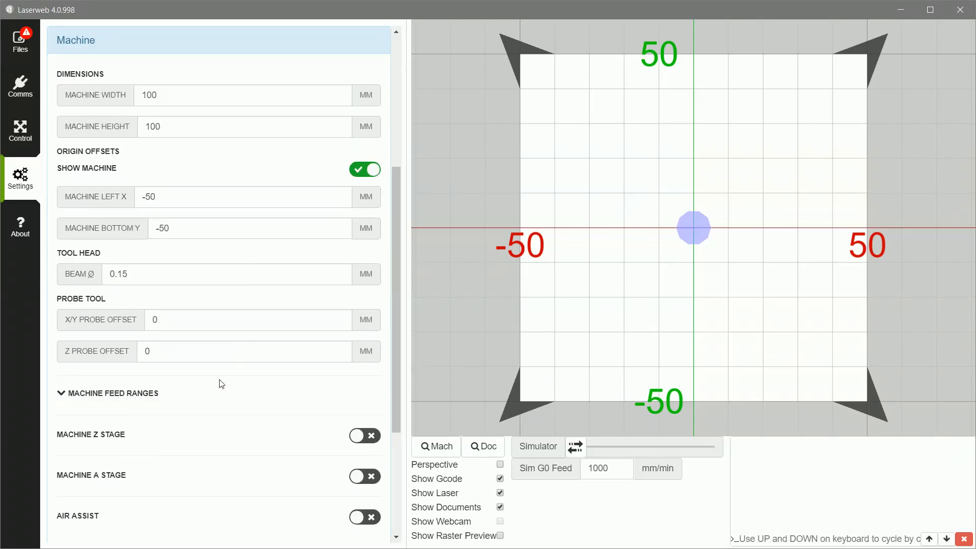
pyautogui.click(243, 126)
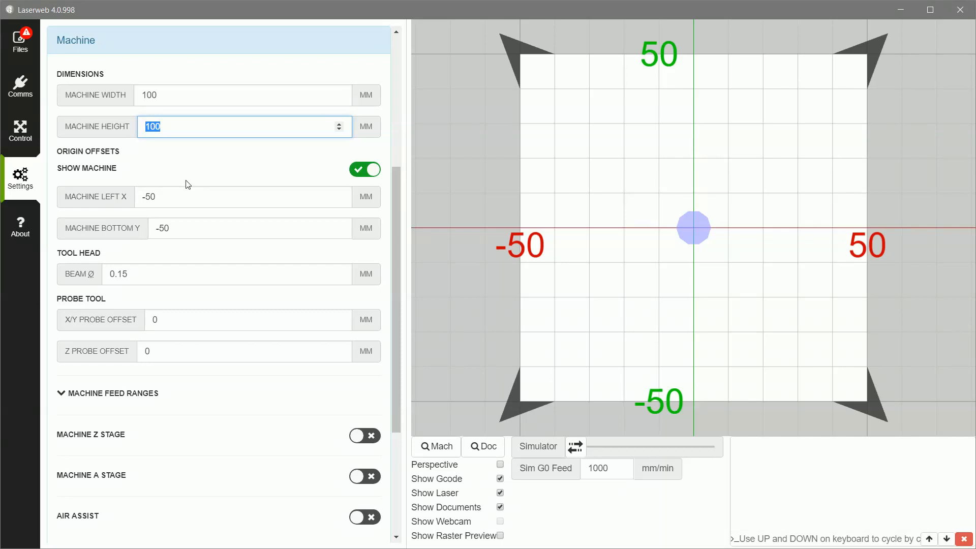
pyautogui.click(243, 196)
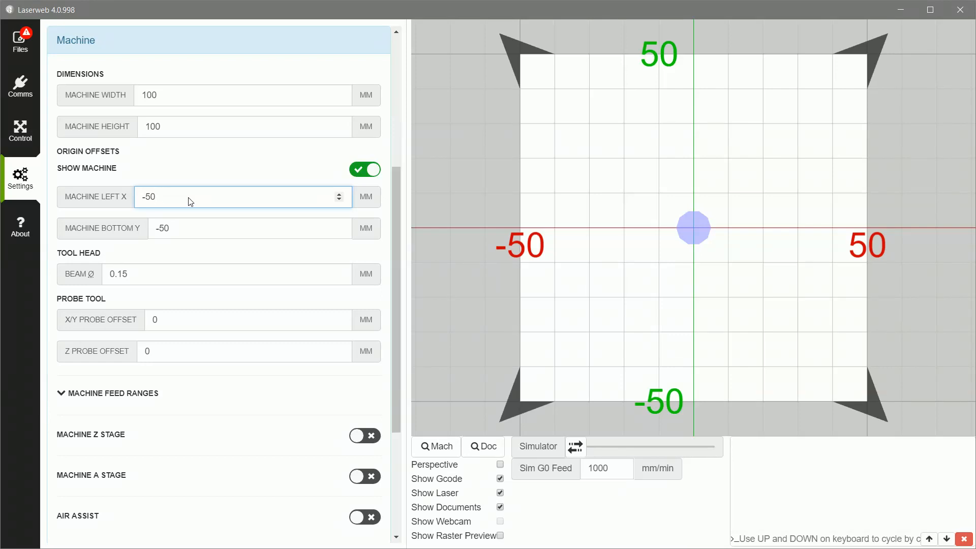
pyautogui.moveTo(161, 293)
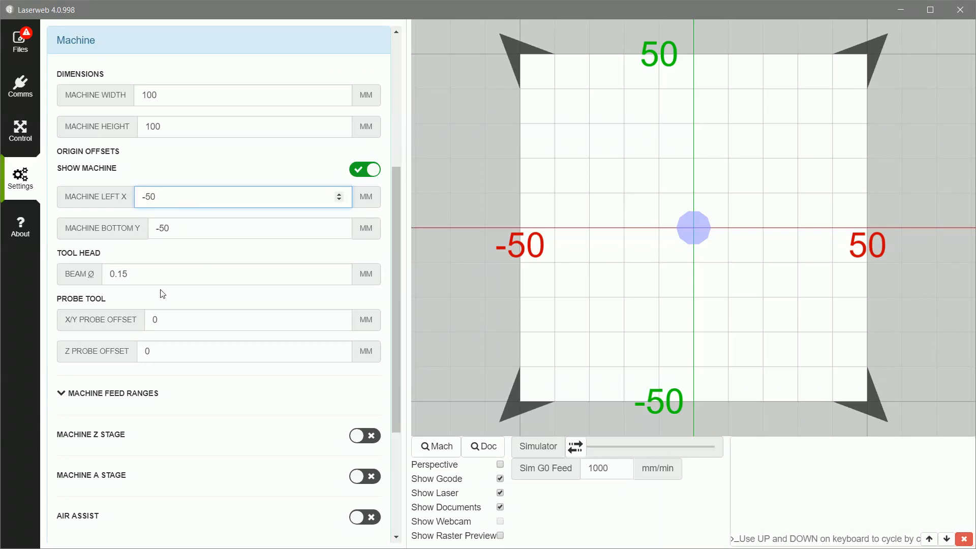
# Check the 0.15 mm beam diameter and the remaining machine fields, leaving them unchanged
pyautogui.click(218, 273)
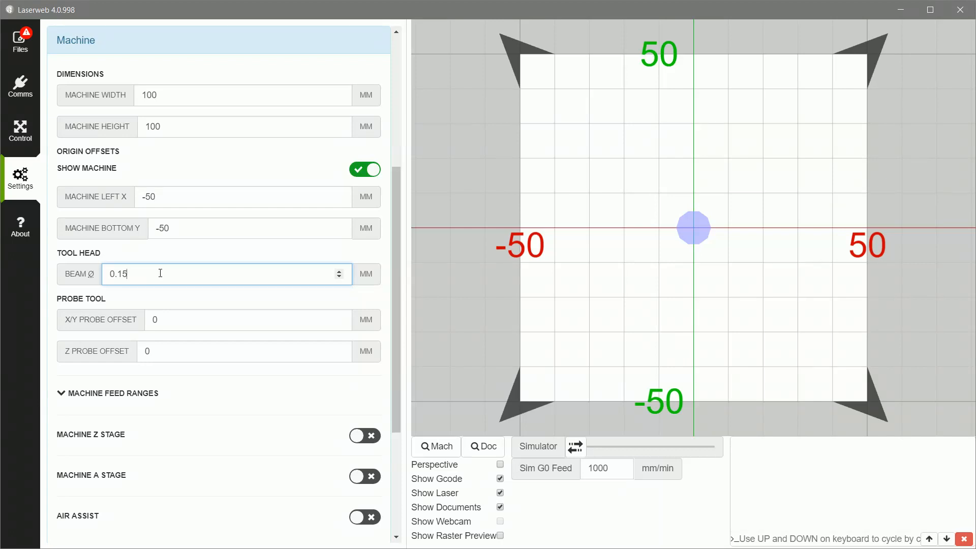
pyautogui.scroll(-3)
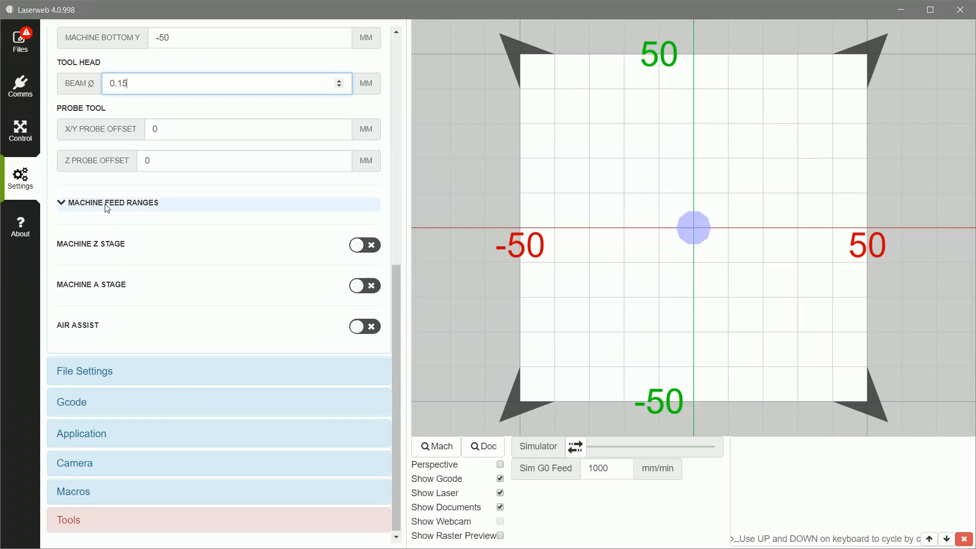
pyautogui.click(112, 202)
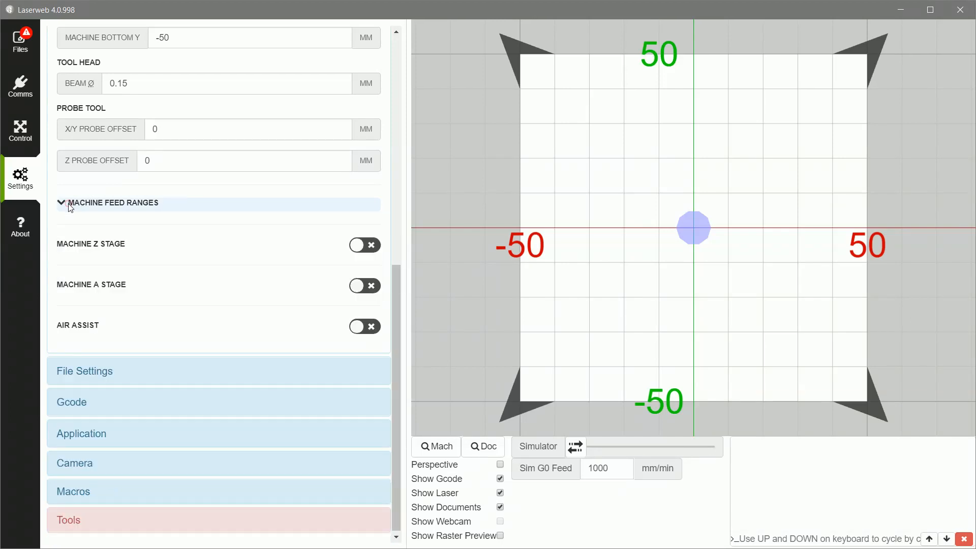
pyautogui.scroll(3)
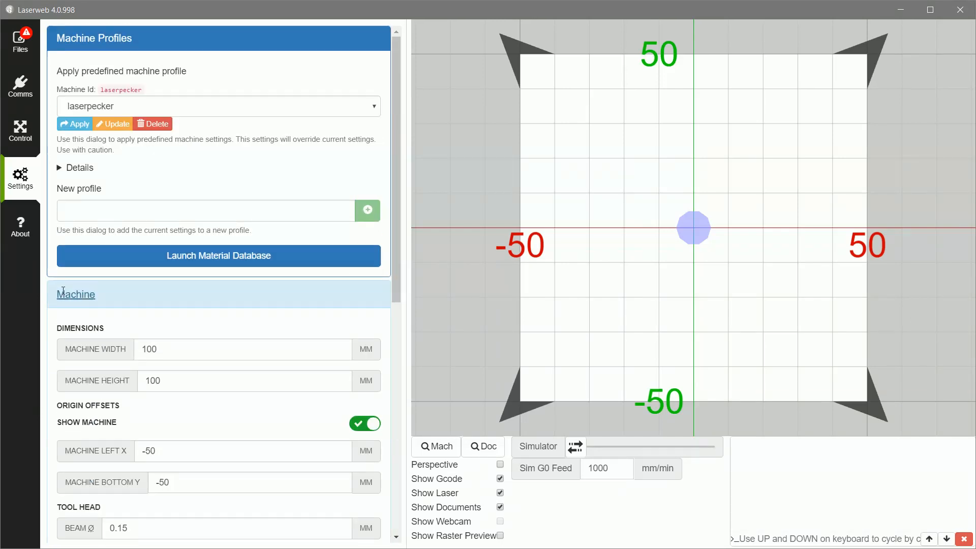
# Switch from the Machine panel to the Gcode panel, keeping marlin as the generator
pyautogui.click(75, 294)
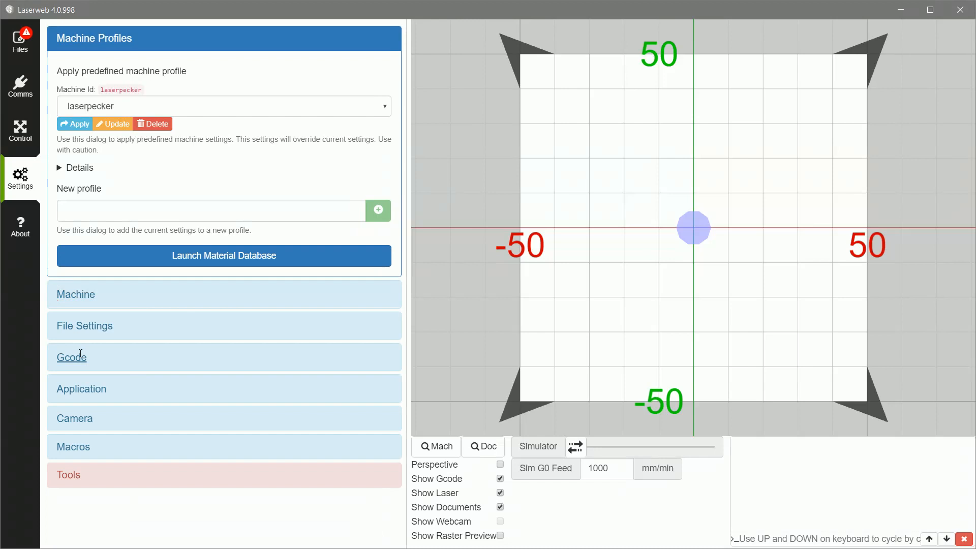
pyautogui.click(71, 356)
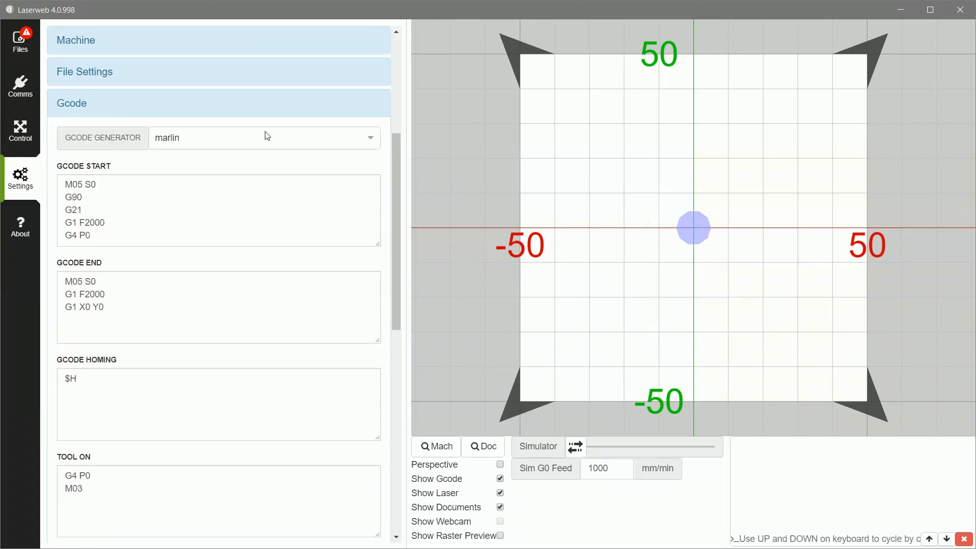
pyautogui.moveTo(254, 144)
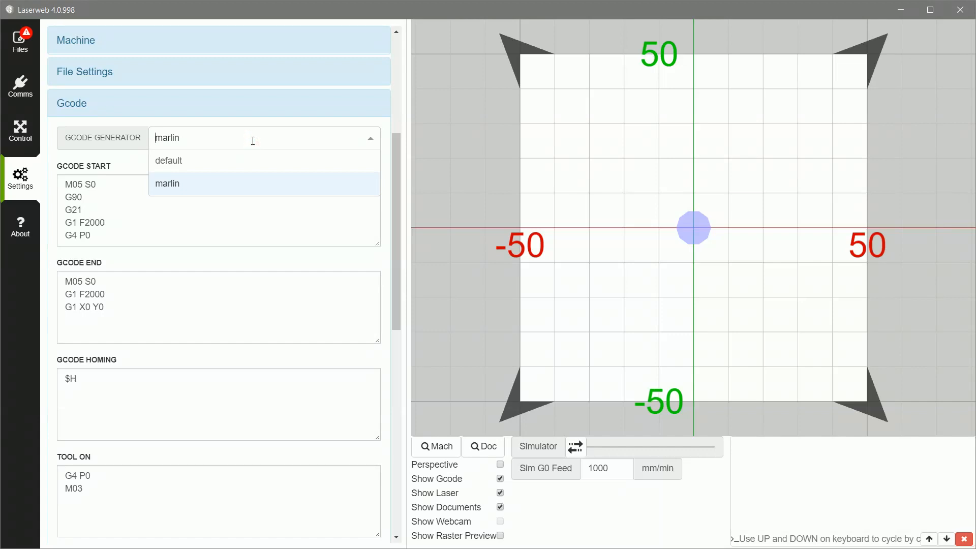
pyautogui.click(167, 183)
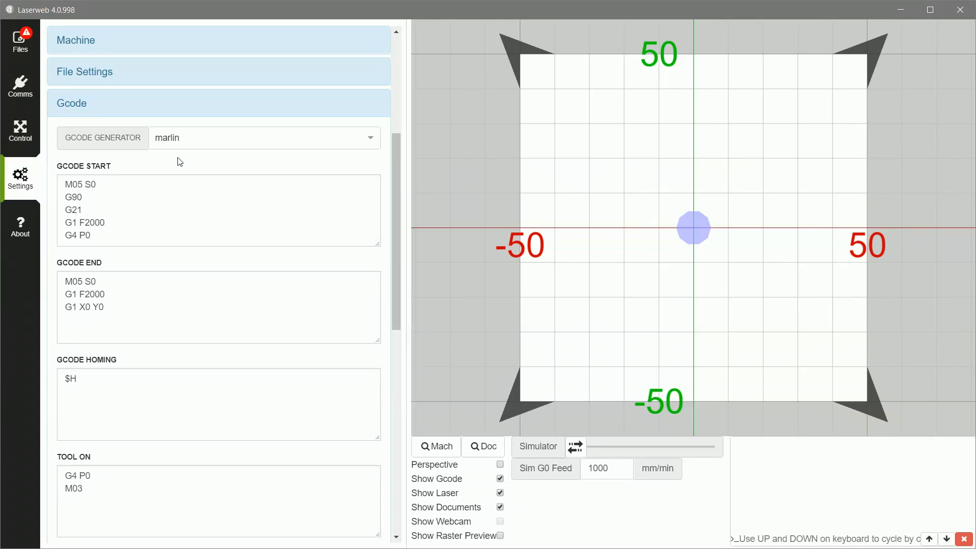
pyautogui.click(109, 201)
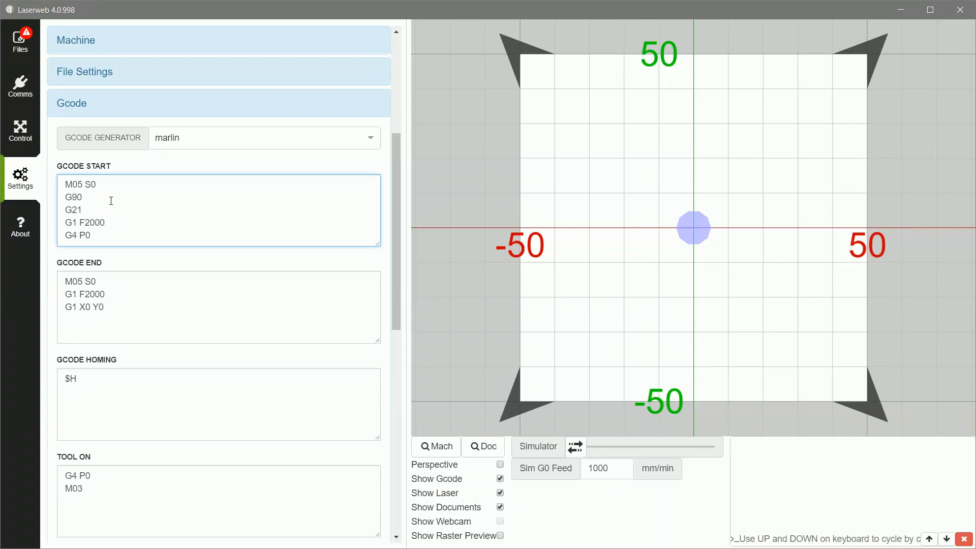
pyautogui.moveTo(145, 202)
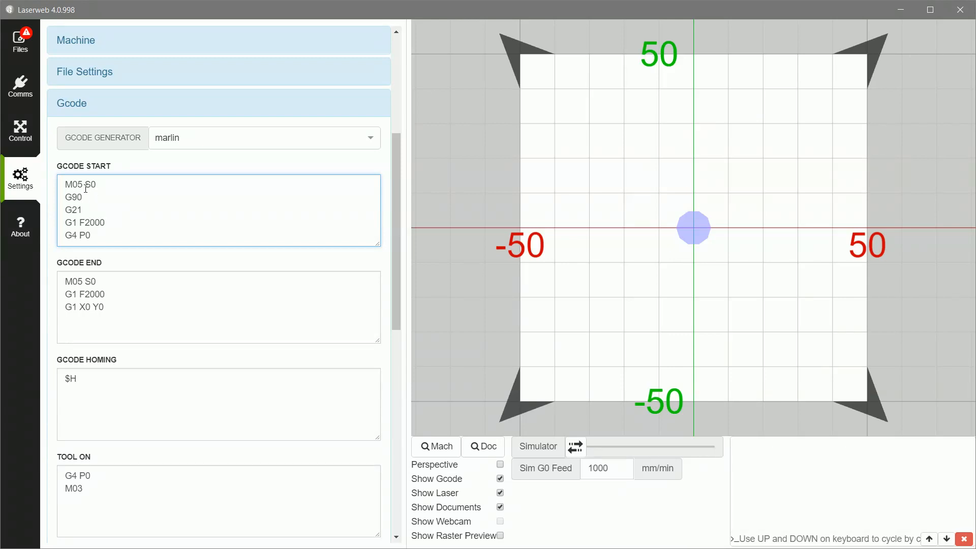
# Review the Gcode Start lines M05 S0 through G4 P0 without changing them
pyautogui.doubleClick(79, 184)
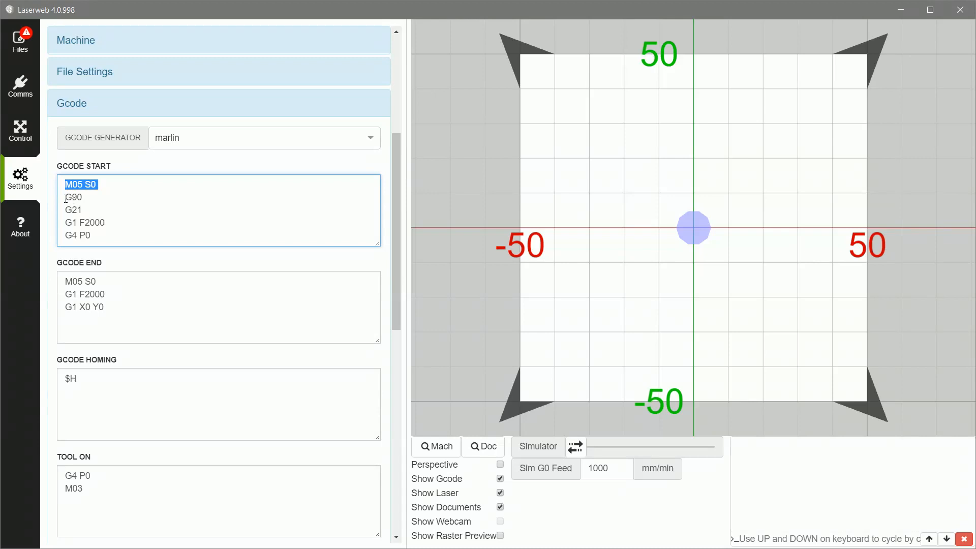
pyautogui.click(188, 213)
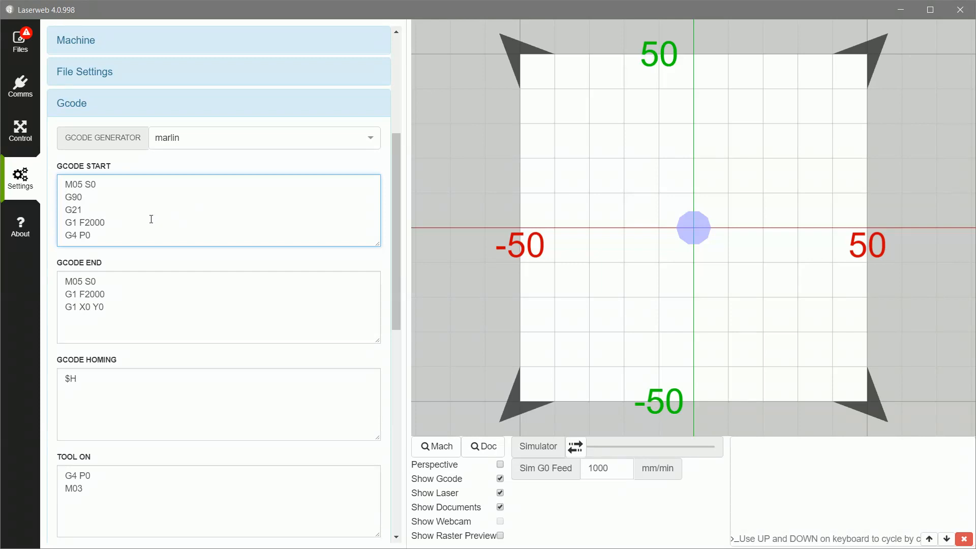
pyautogui.doubleClick(78, 235)
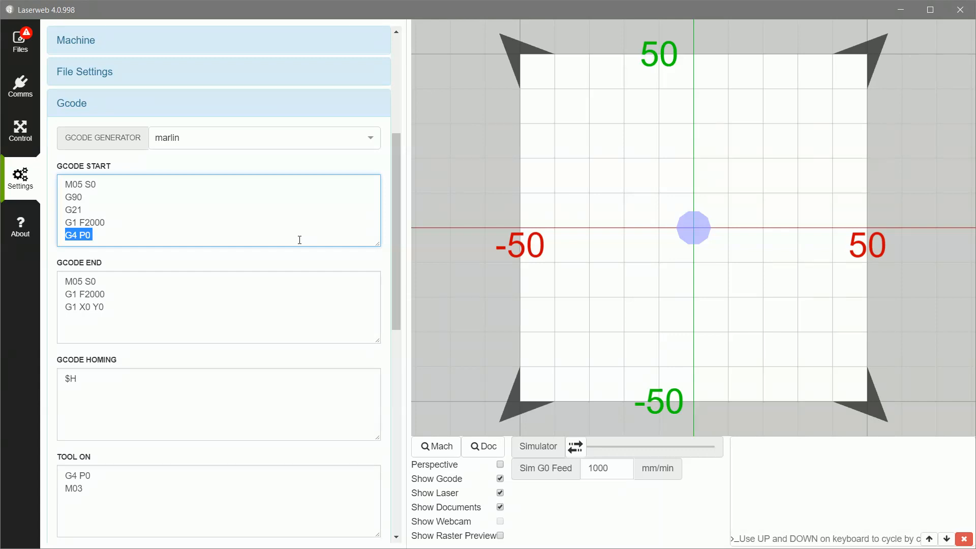
pyautogui.moveTo(144, 293)
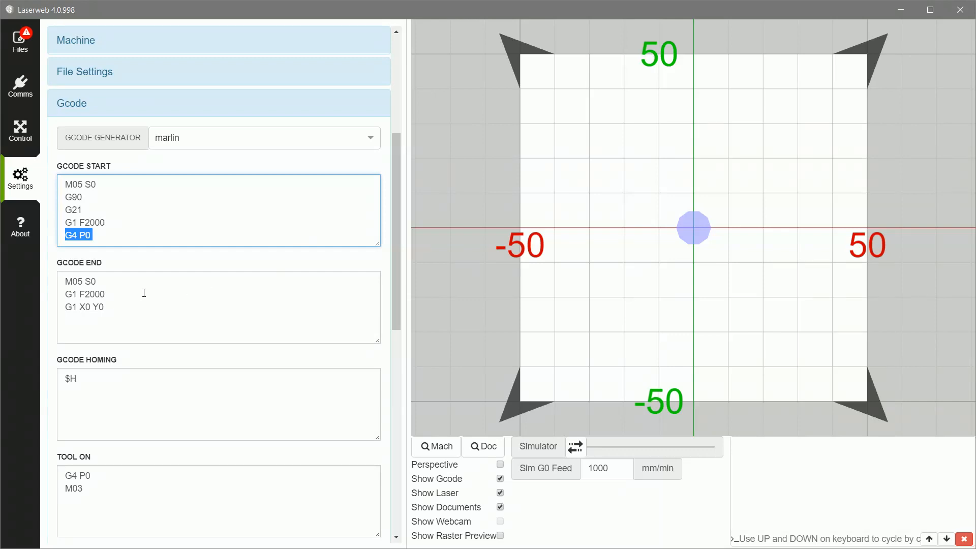
pyautogui.click(141, 307)
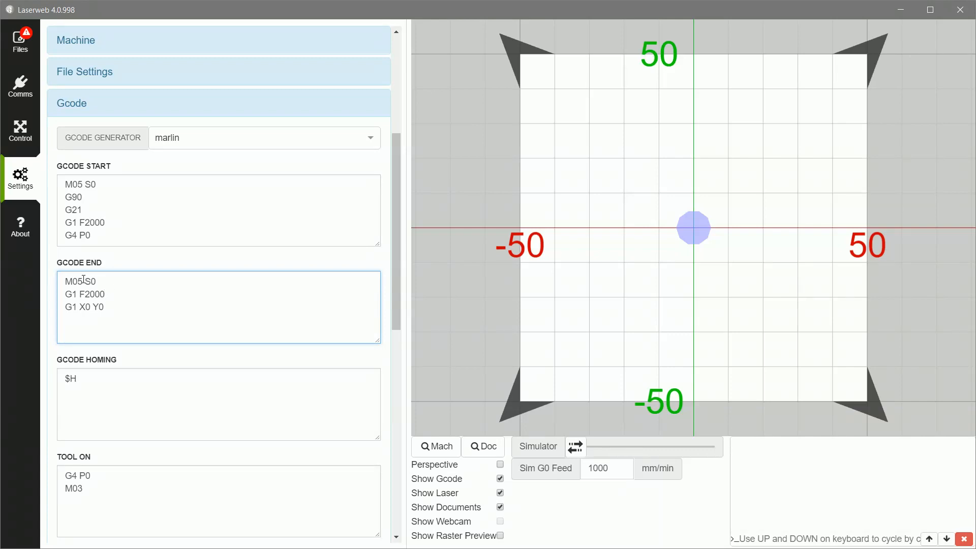
pyautogui.doubleClick(90, 294)
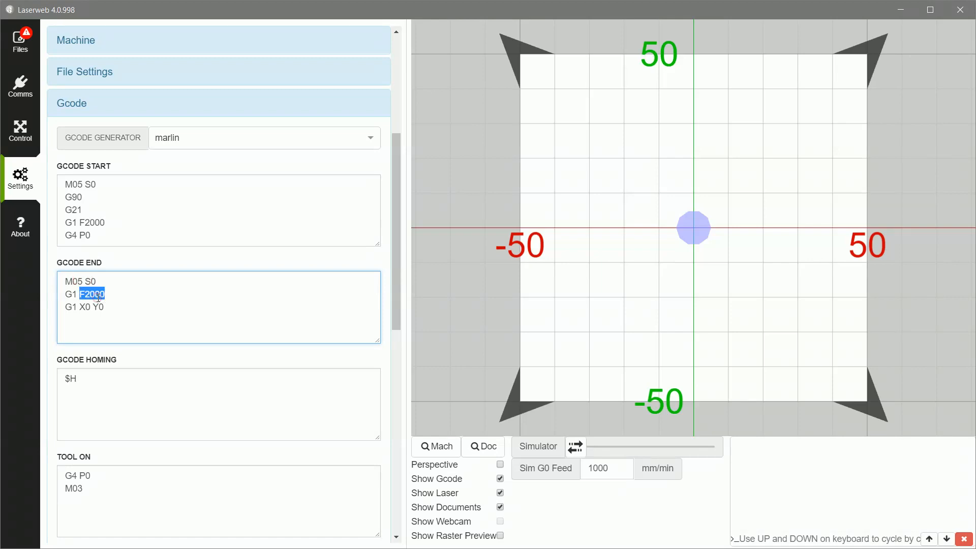
pyautogui.click(91, 306)
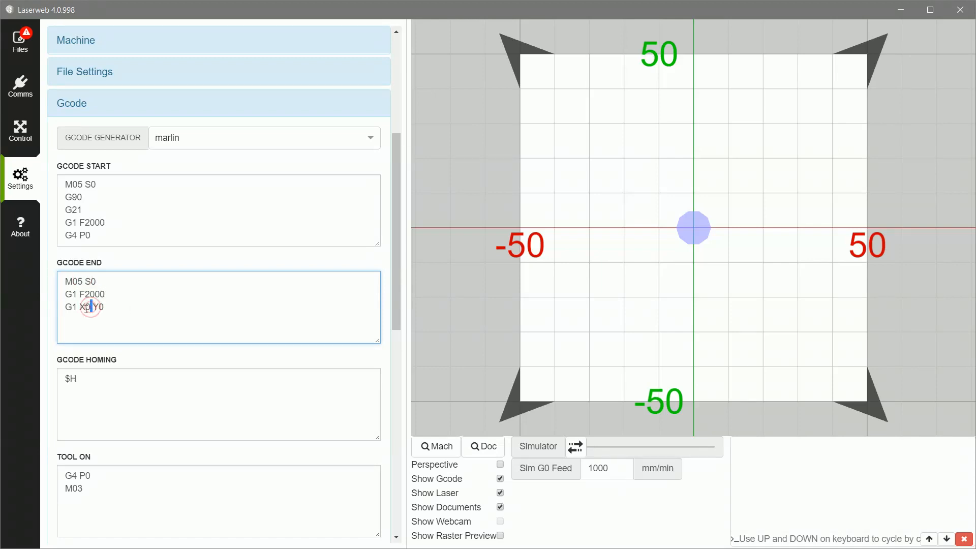
pyautogui.tripleClick(84, 306)
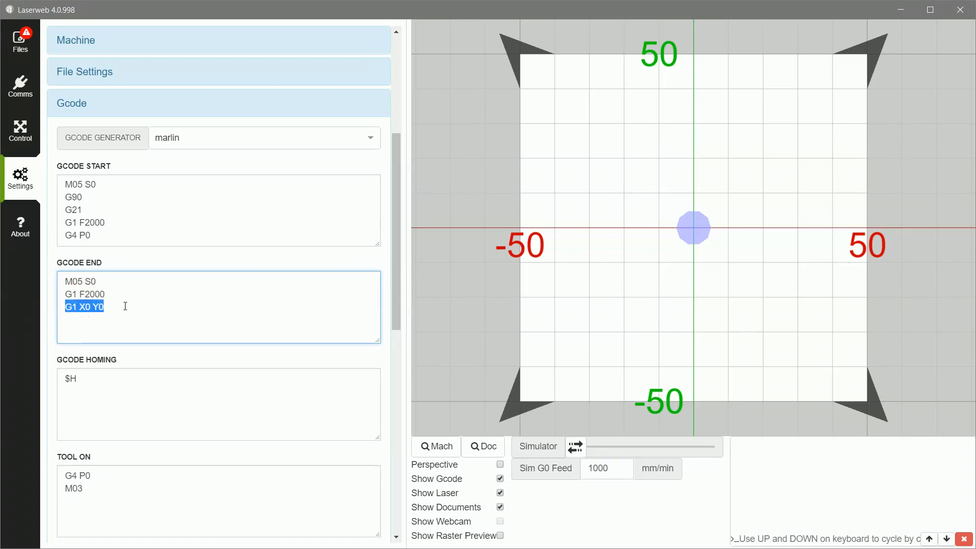
pyautogui.scroll(-3)
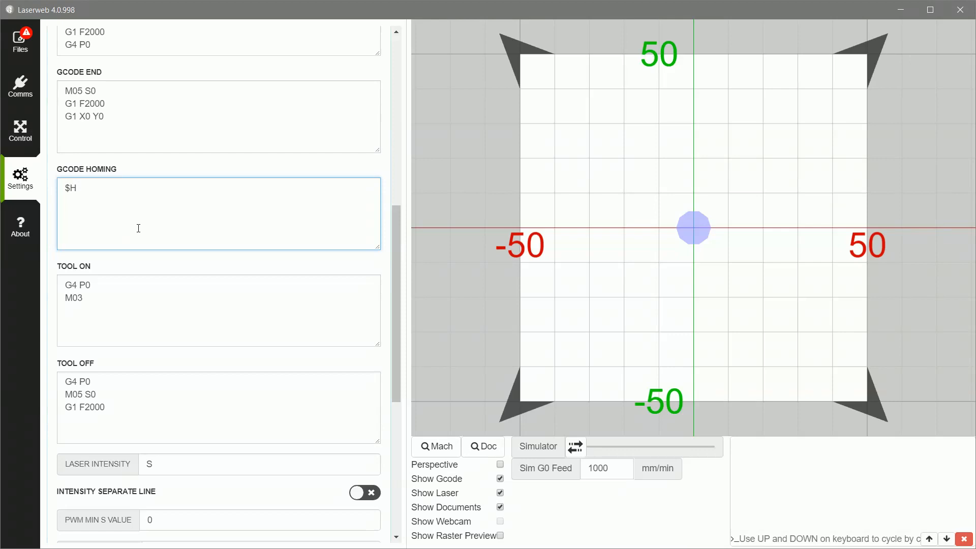
pyautogui.click(150, 292)
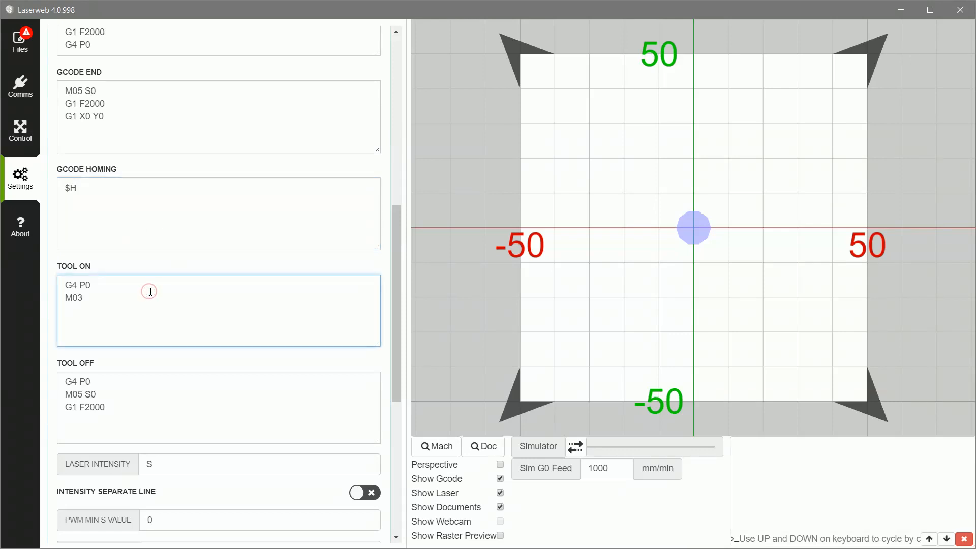
pyautogui.moveTo(56, 287)
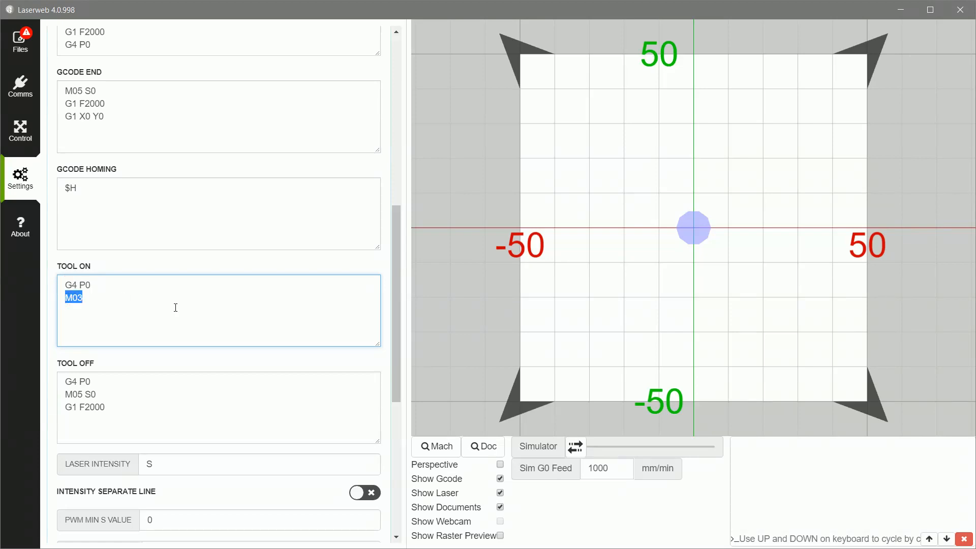
pyautogui.click(130, 307)
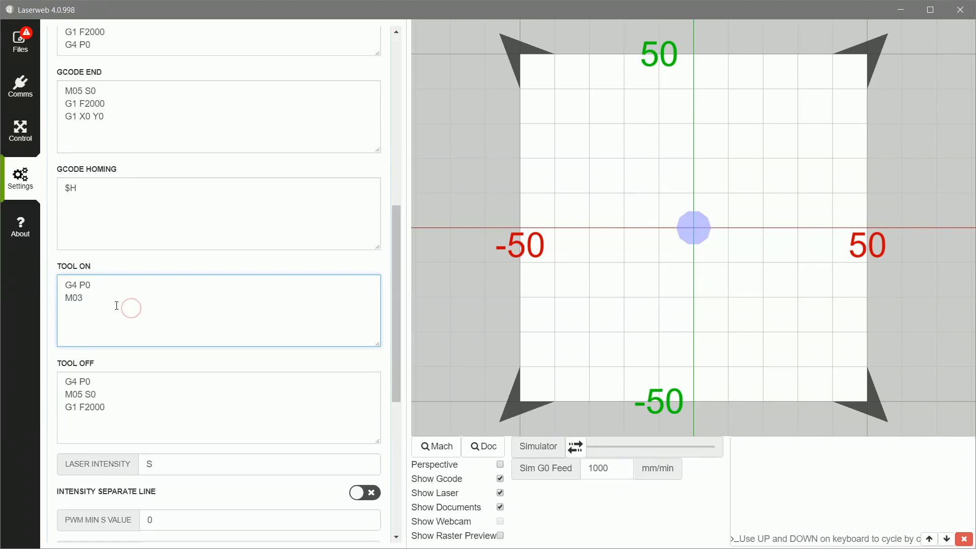
pyautogui.moveTo(89, 304)
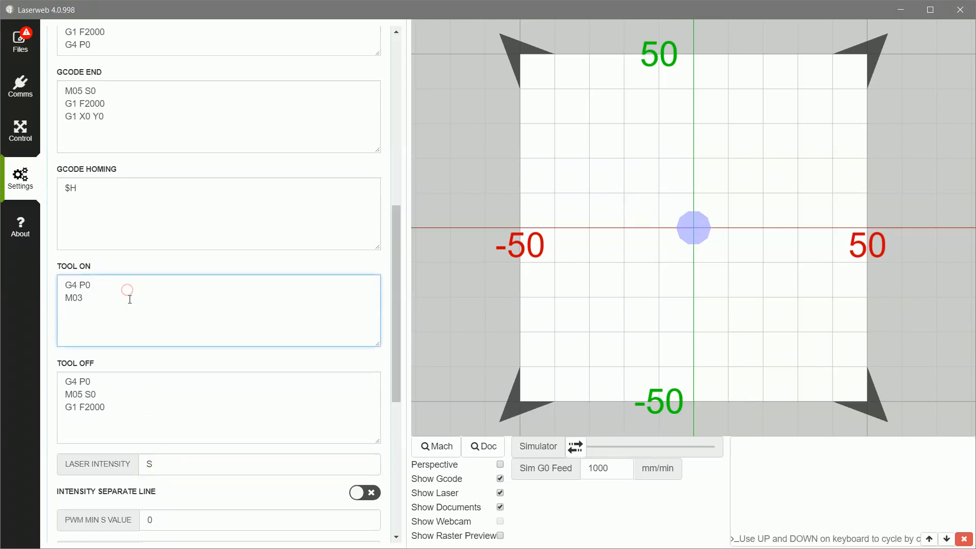
pyautogui.scroll(-3)
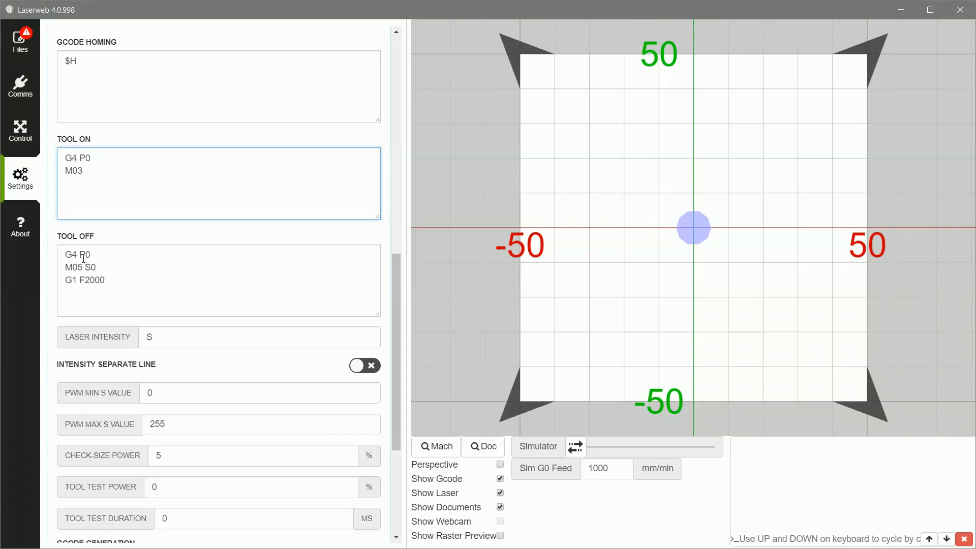
pyautogui.doubleClick(79, 268)
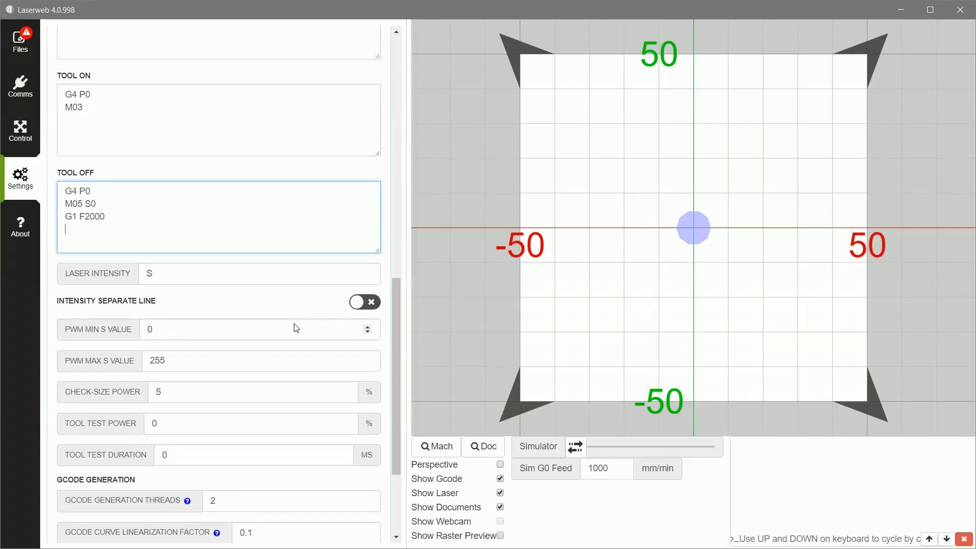
pyautogui.moveTo(194, 356)
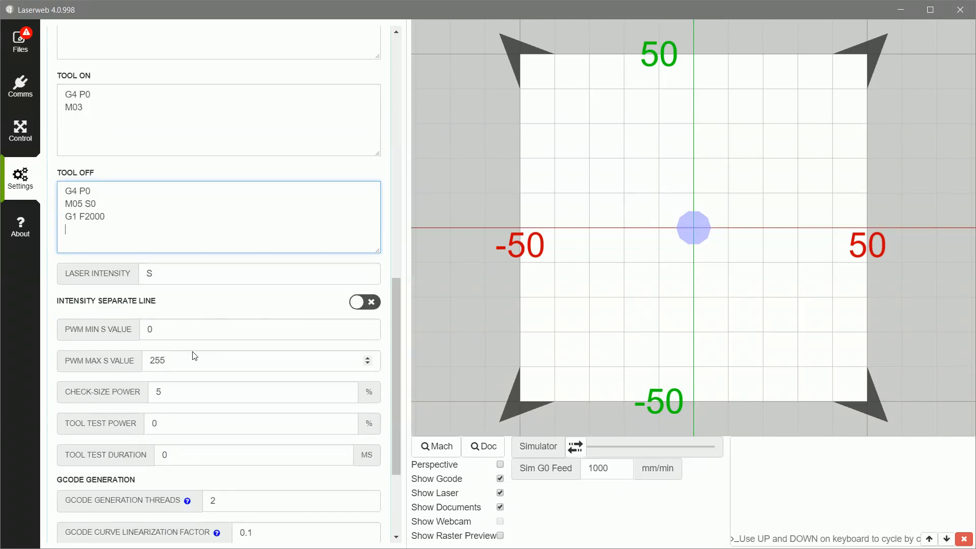
pyautogui.moveTo(196, 360)
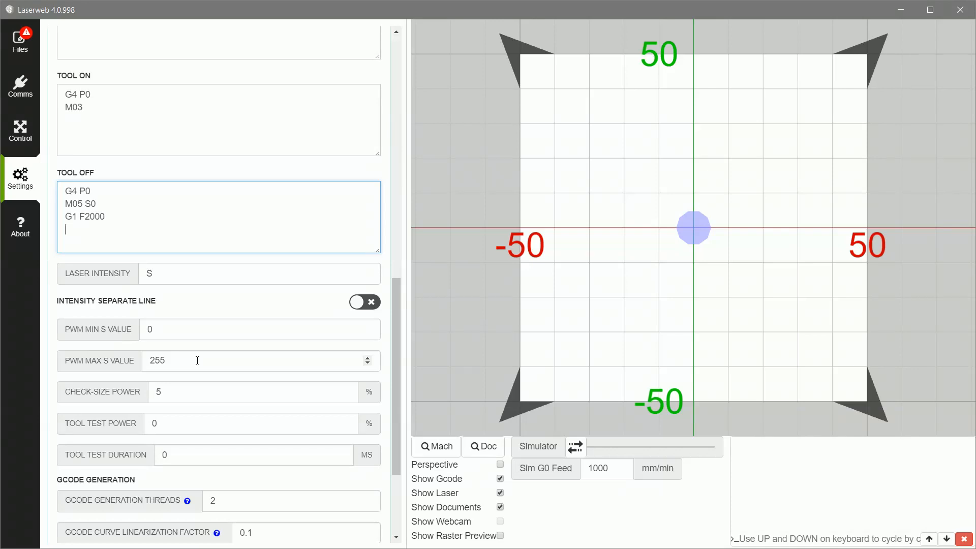
pyautogui.scroll(3)
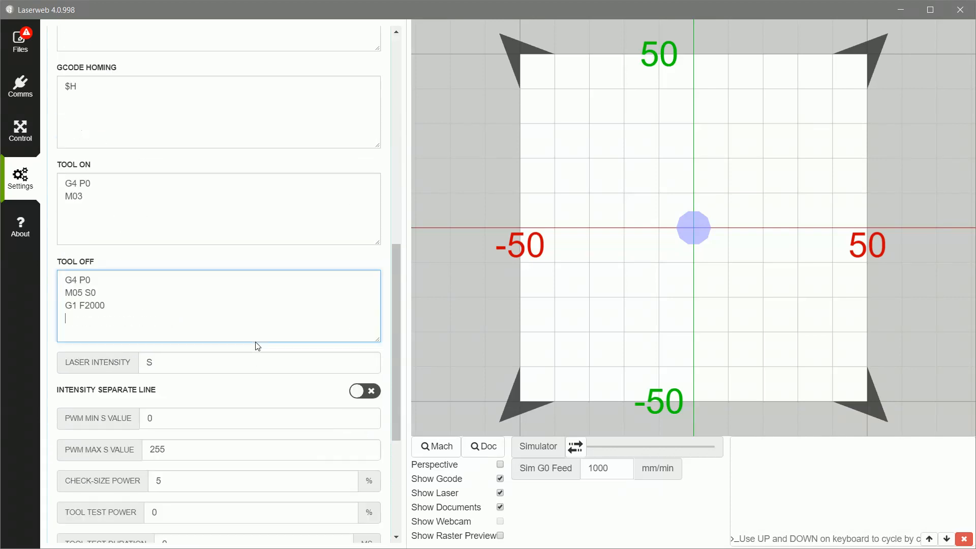
pyautogui.scroll(3)
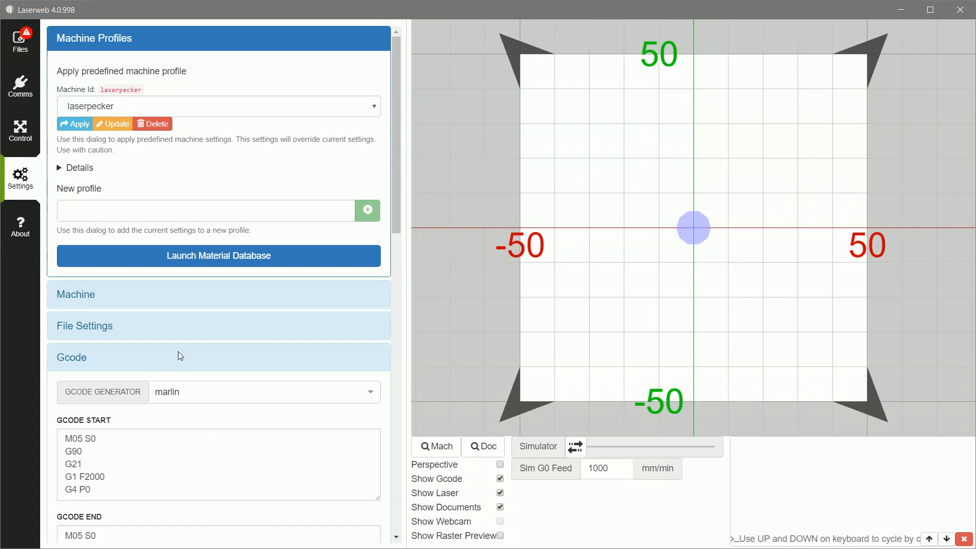
# Create the machine profile lp1demo1, select it as Machine Id and apply it, confirming the overwrite
pyautogui.click(71, 357)
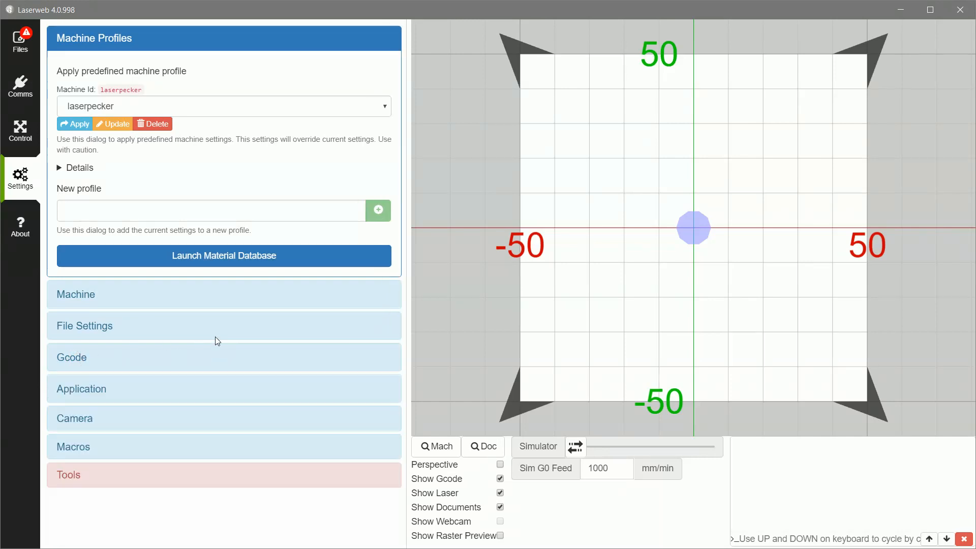
pyautogui.click(211, 211)
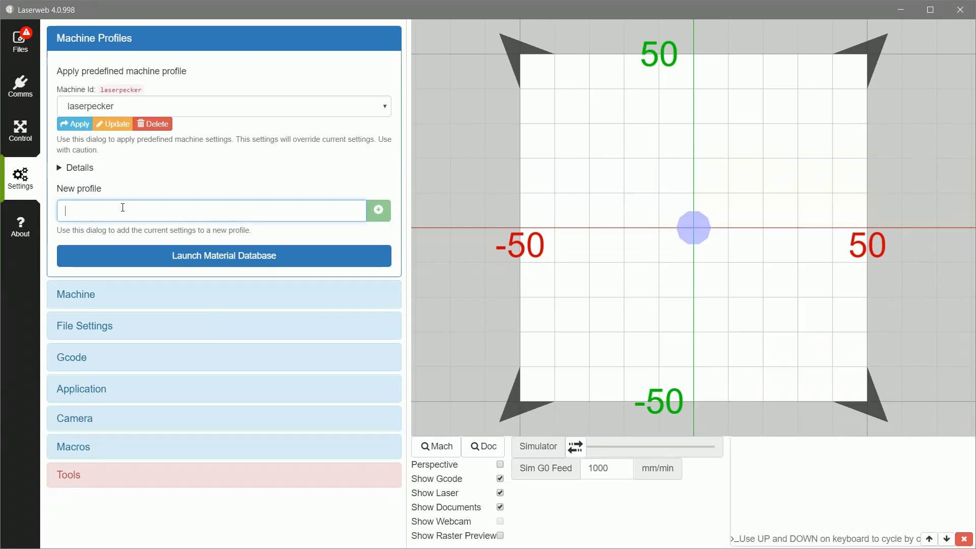
pyautogui.write('lp')
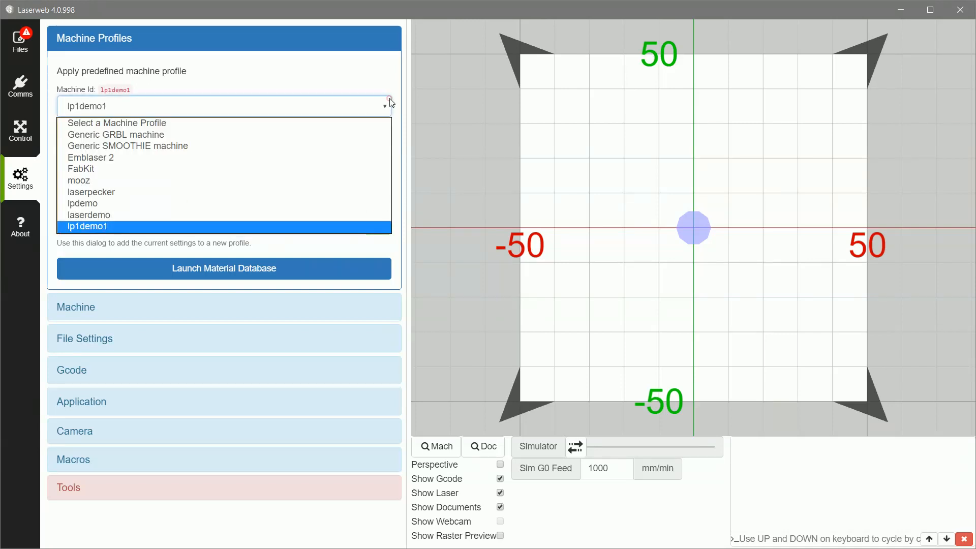
pyautogui.click(88, 226)
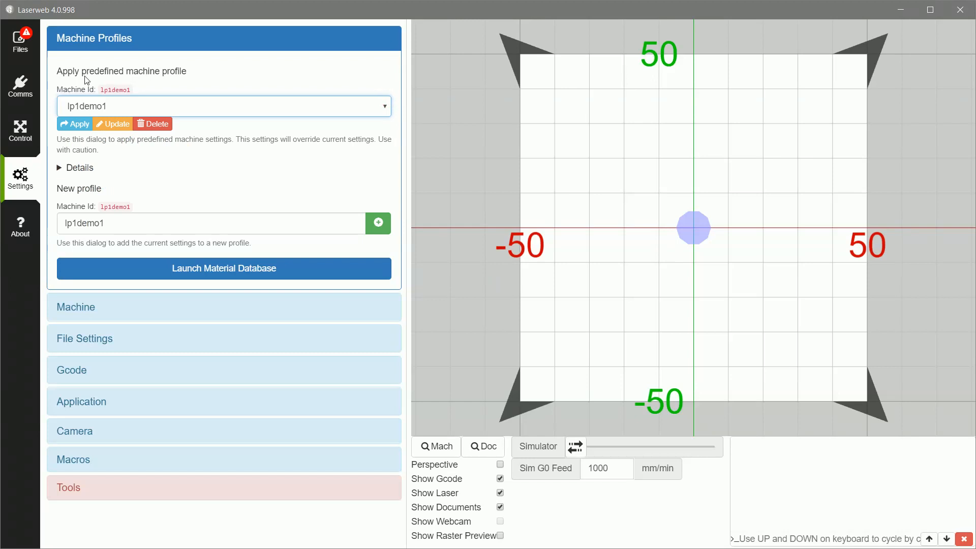
pyautogui.moveTo(74, 124)
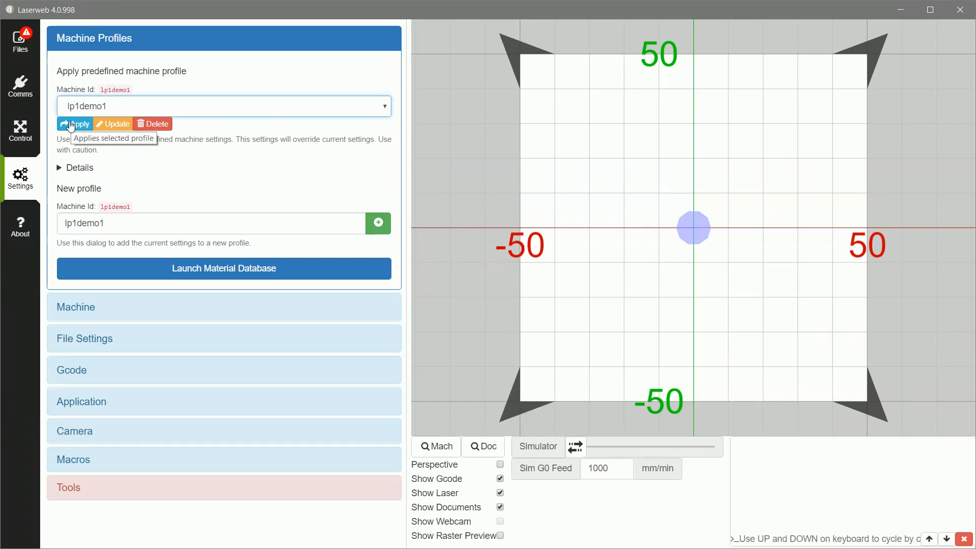
pyautogui.click(73, 123)
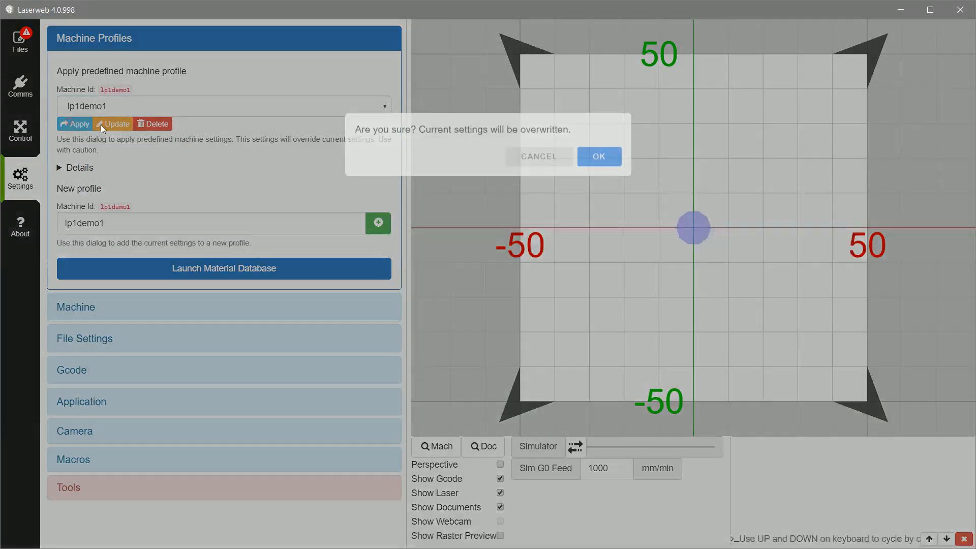
pyautogui.click(598, 157)
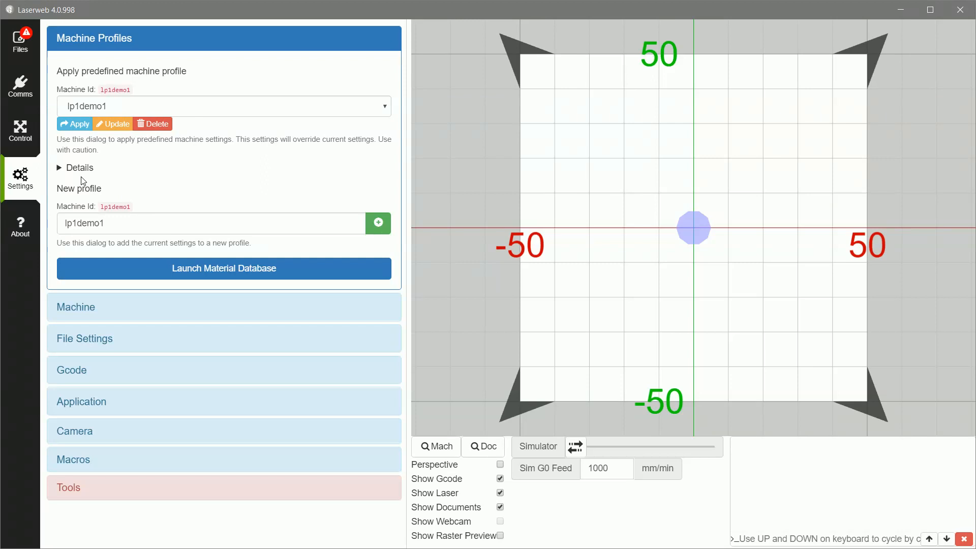
# Switch to the Files workspace, still empty with no documents loaded
pyautogui.click(20, 41)
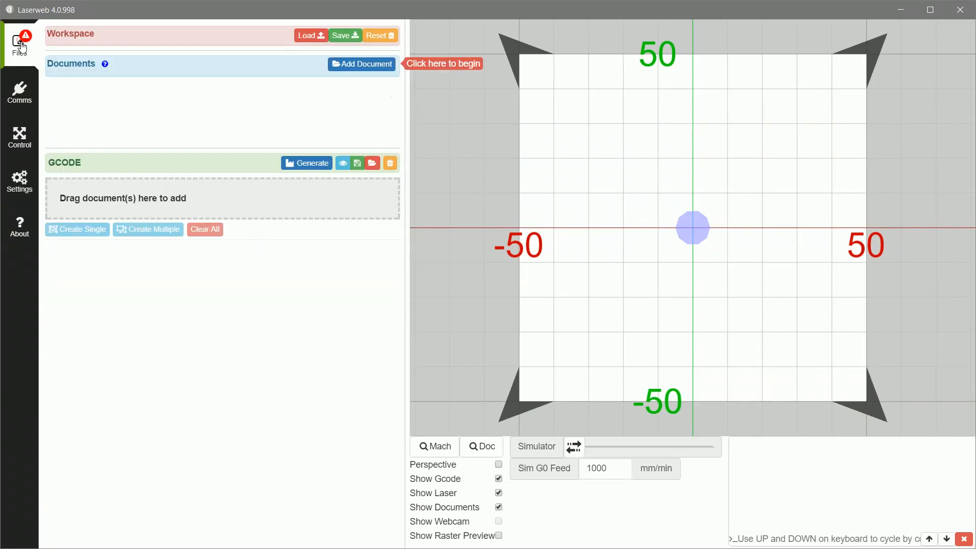
pyautogui.moveTo(212, 43)
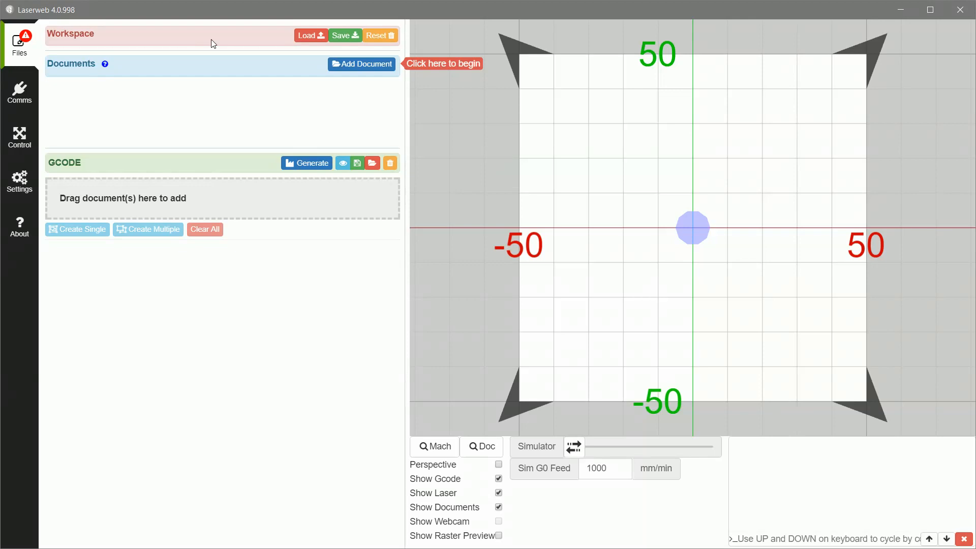
pyautogui.moveTo(71, 69)
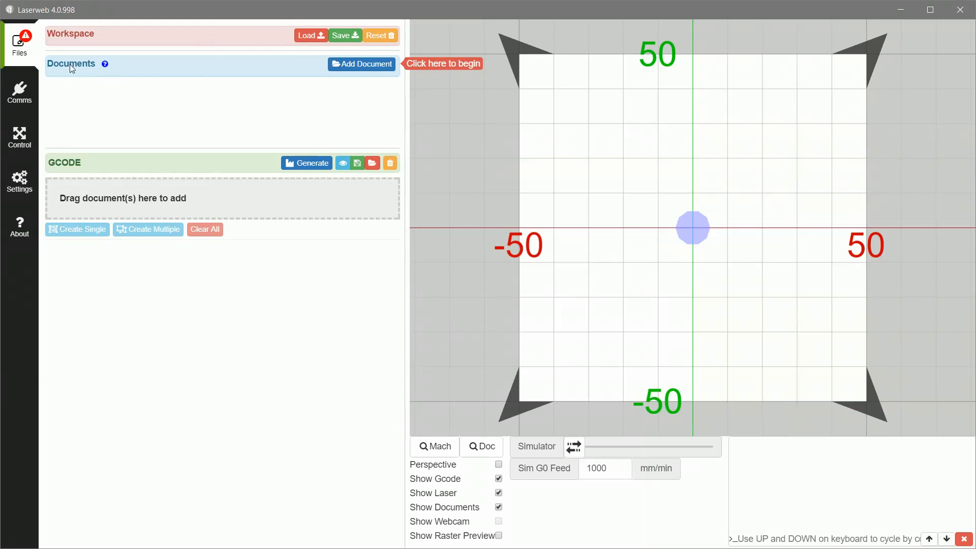
pyautogui.moveTo(174, 123)
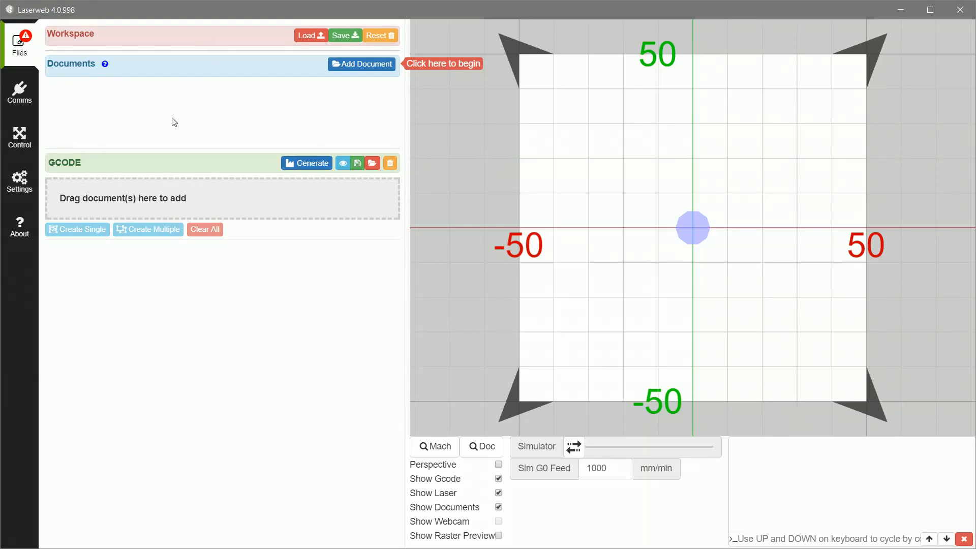
pyautogui.moveTo(205, 82)
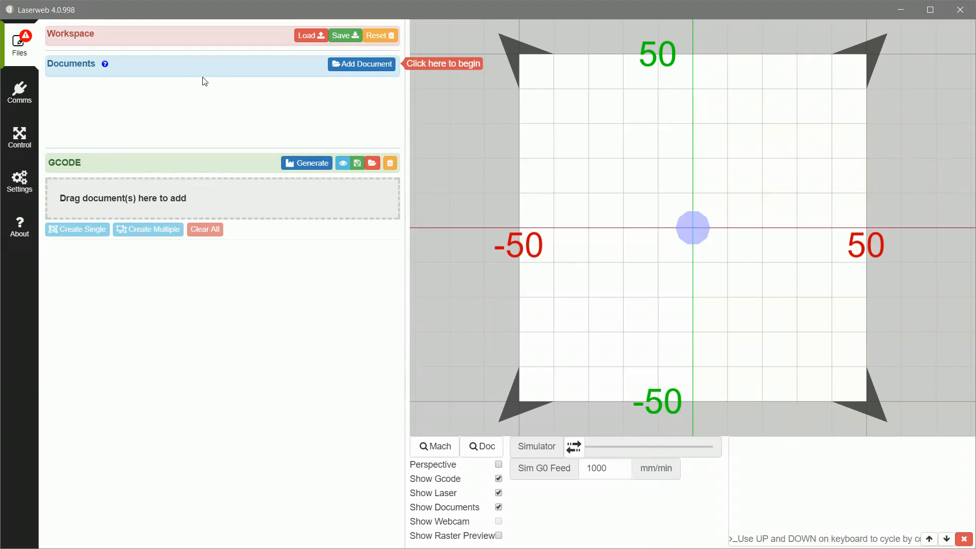
pyautogui.moveTo(210, 200)
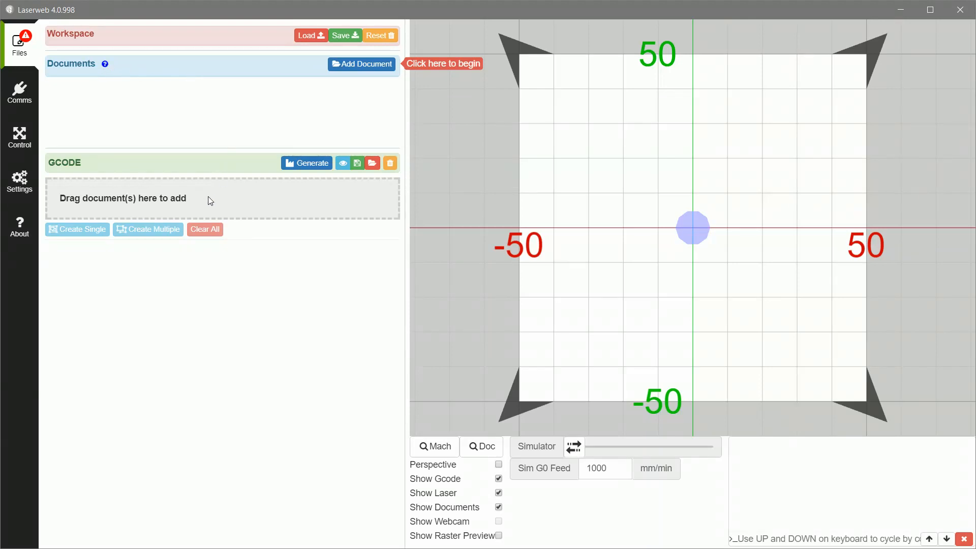
pyautogui.moveTo(169, 195)
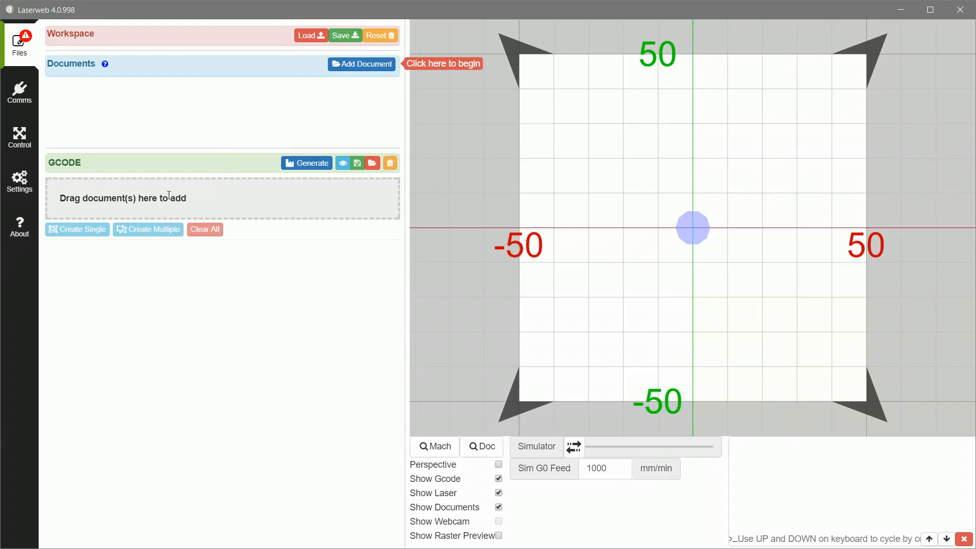
pyautogui.moveTo(196, 197)
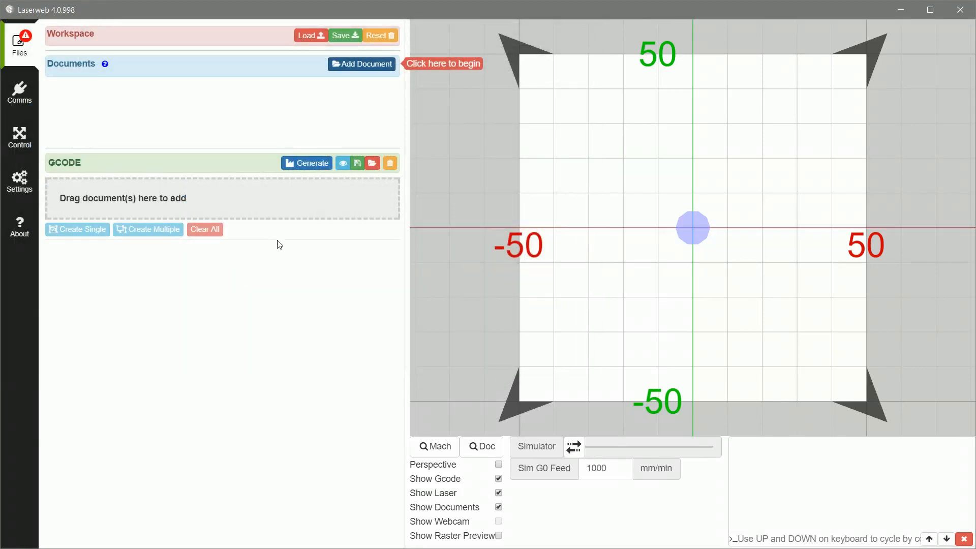
# Add sox.svg as a document, scale it to 85 mm wide and raise its Y centre to 4
pyautogui.click(362, 63)
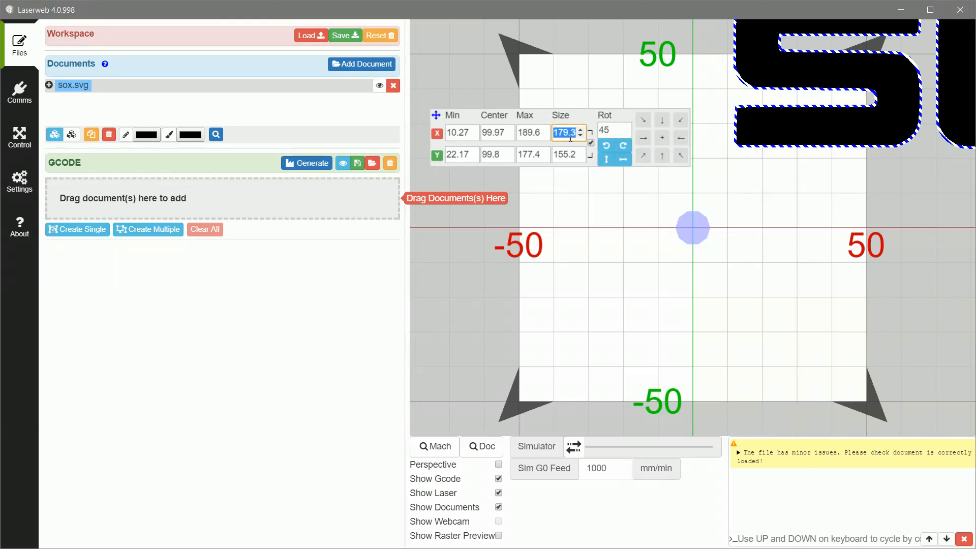
pyautogui.write('8')
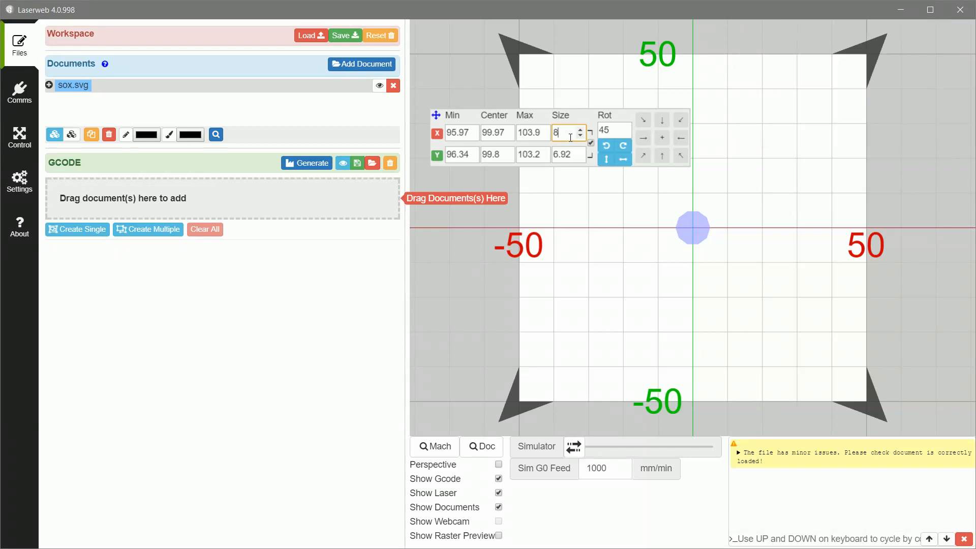
pyautogui.write('5')
pyautogui.click(496, 154)
pyautogui.write('-3')
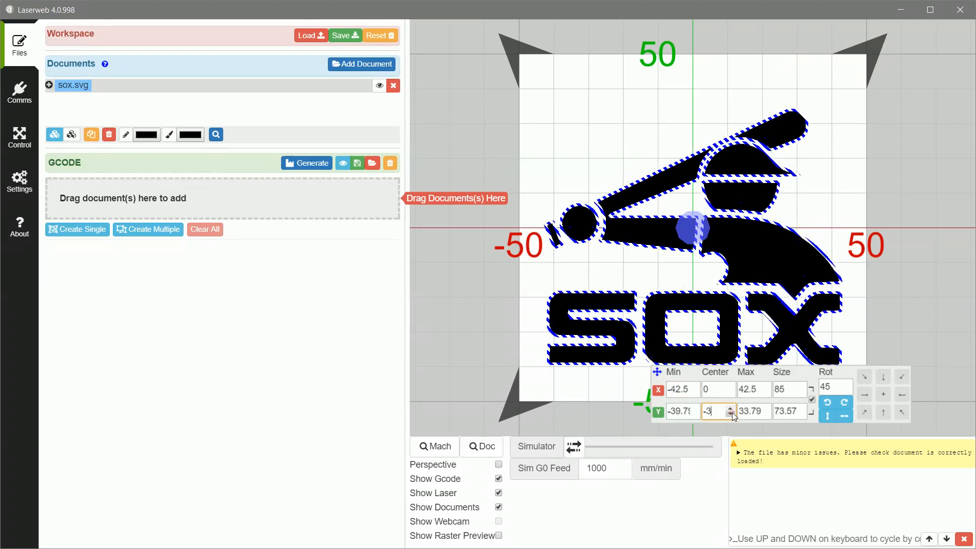
pyautogui.click(731, 407)
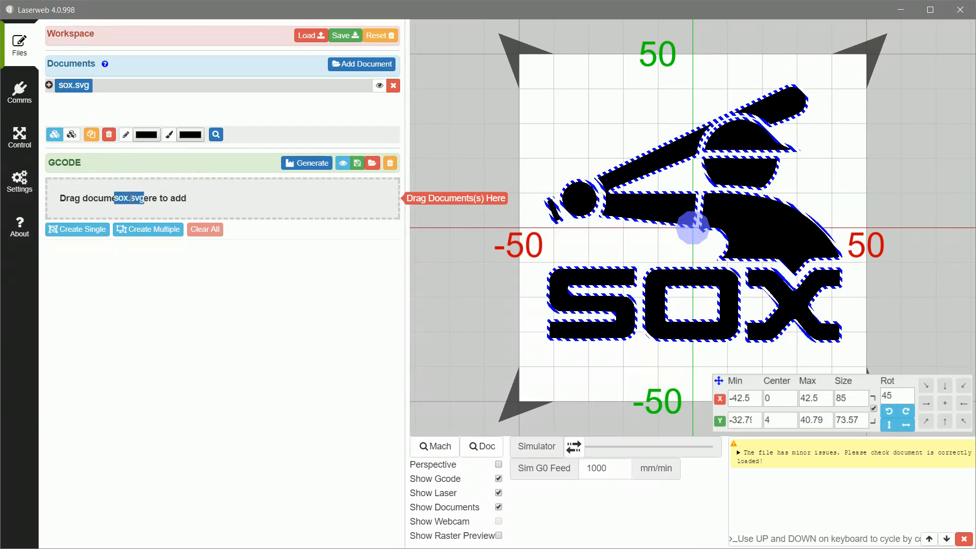
# Set the logo's operation type to Laser Cut Outside with a 0.15 mm laser diameter
pyautogui.click(77, 228)
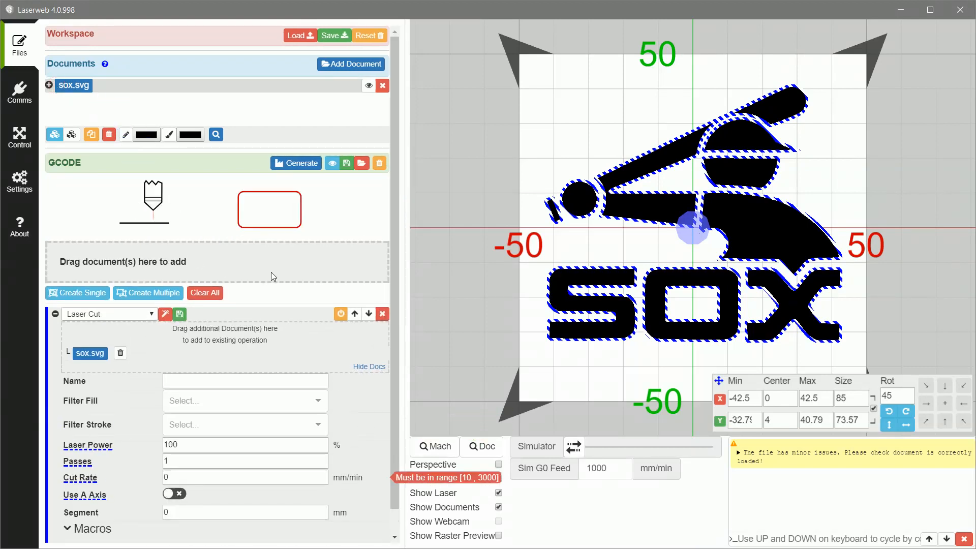
pyautogui.scroll(-3)
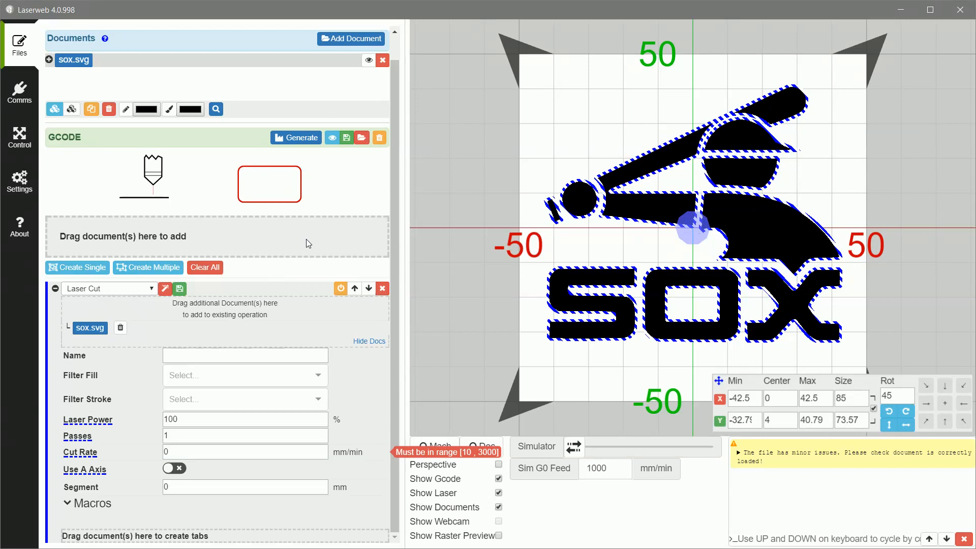
pyautogui.moveTo(259, 290)
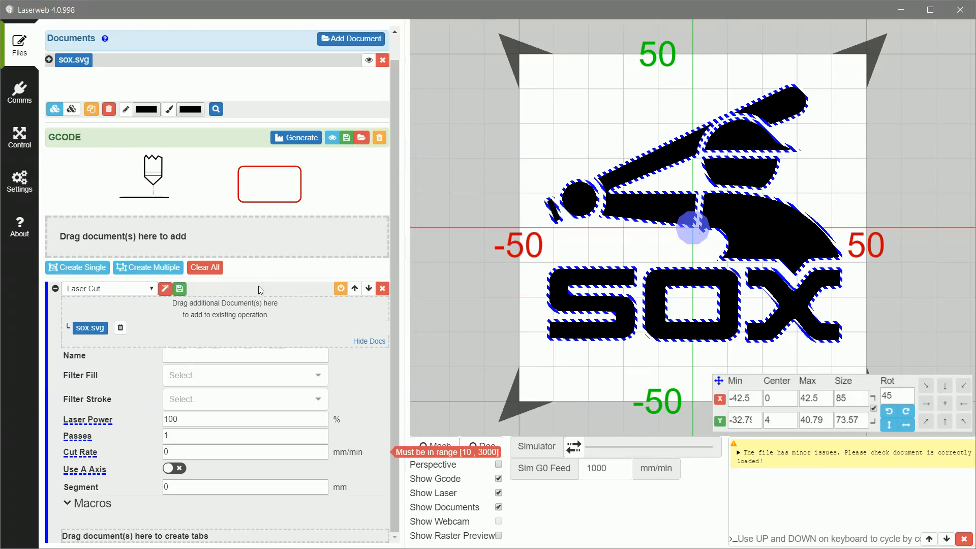
pyautogui.moveTo(256, 307)
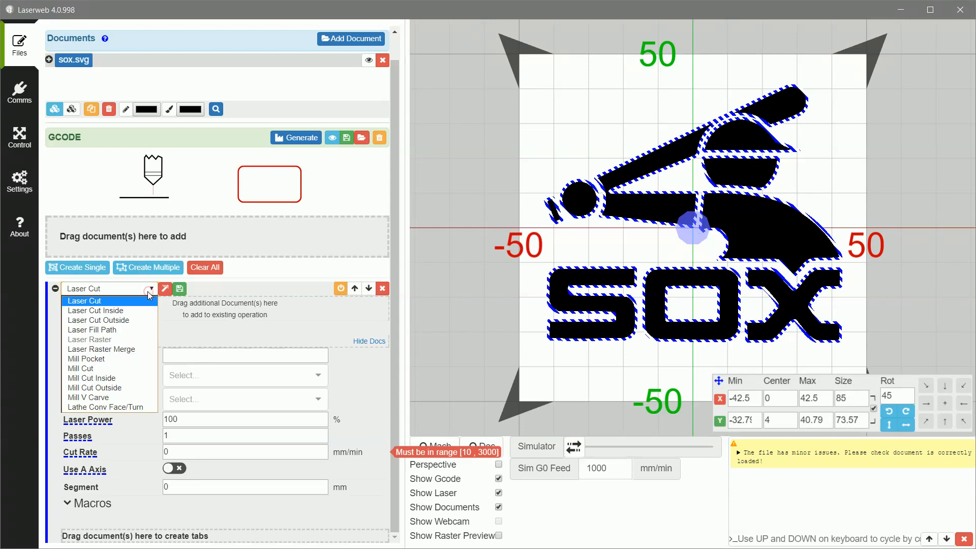
pyautogui.click(99, 320)
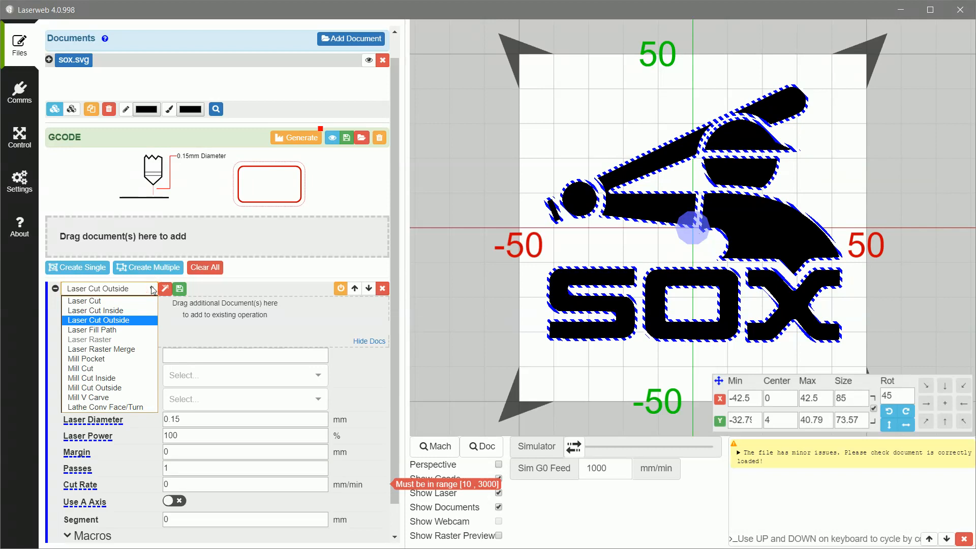
pyautogui.moveTo(108, 330)
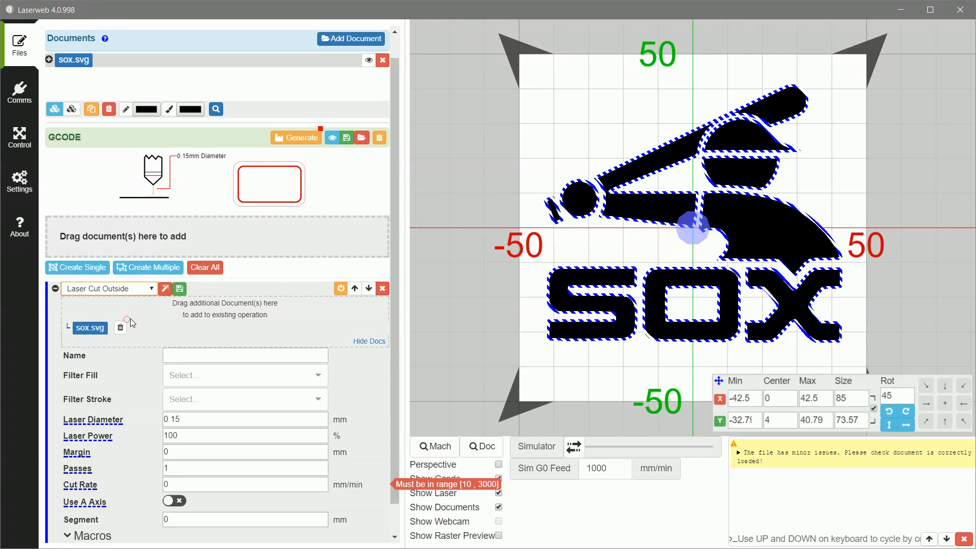
pyautogui.moveTo(313, 329)
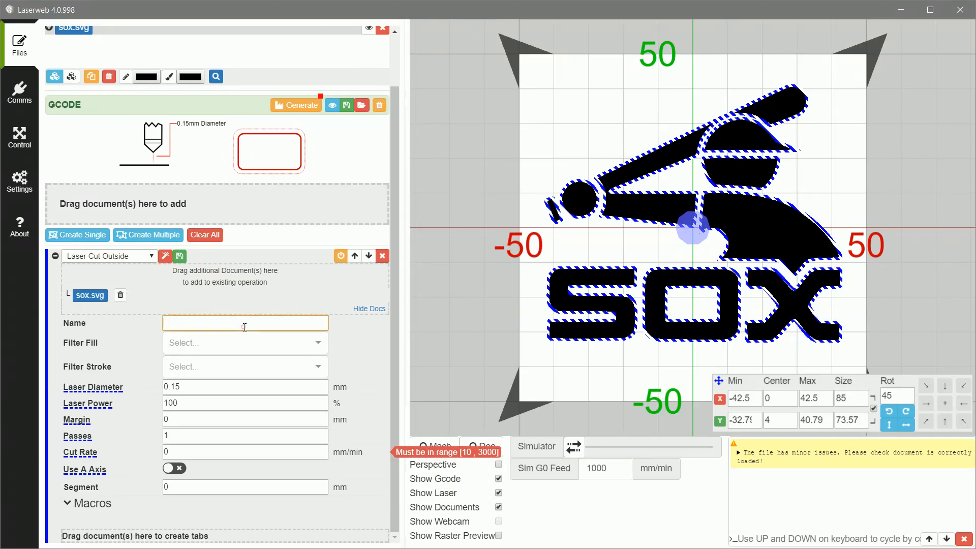
# Name the operation soxlogo and set a 397 mm/min cut rate with 100% power and one pass
pyautogui.write('soxlogo')
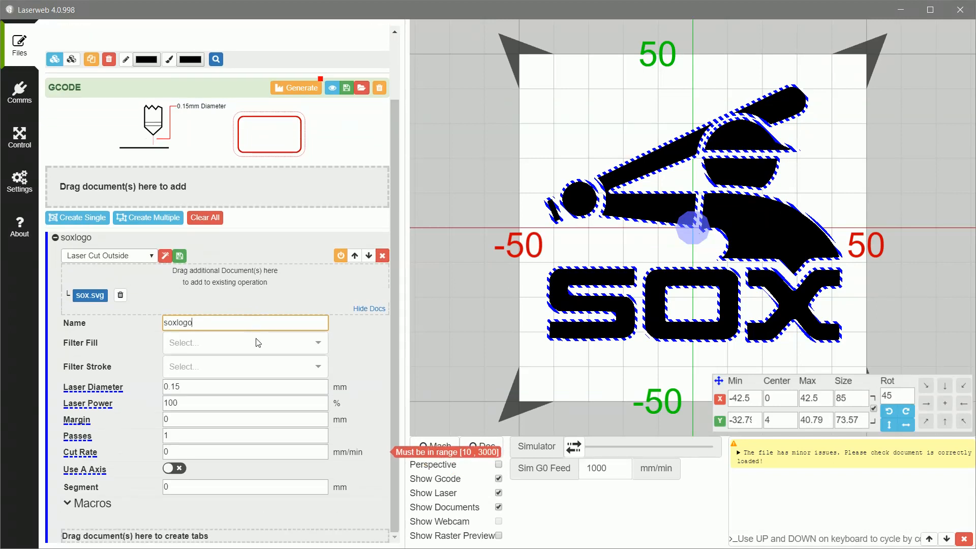
pyautogui.moveTo(304, 367)
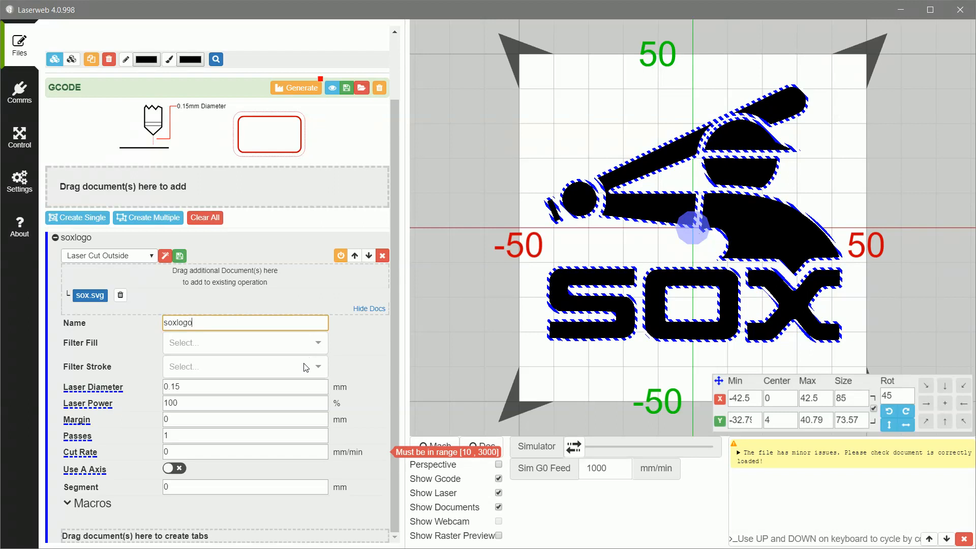
pyautogui.moveTo(302, 361)
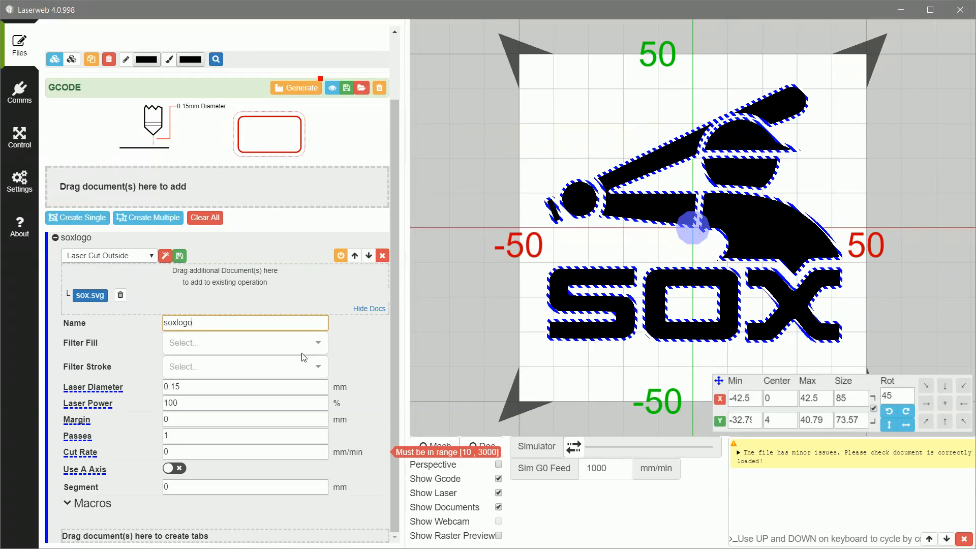
pyautogui.moveTo(269, 346)
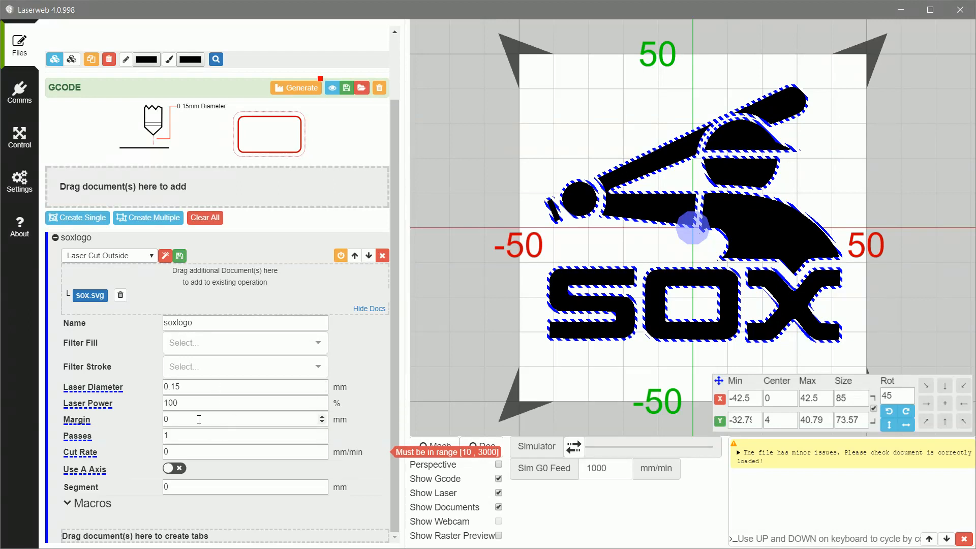
pyautogui.click(243, 435)
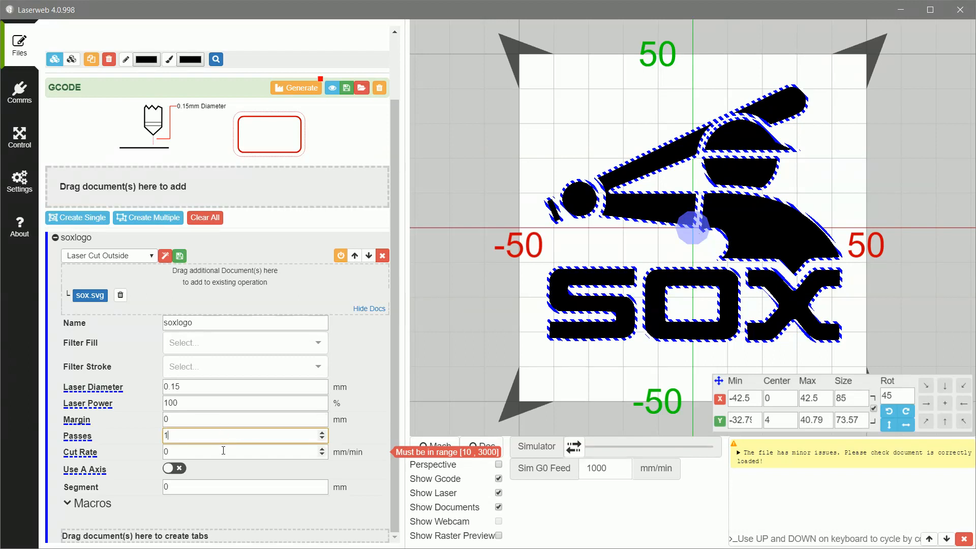
pyautogui.click(245, 451)
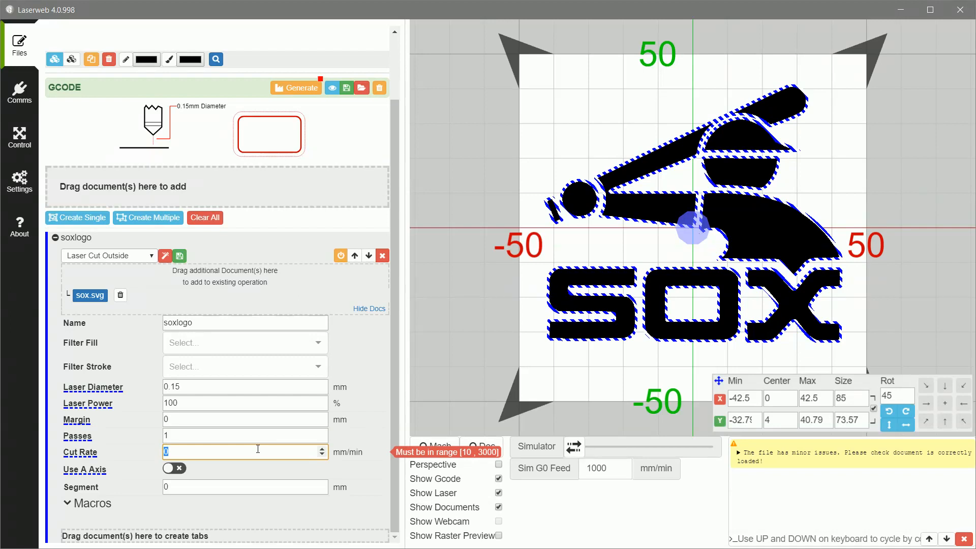
pyautogui.write('4')
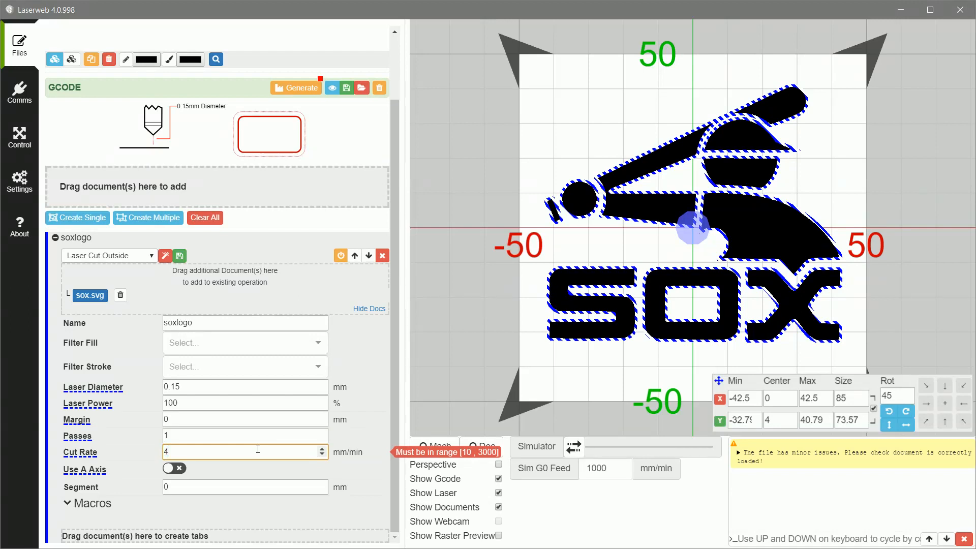
pyautogui.write('00')
pyautogui.click(245, 487)
pyautogui.write('8')
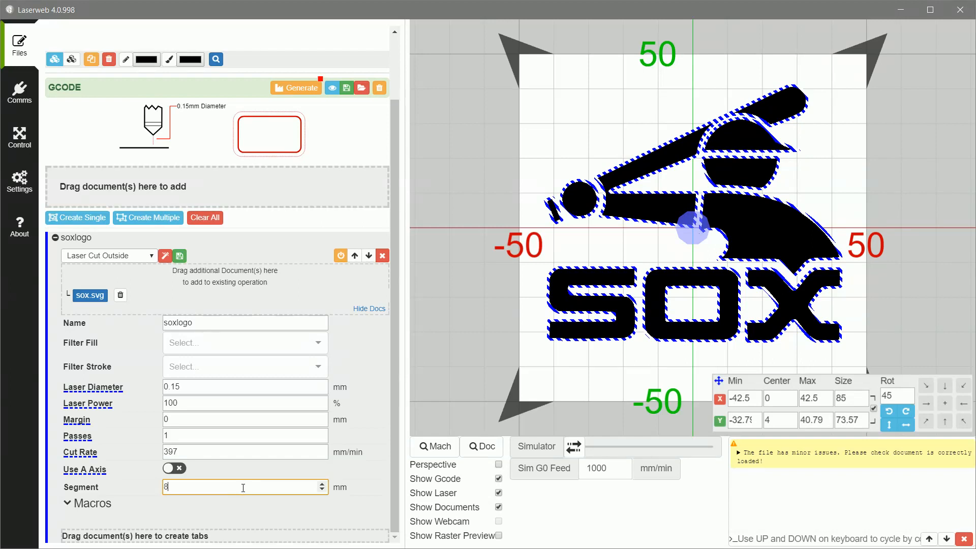
pyautogui.write('3')
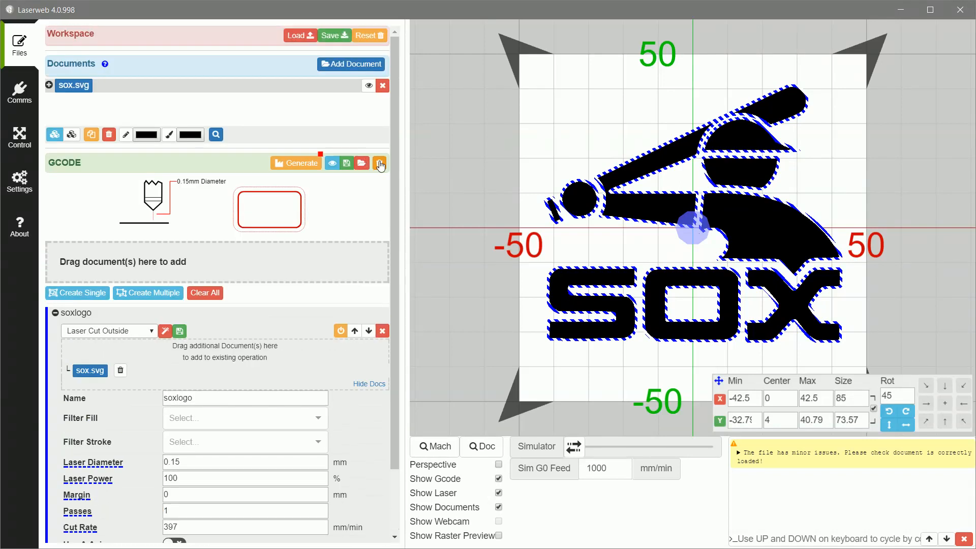
pyautogui.moveTo(384, 188)
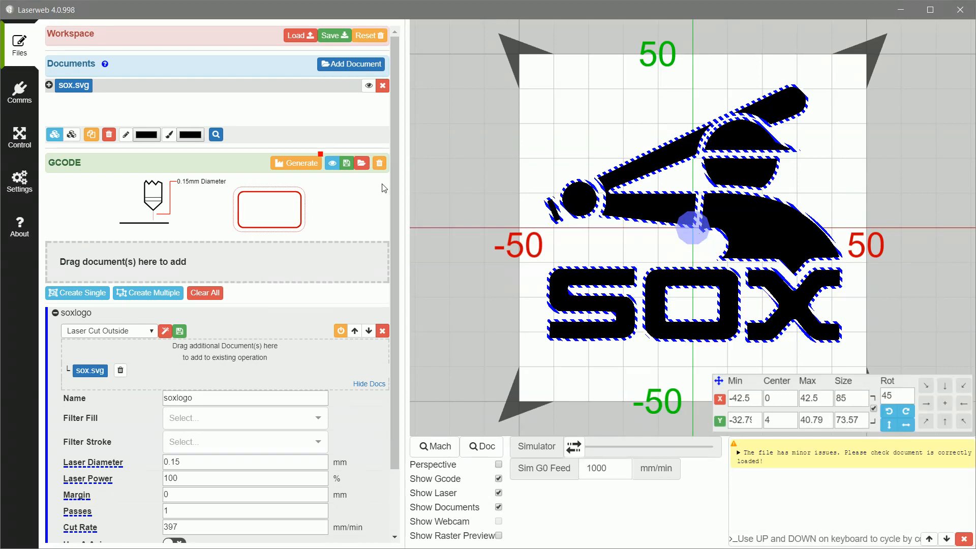
pyautogui.moveTo(296, 163)
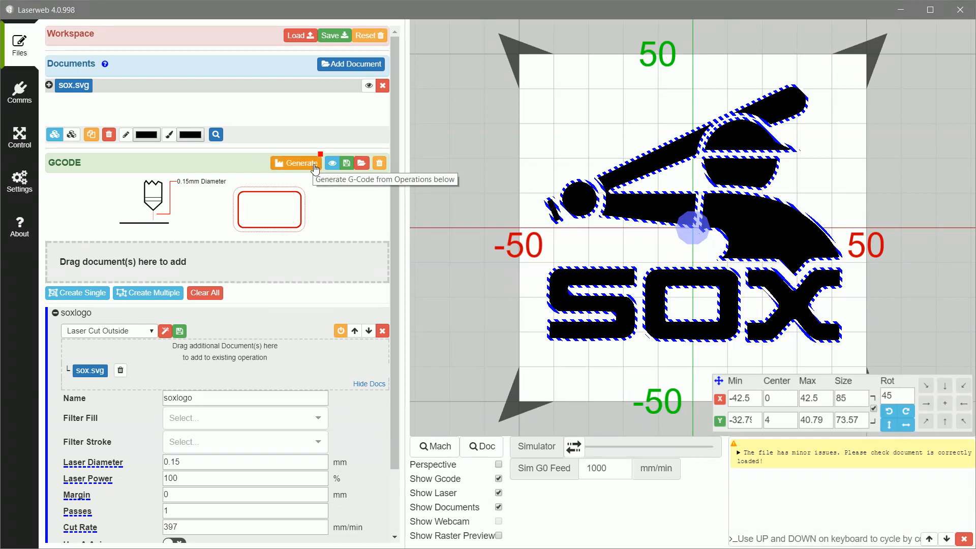
pyautogui.moveTo(308, 168)
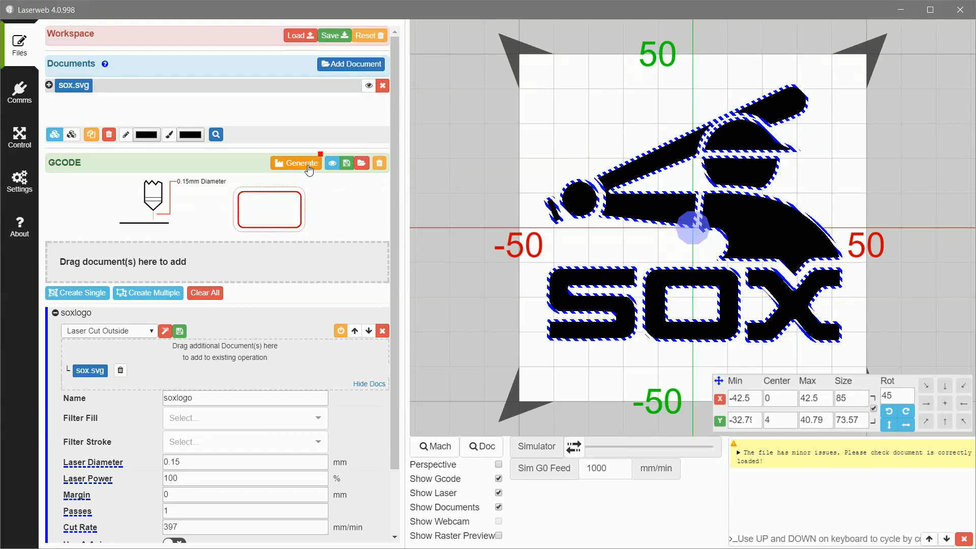
# Generate the soxlogo G-code and toggle Show Documents to view only the cut and travel paths
pyautogui.click(299, 162)
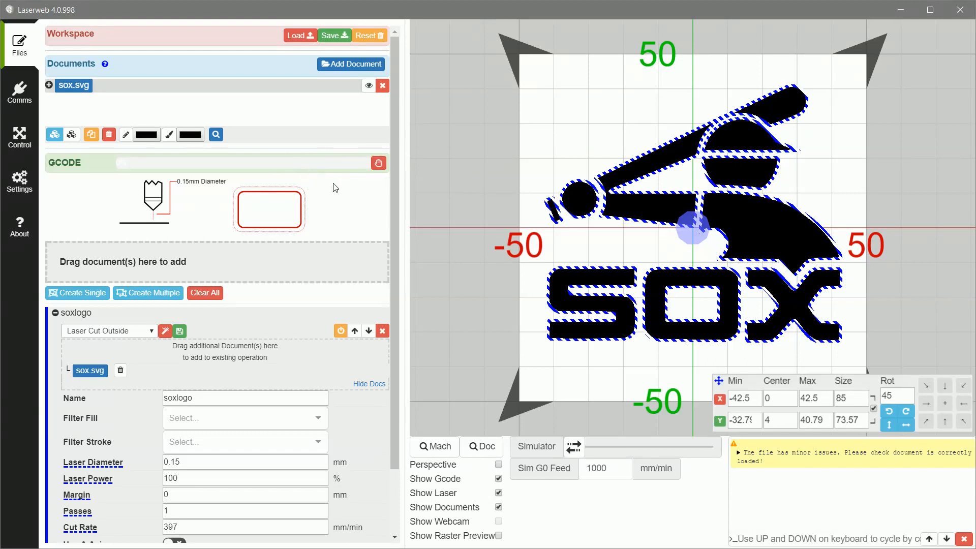
pyautogui.click(379, 163)
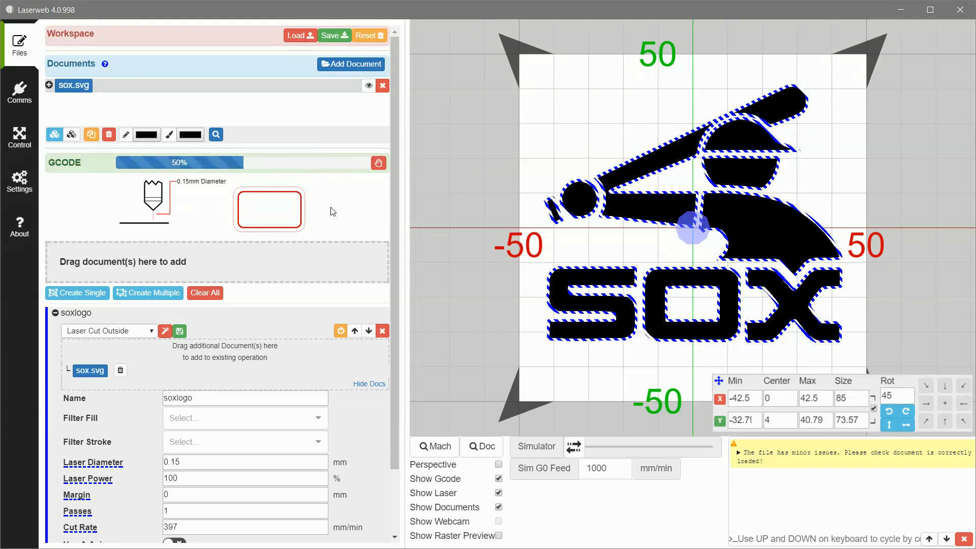
pyautogui.click(379, 163)
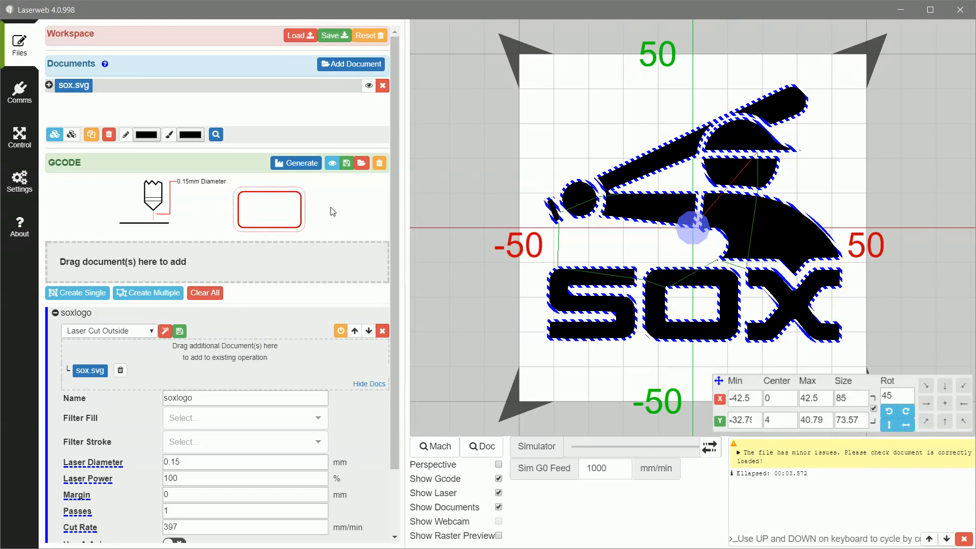
pyautogui.moveTo(575, 417)
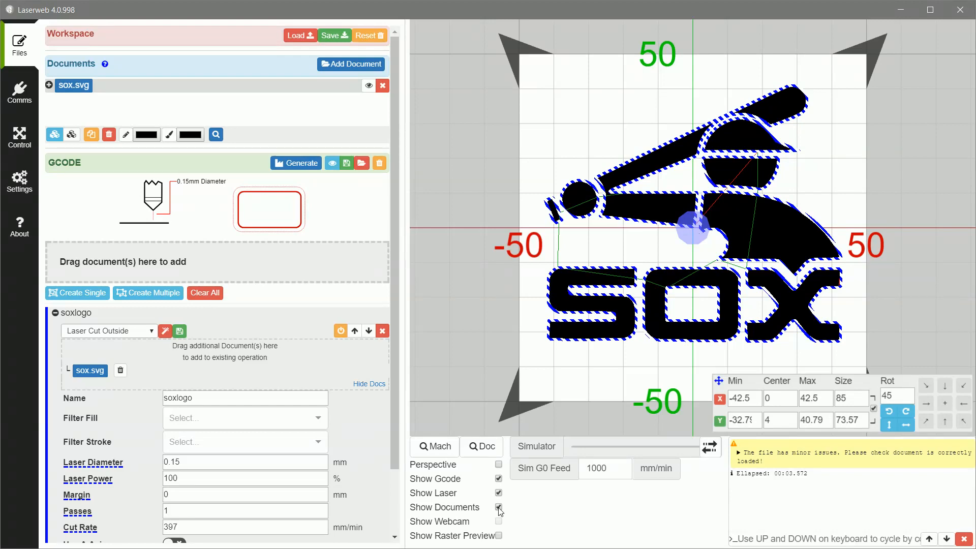
pyautogui.click(498, 507)
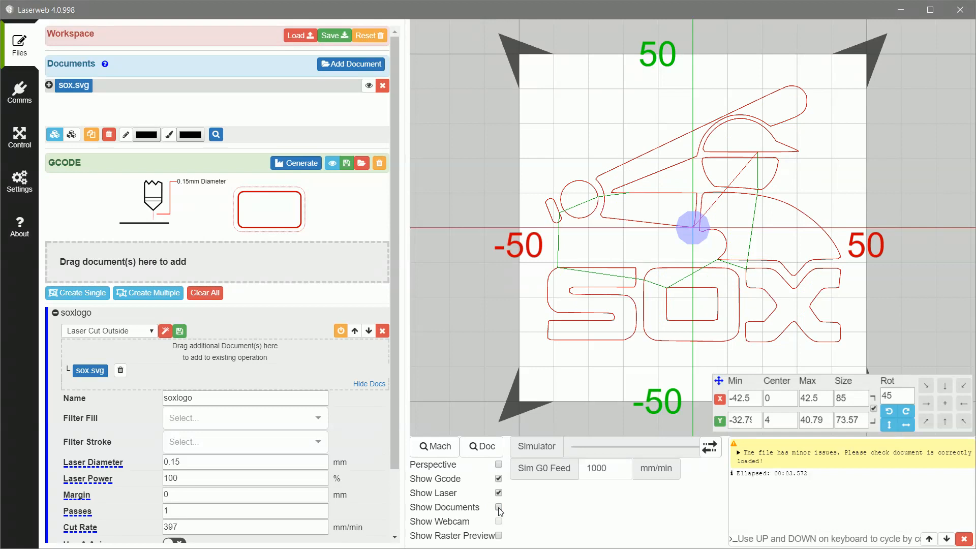
pyautogui.click(499, 507)
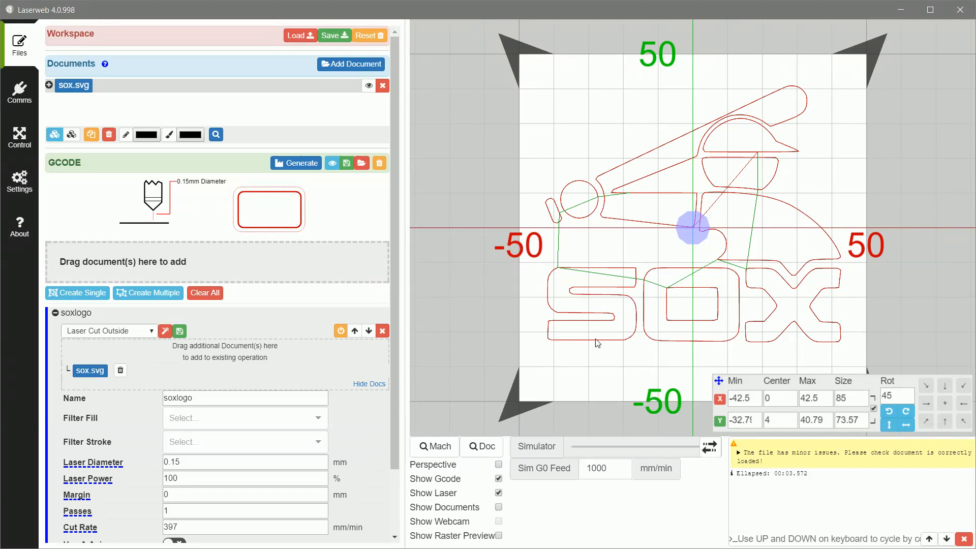
pyautogui.moveTo(837, 337)
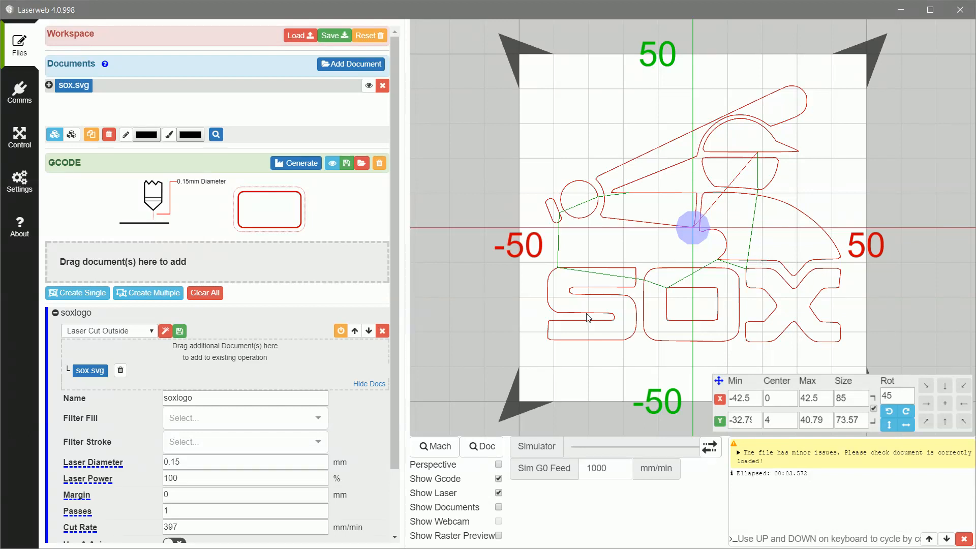
pyautogui.moveTo(513, 298)
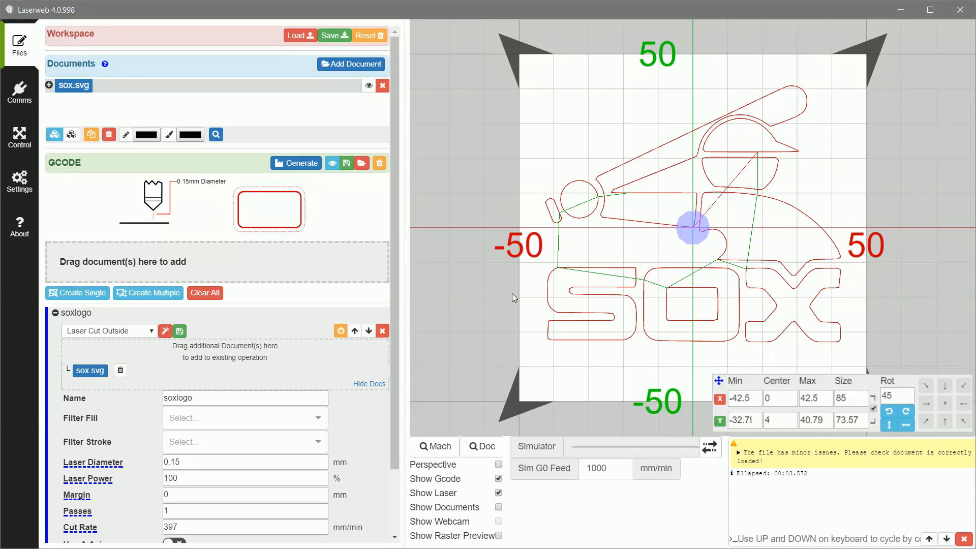
pyautogui.moveTo(329, 177)
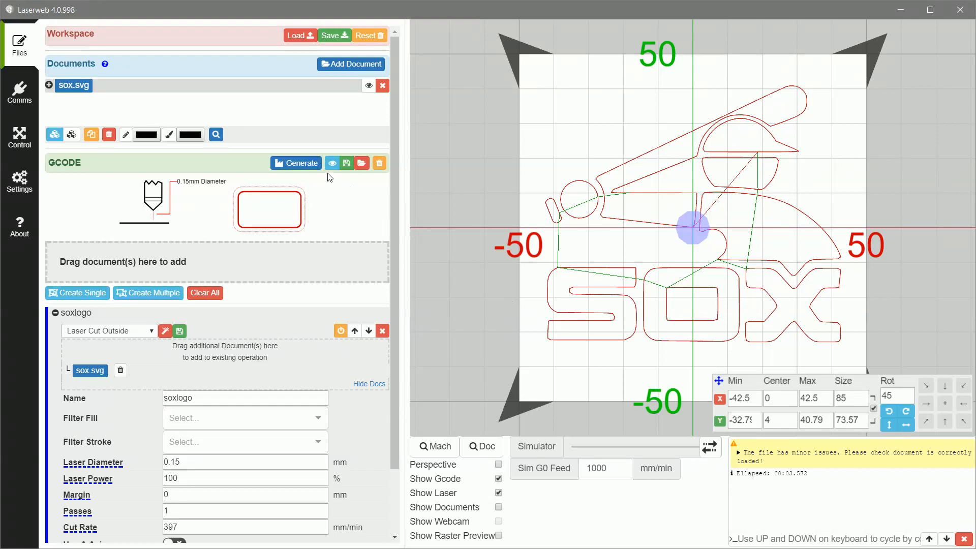
# View the generated G-code listing and point out the G0 X-18.28 Y10.06 and M03 lines
pyautogui.click(331, 163)
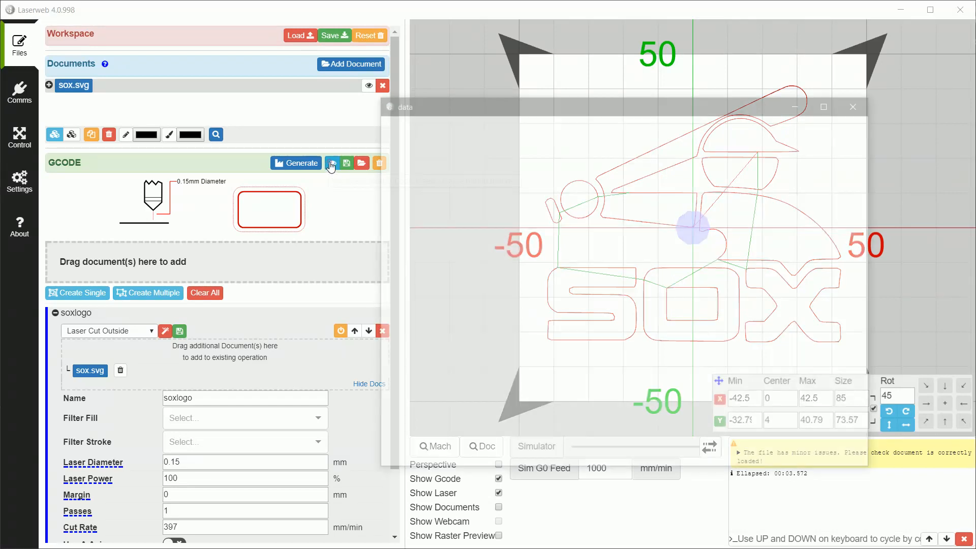
pyautogui.click(332, 163)
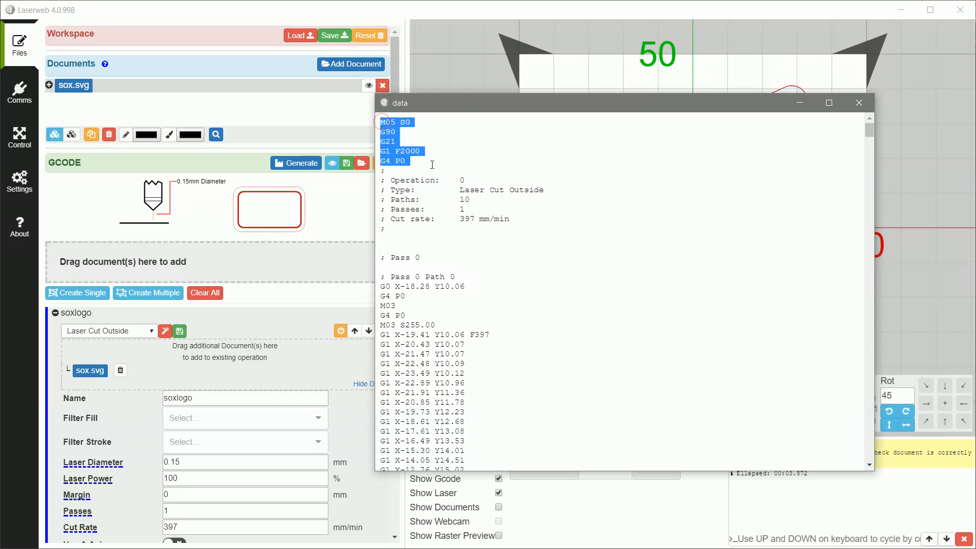
pyautogui.moveTo(485, 251)
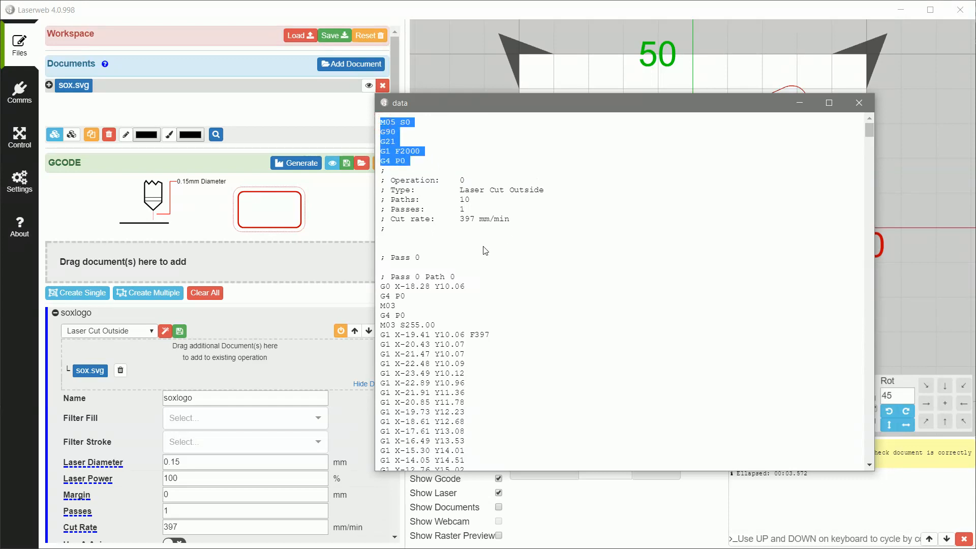
pyautogui.scroll(-3)
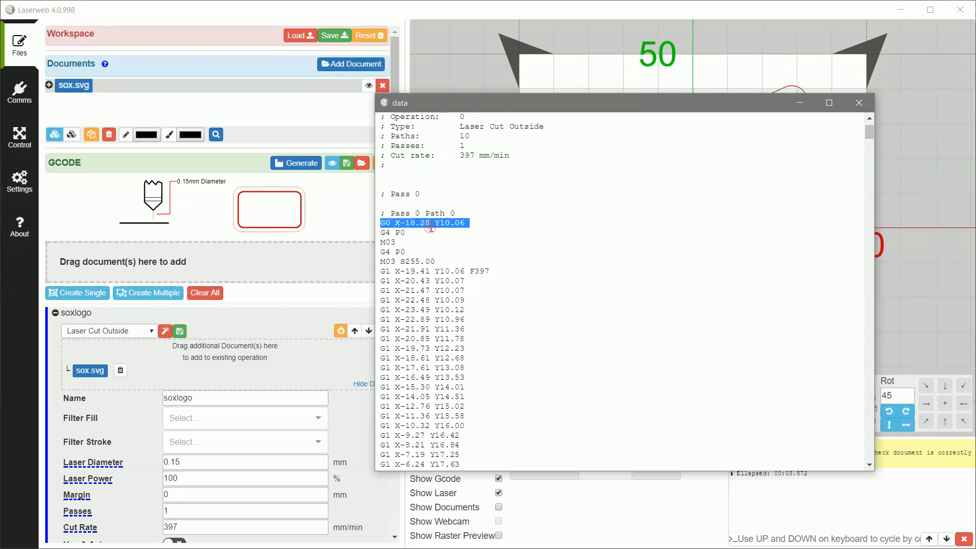
pyautogui.click(390, 222)
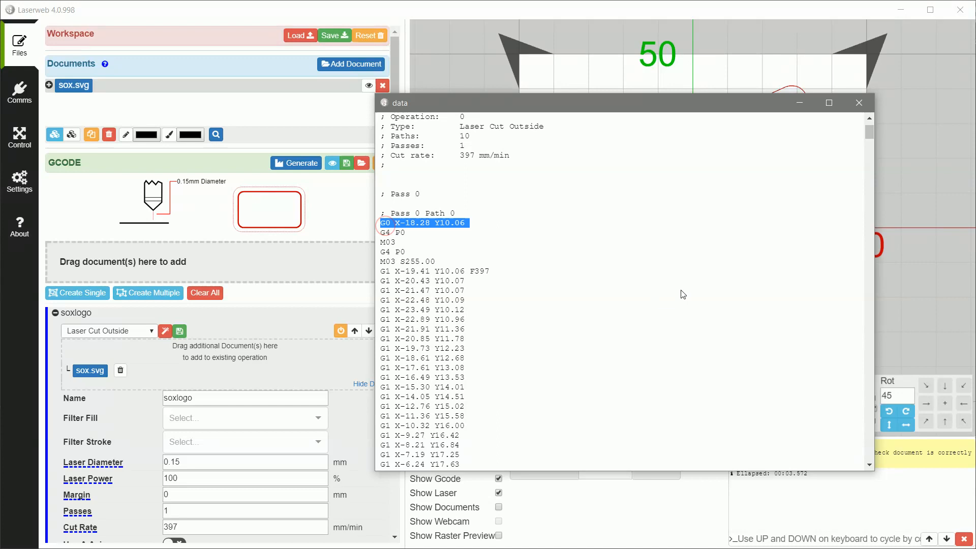
pyautogui.moveTo(679, 295)
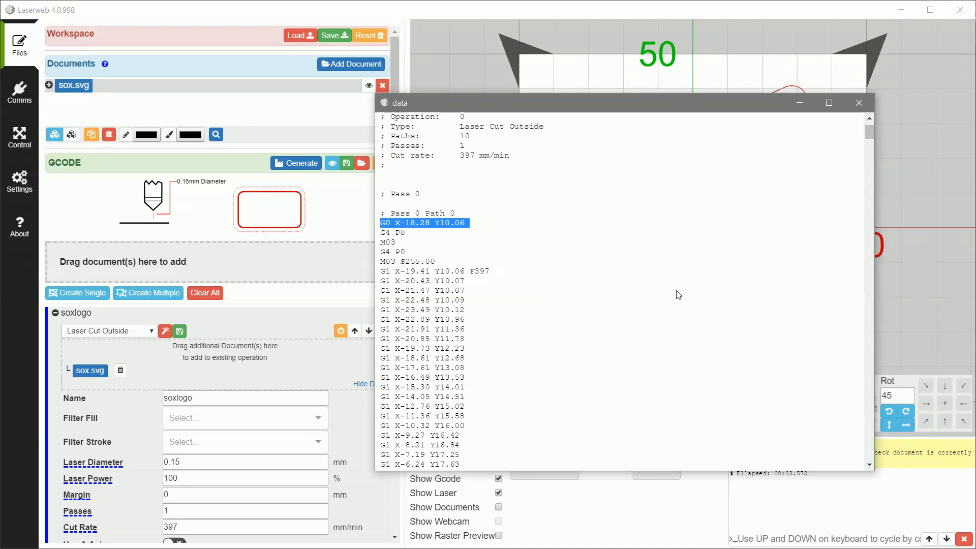
pyautogui.moveTo(620, 295)
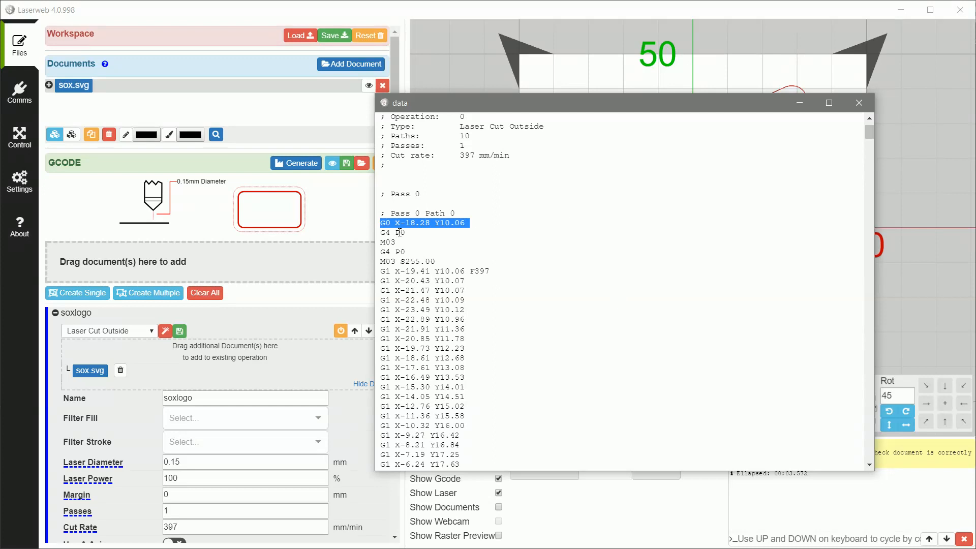
pyautogui.click(405, 223)
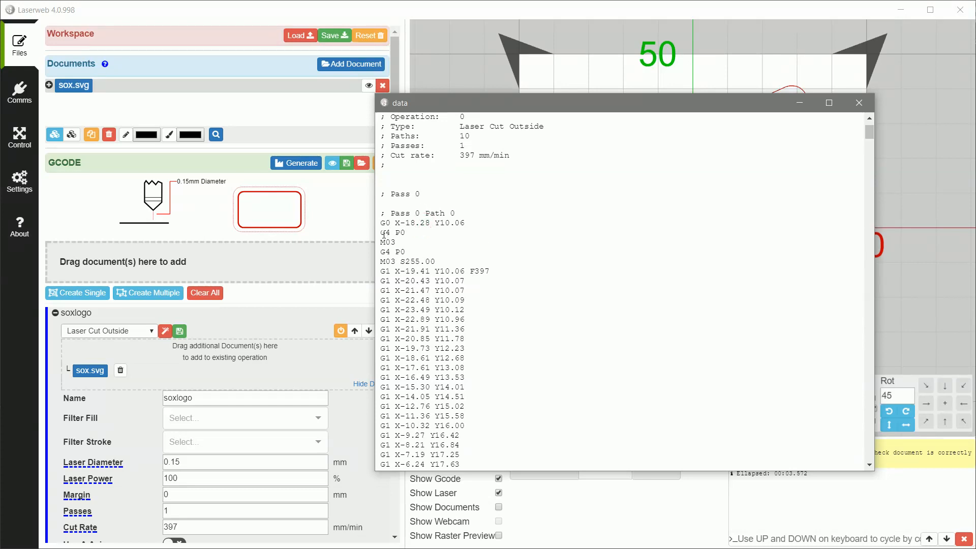
pyautogui.moveTo(382, 250)
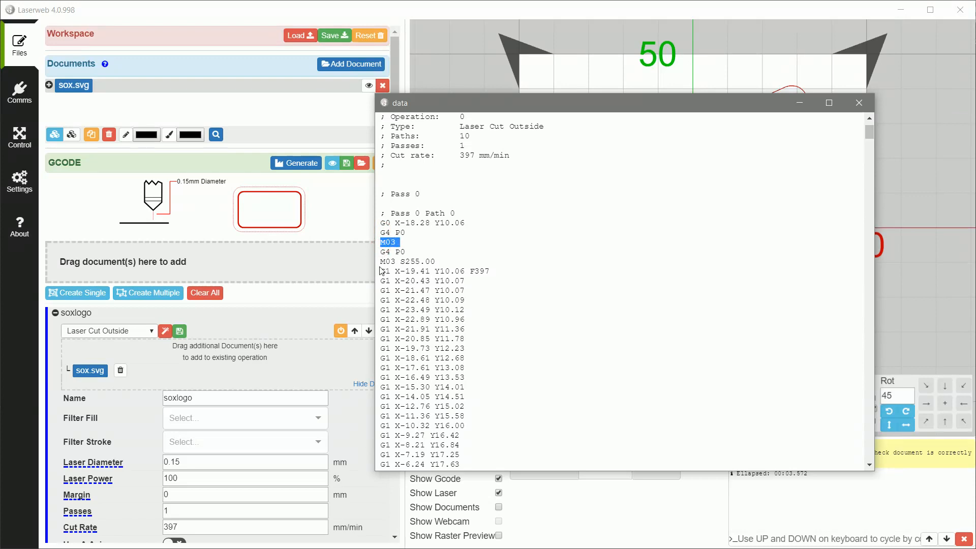
pyautogui.click(394, 251)
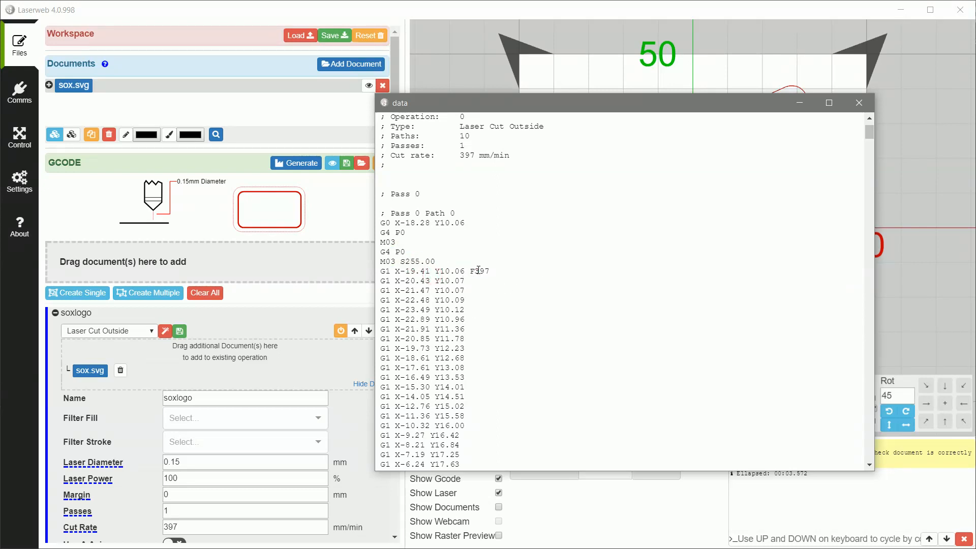
# Read through to the final G1 X0 Y0 line and close the data window
pyautogui.scroll(-3)
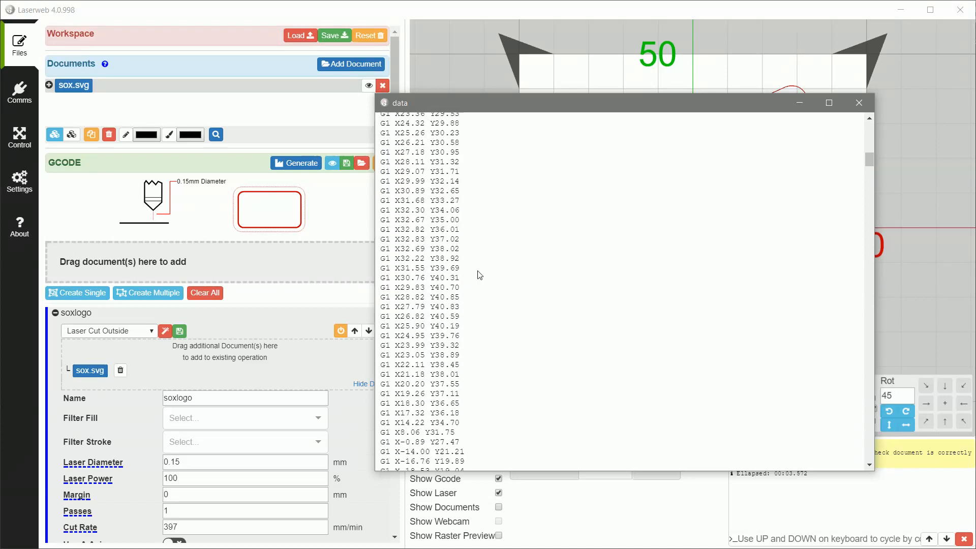
pyautogui.scroll(-3)
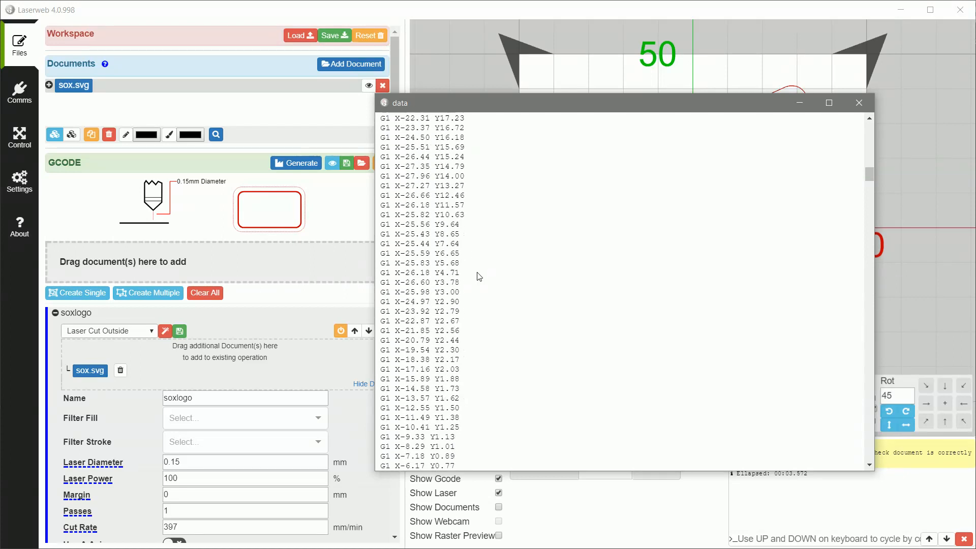
pyautogui.scroll(-3)
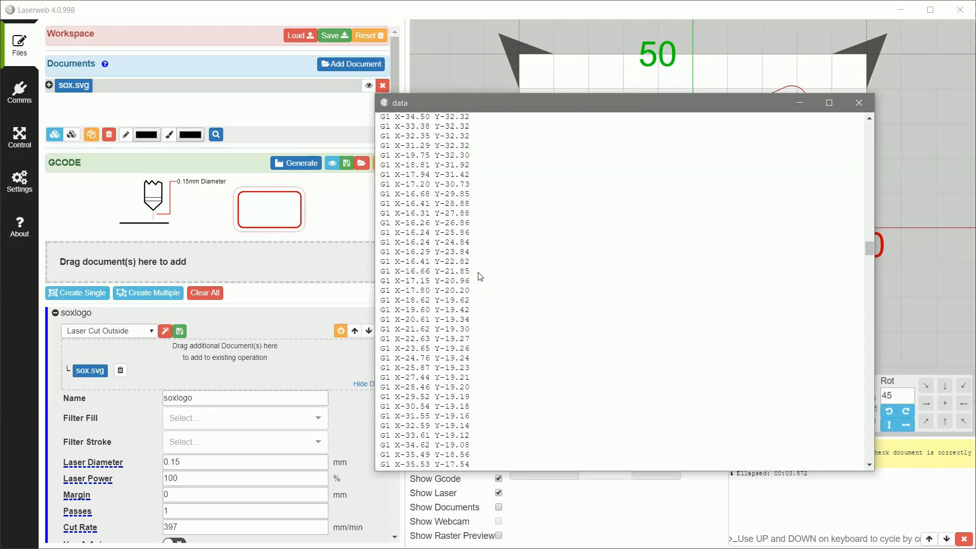
pyautogui.scroll(-3)
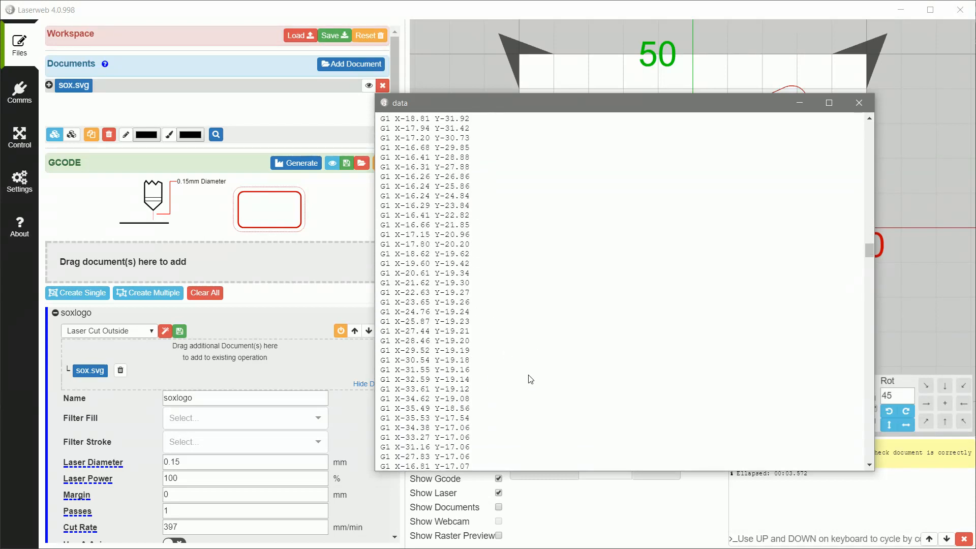
pyautogui.scroll(-3)
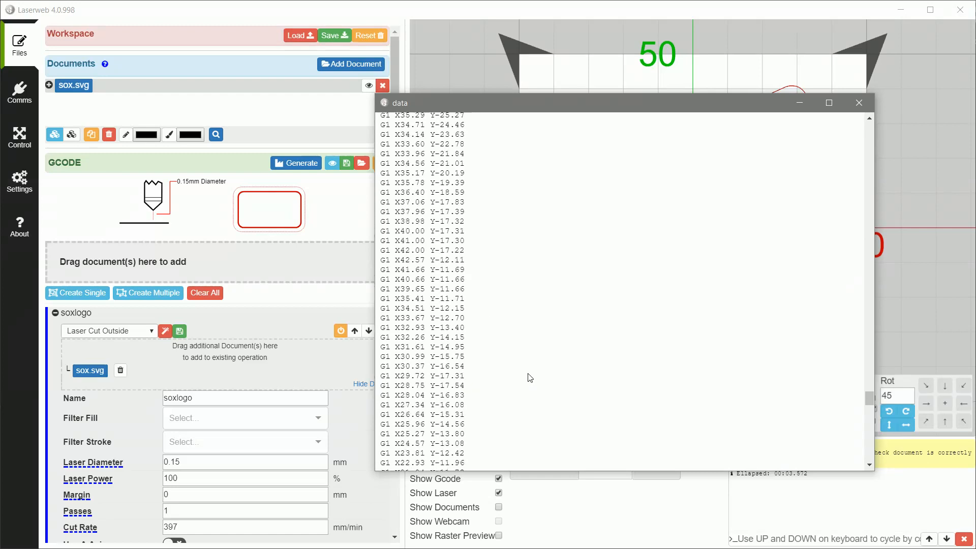
pyautogui.scroll(-3)
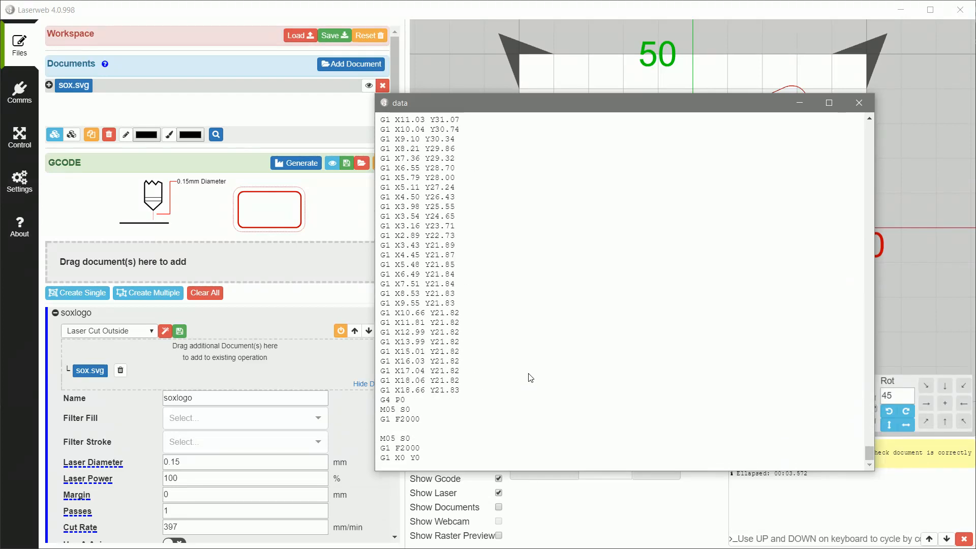
pyautogui.moveTo(521, 368)
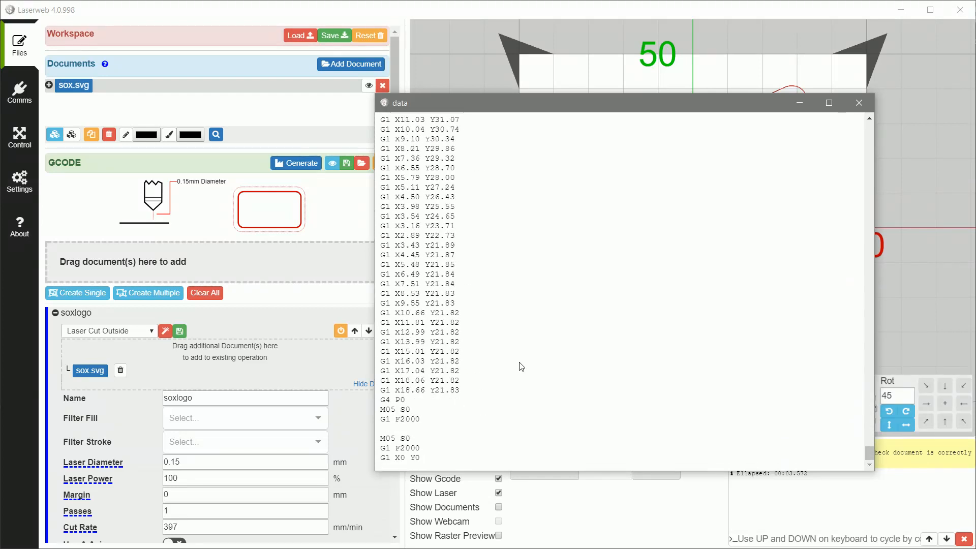
pyautogui.click(858, 103)
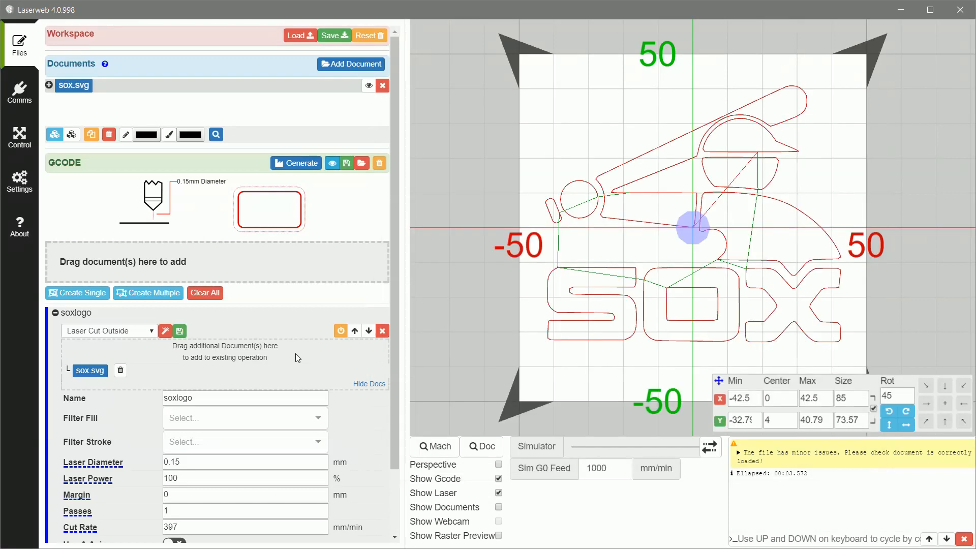
pyautogui.moveTo(342, 291)
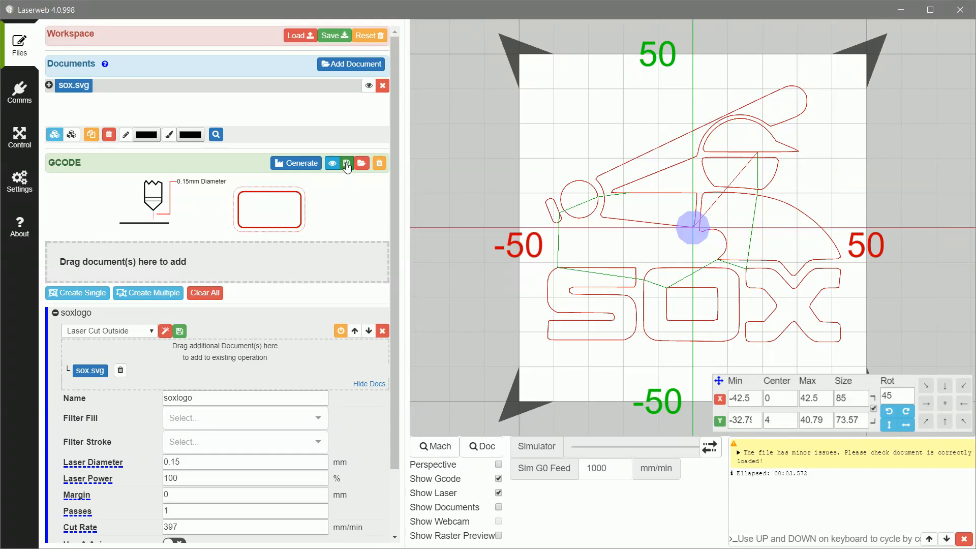
pyautogui.moveTo(345, 163)
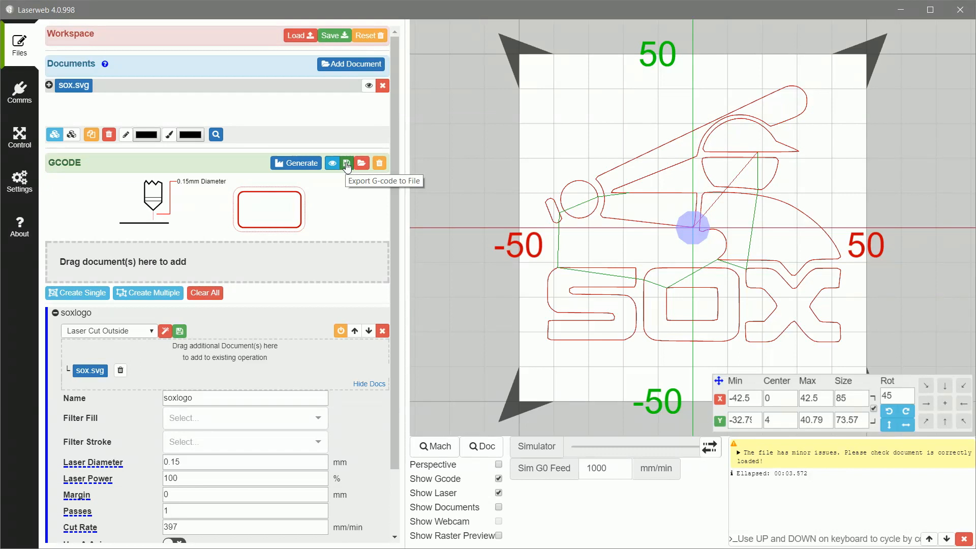
# Export the generated G-code as sox.gcode into the Dropbox > ~gcode > demo folder
pyautogui.click(347, 163)
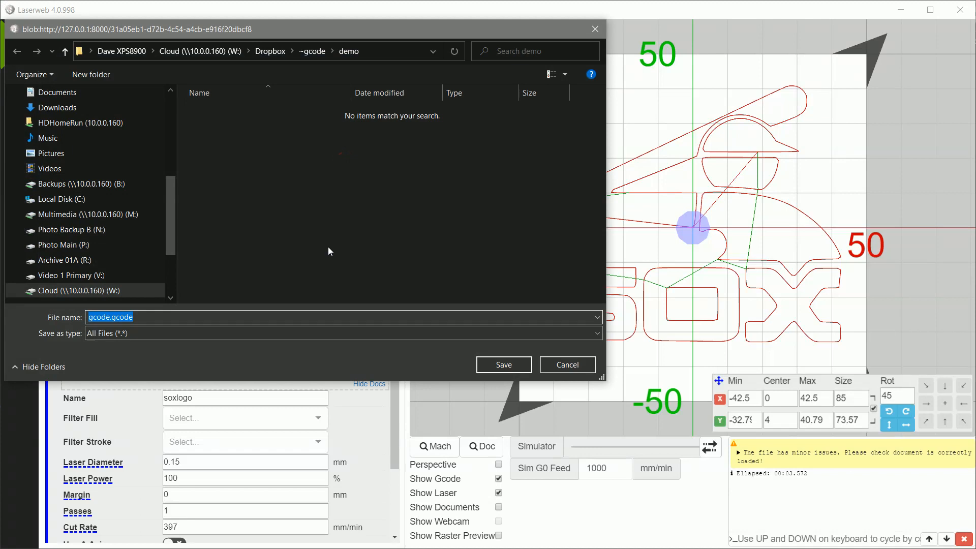
pyautogui.moveTo(168, 348)
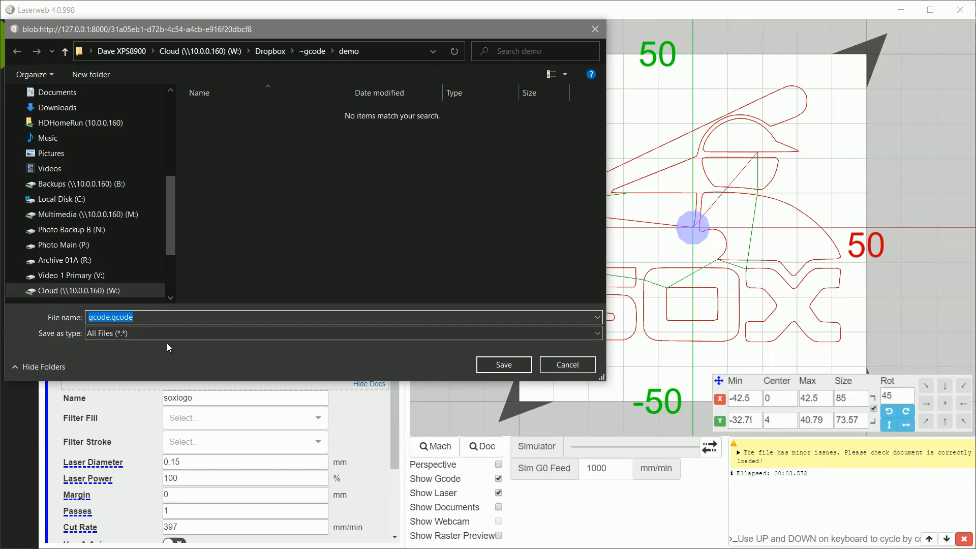
pyautogui.write('sox.gc')
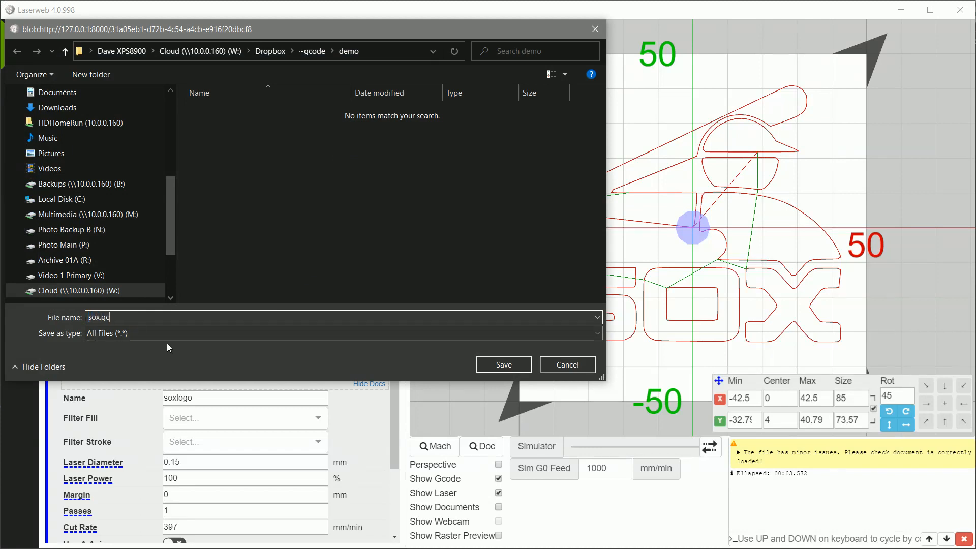
pyautogui.click(503, 364)
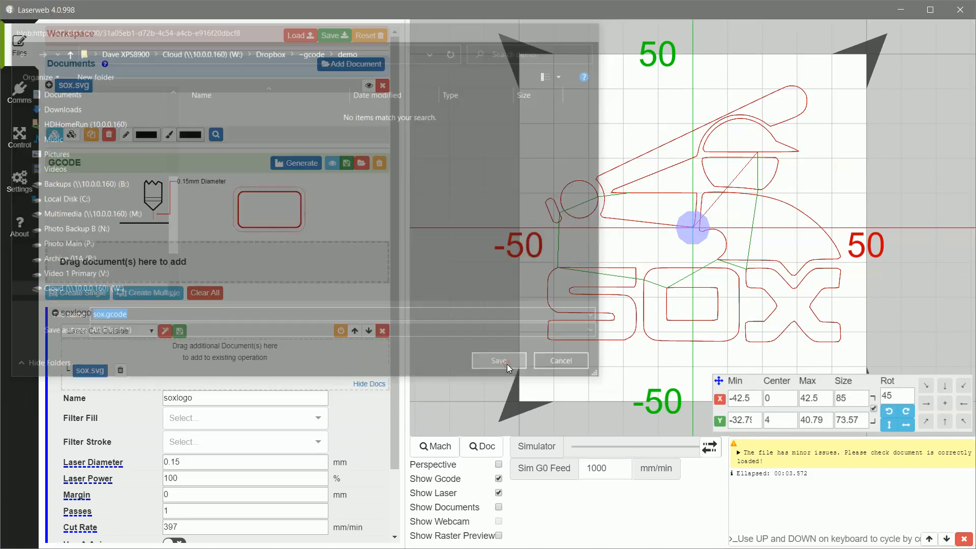
pyautogui.click(499, 360)
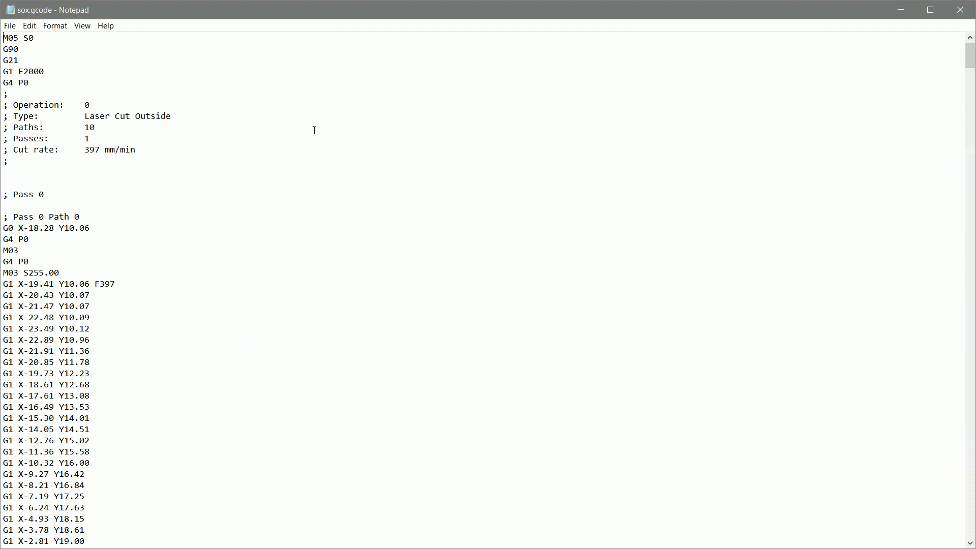
pyautogui.moveTo(117, 88)
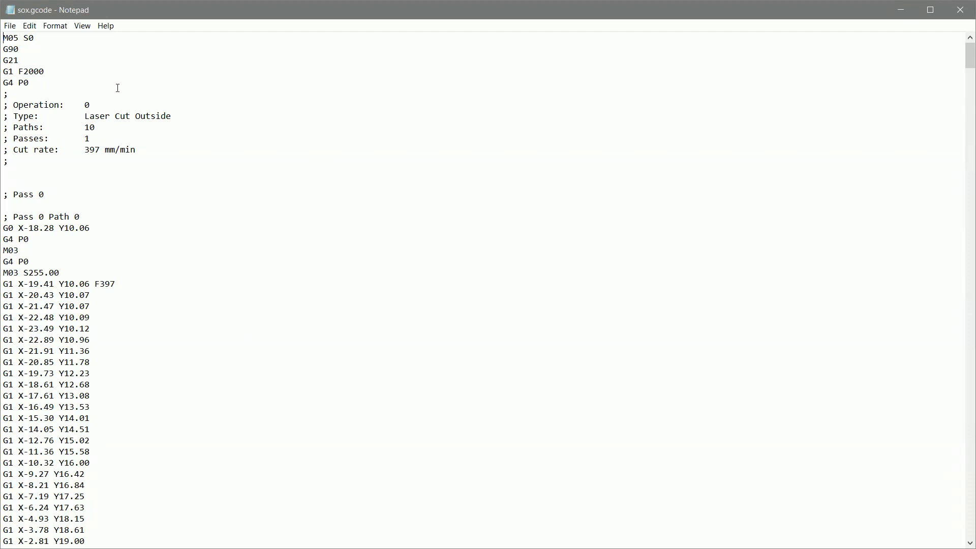
# Replace every G0 move in sox.gcode with G1 using Notepad's Replace All
pyautogui.scroll(-3)
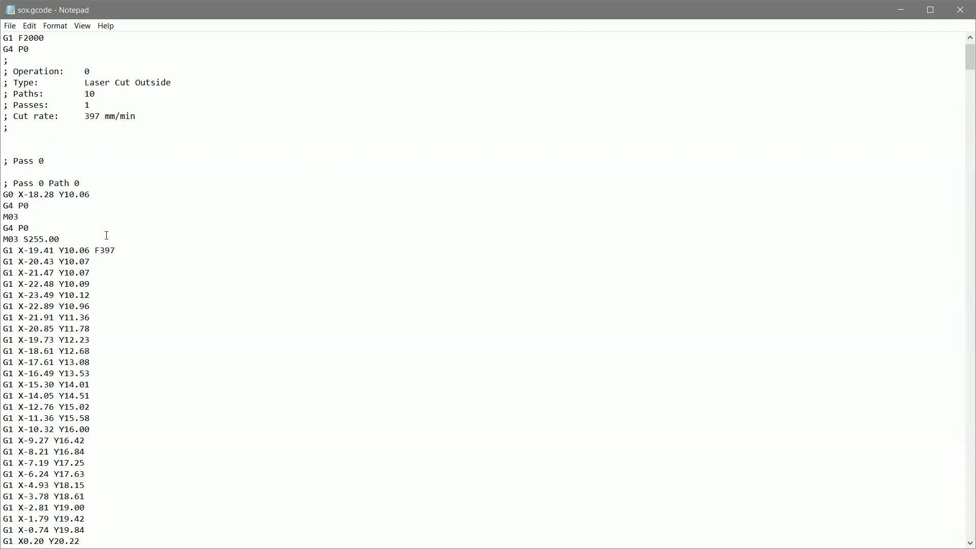
pyautogui.scroll(3)
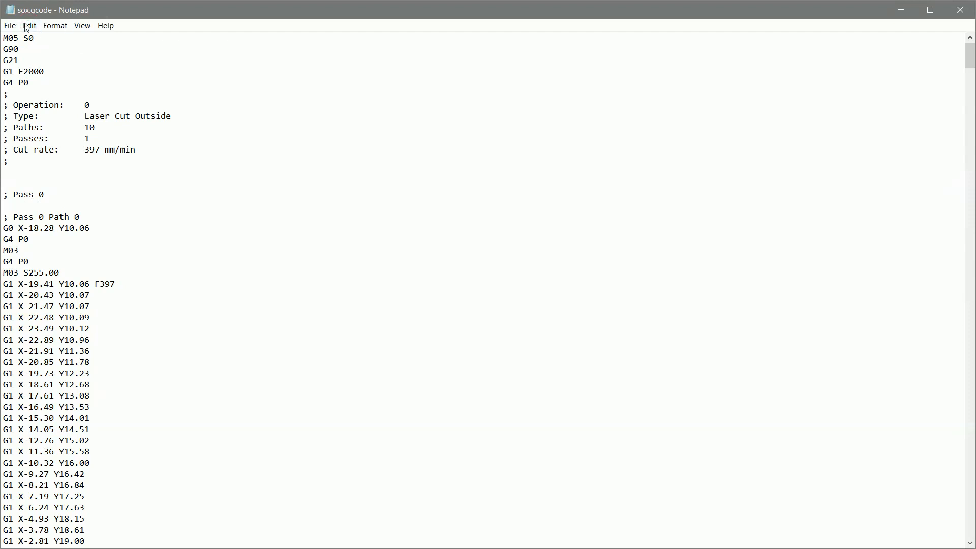
pyautogui.click(29, 25)
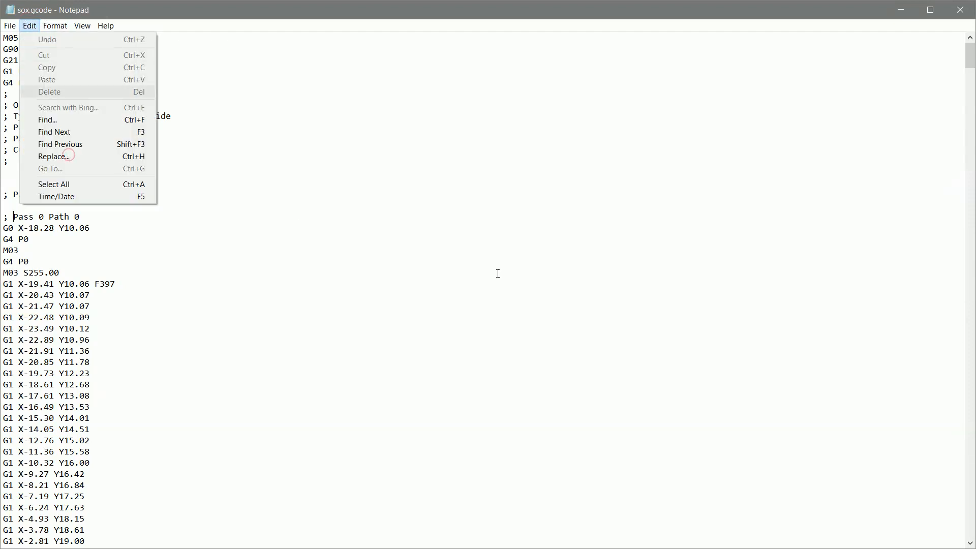
pyautogui.click(50, 157)
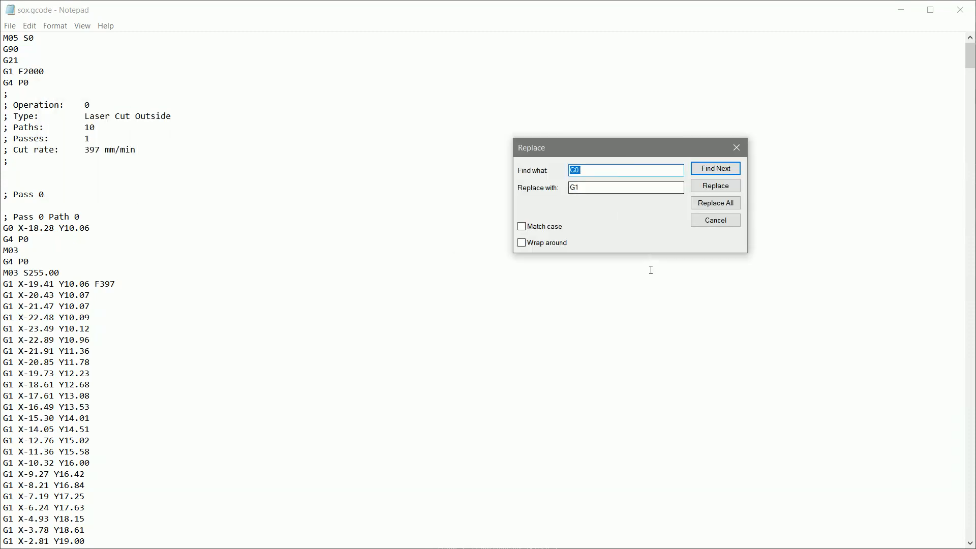
pyautogui.click(625, 187)
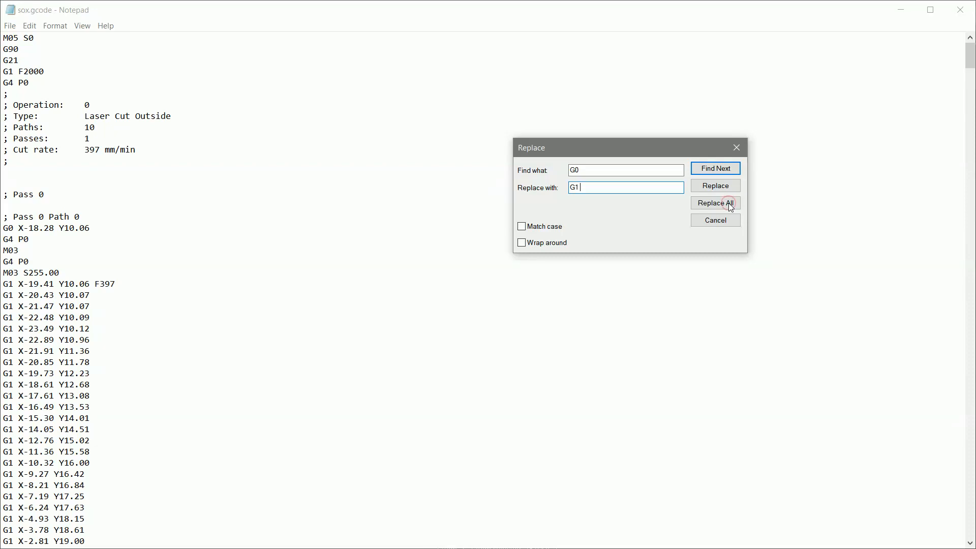
pyautogui.click(715, 204)
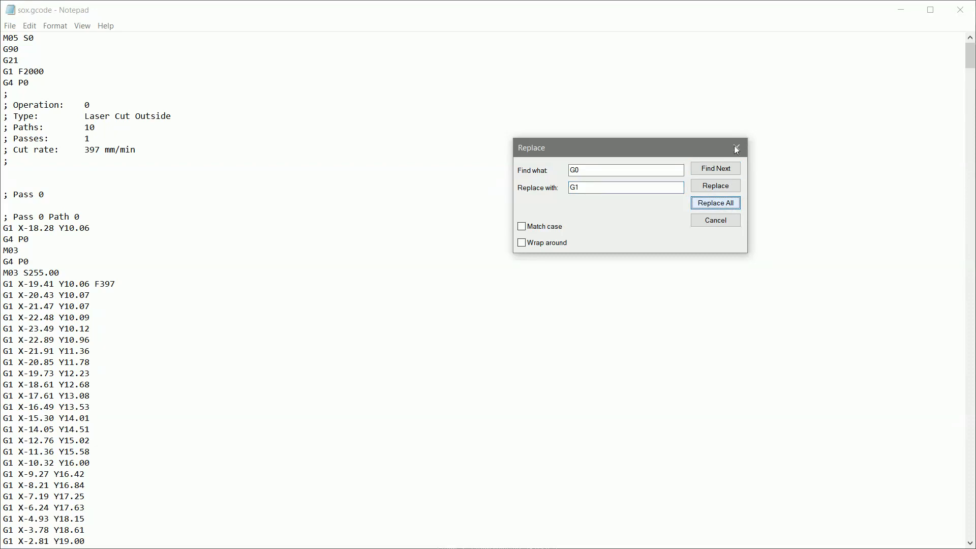
pyautogui.click(715, 204)
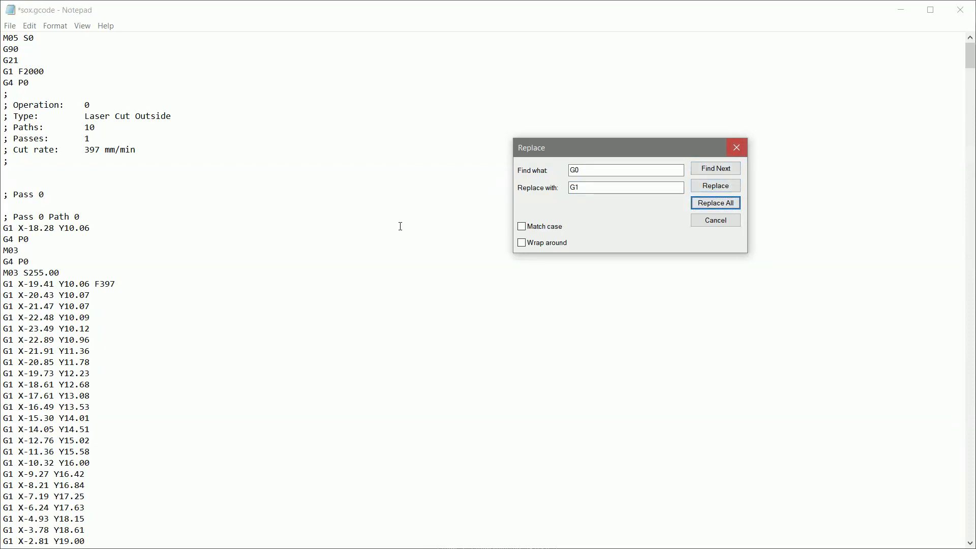
pyautogui.click(715, 219)
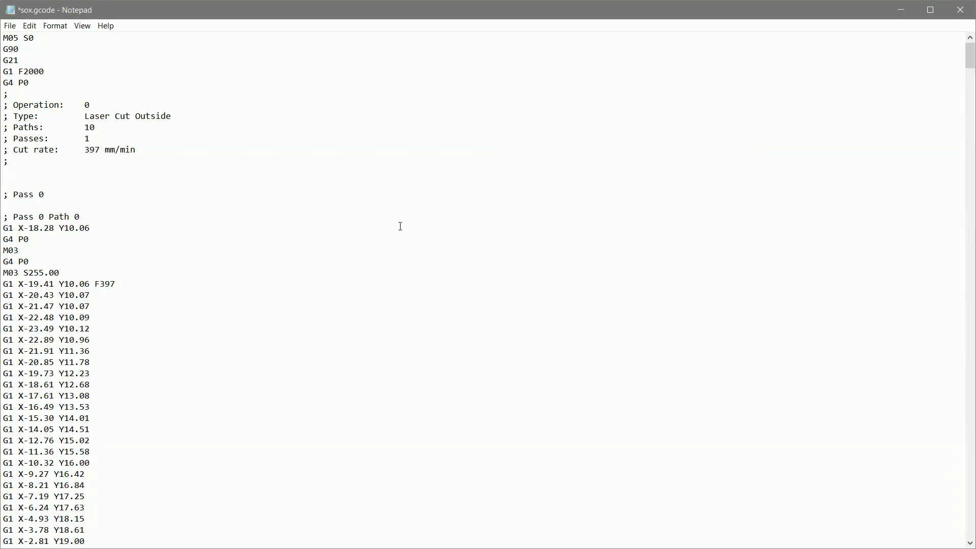
pyautogui.moveTo(60, 89)
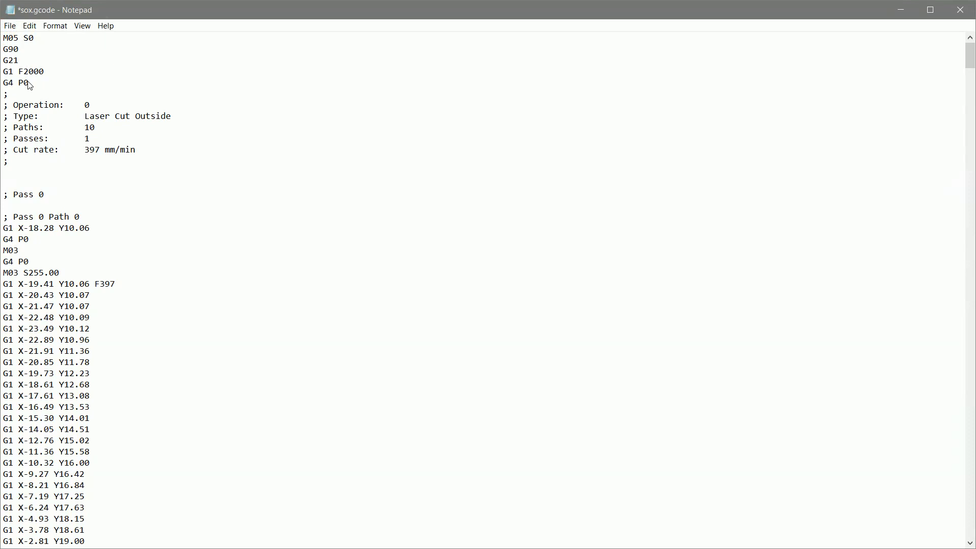
# Save the edited sox.gcode with Ctrl+S
pyautogui.press('ctrl+s')
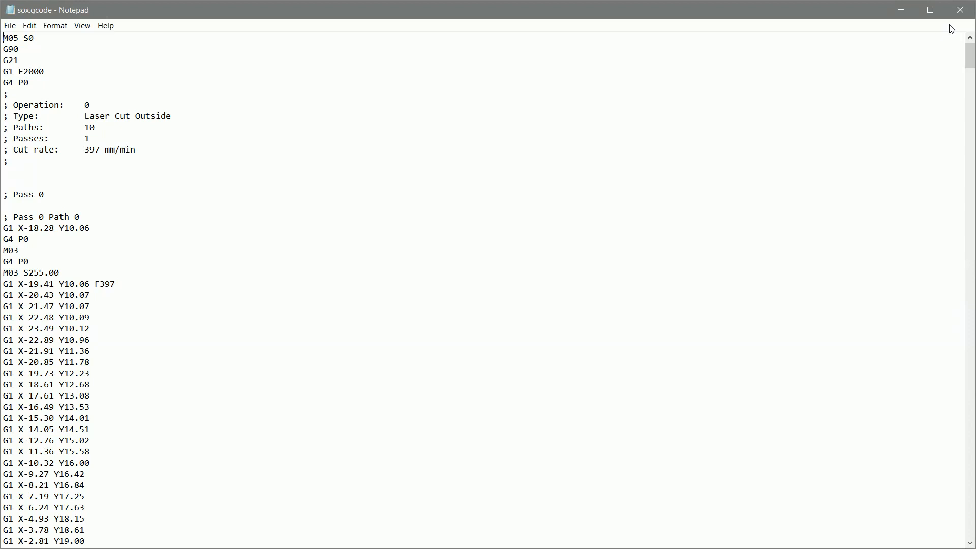
pyautogui.scroll(-3)
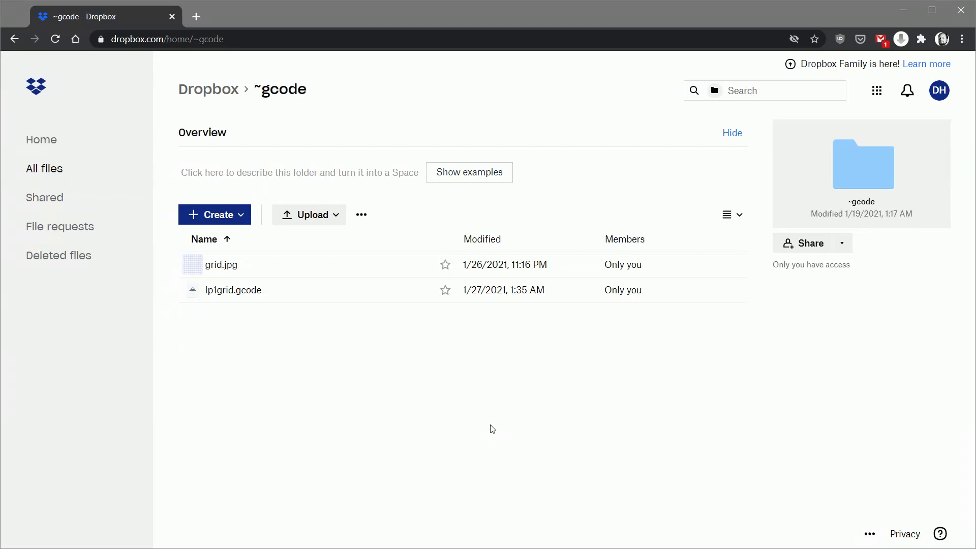
pyautogui.moveTo(301, 223)
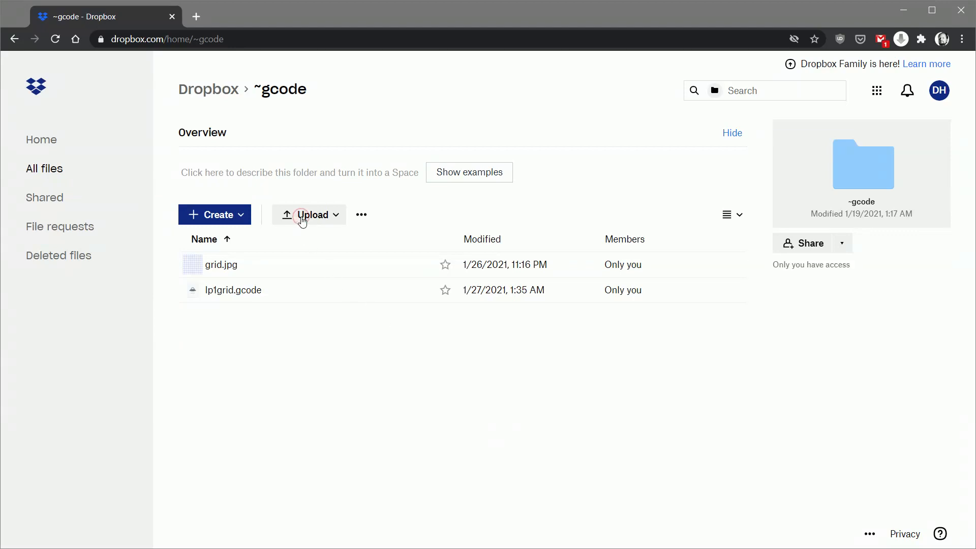
pyautogui.moveTo(312, 249)
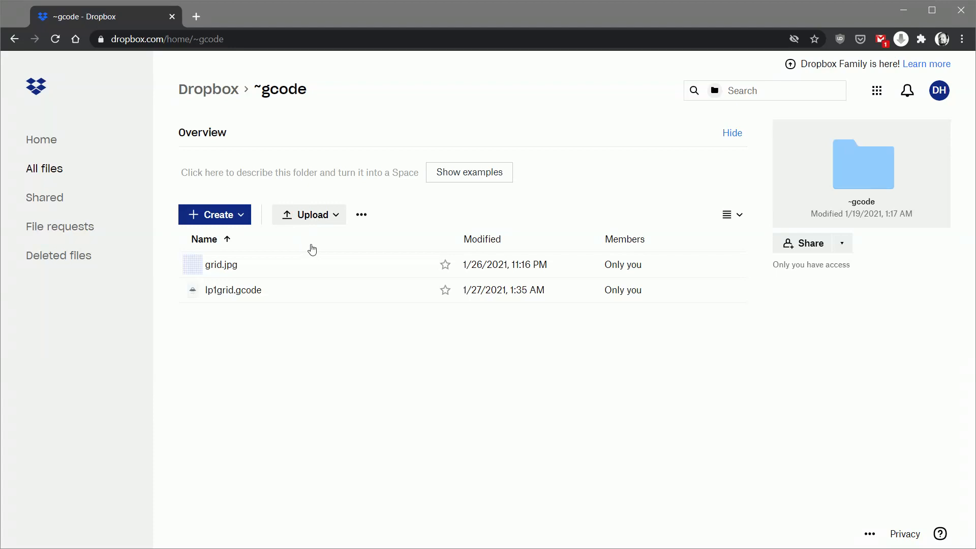
pyautogui.moveTo(242, 139)
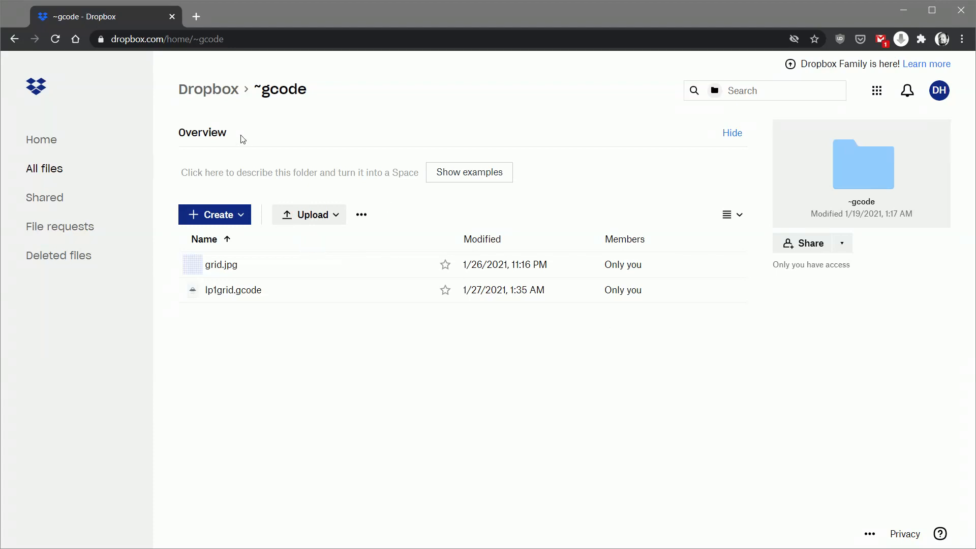
pyautogui.moveTo(211, 99)
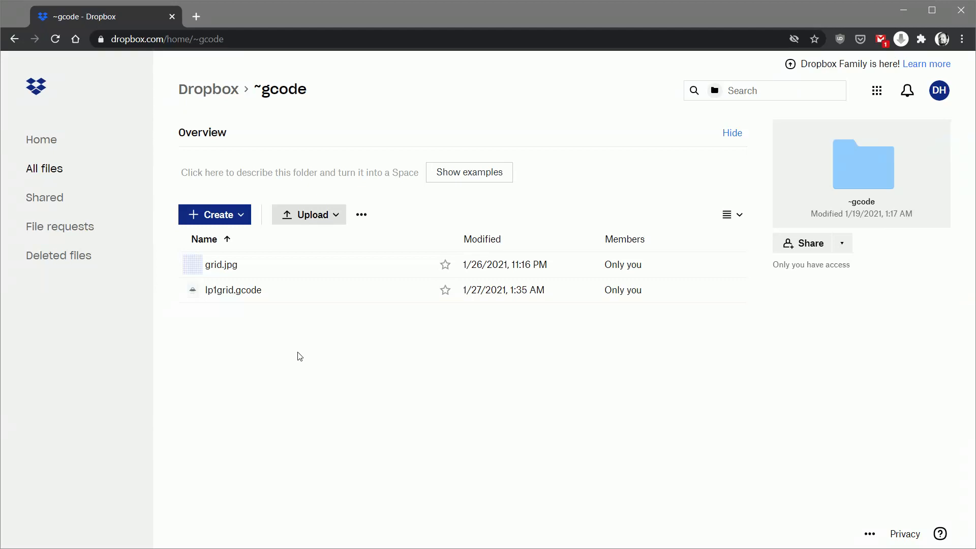
# Upload sox.gcode from the computer into the Dropbox ~gcode folder
pyautogui.click(310, 214)
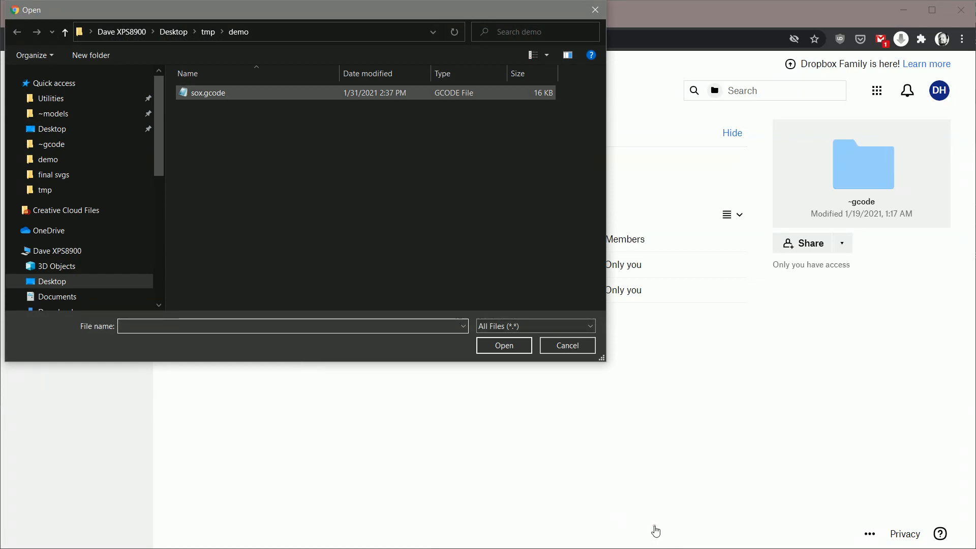
pyautogui.moveTo(208, 92)
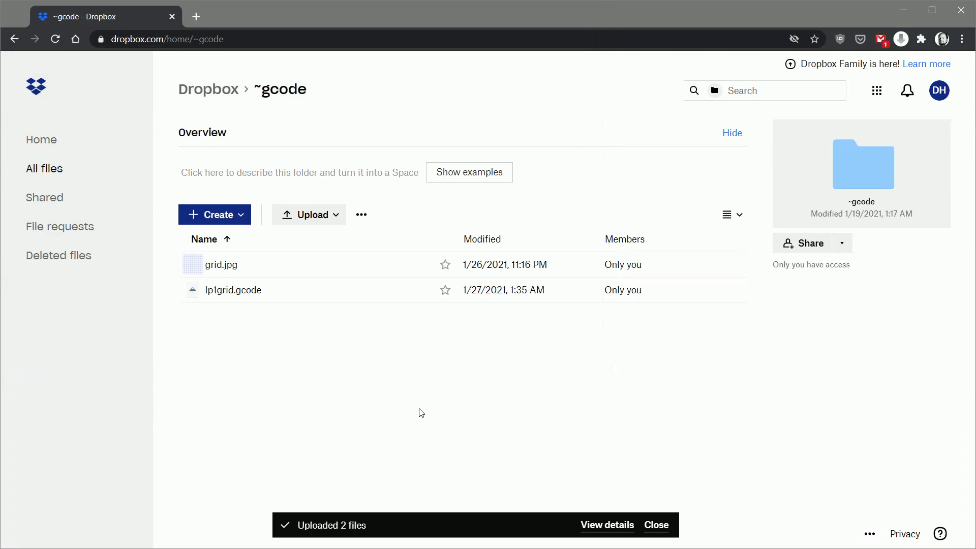
pyautogui.click(166, 315)
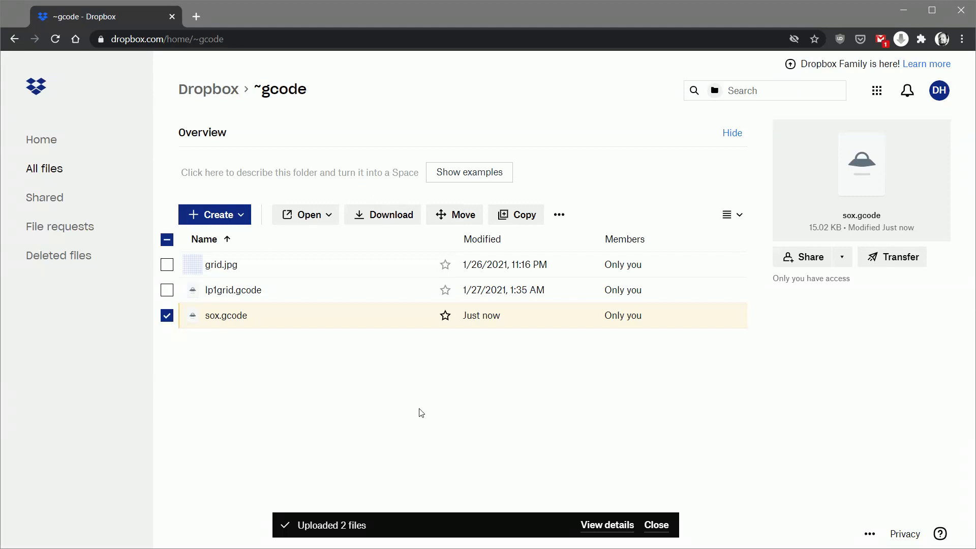
pyautogui.click(656, 525)
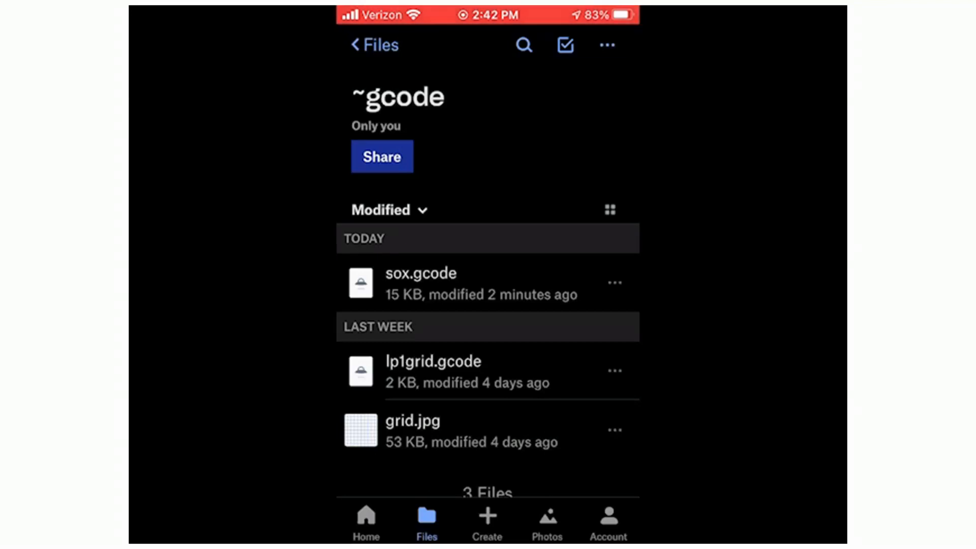
# Export sox.gcode from Dropbox to On My iPhone > 激光啄木鸟 > Matarialgcode
pyautogui.click(614, 281)
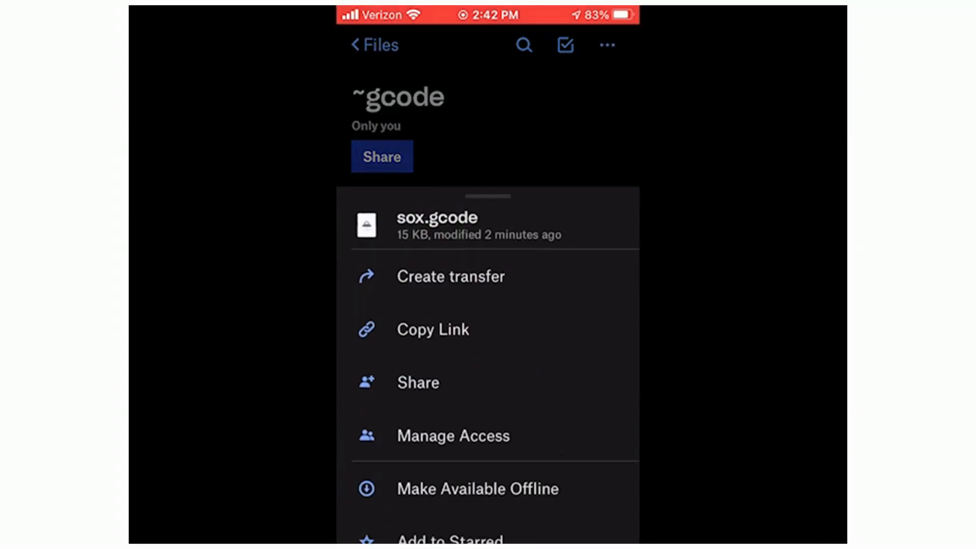
pyautogui.scroll(3)
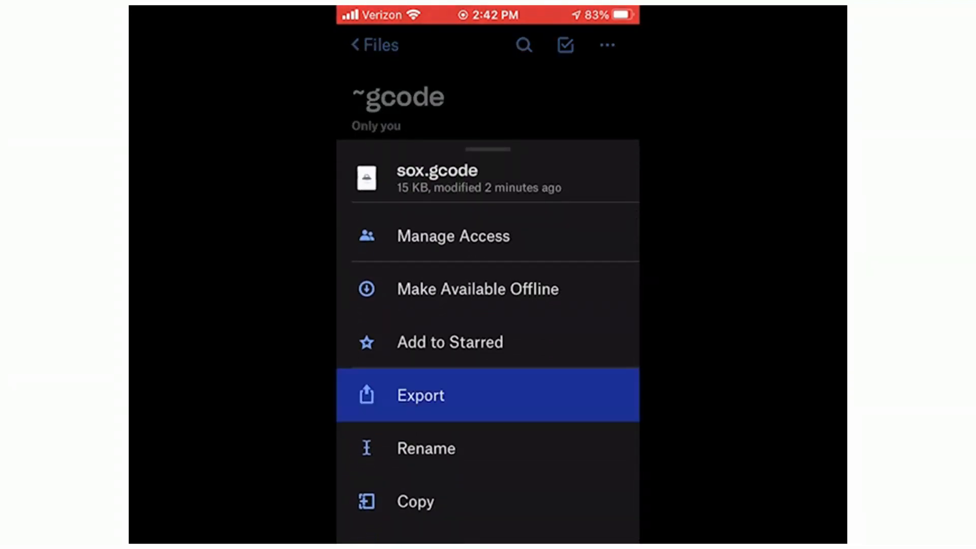
pyautogui.click(421, 395)
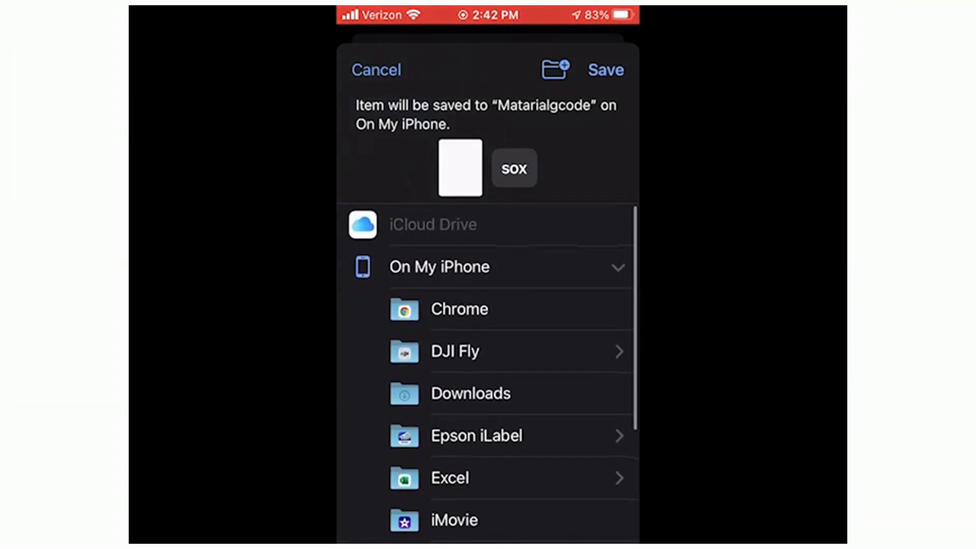
pyautogui.scroll(-3)
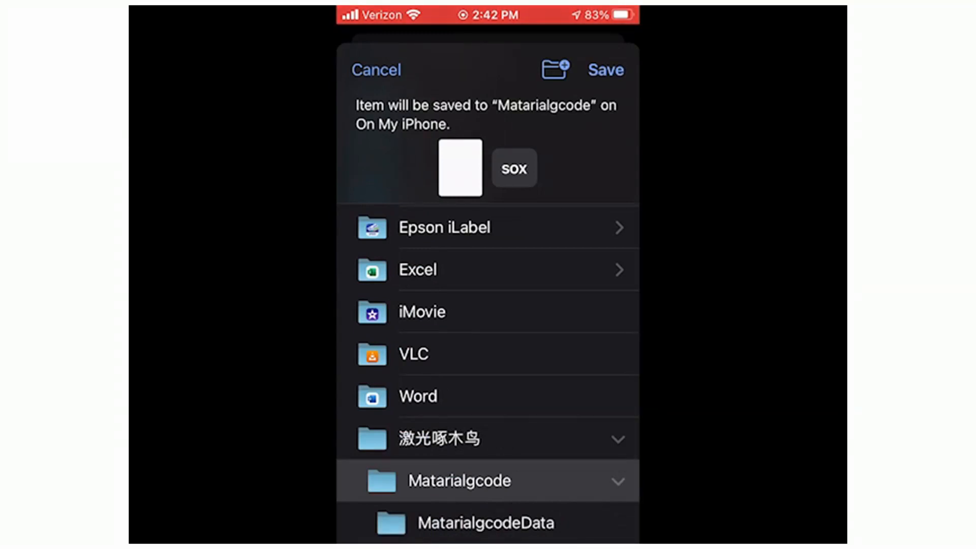
pyautogui.click(604, 70)
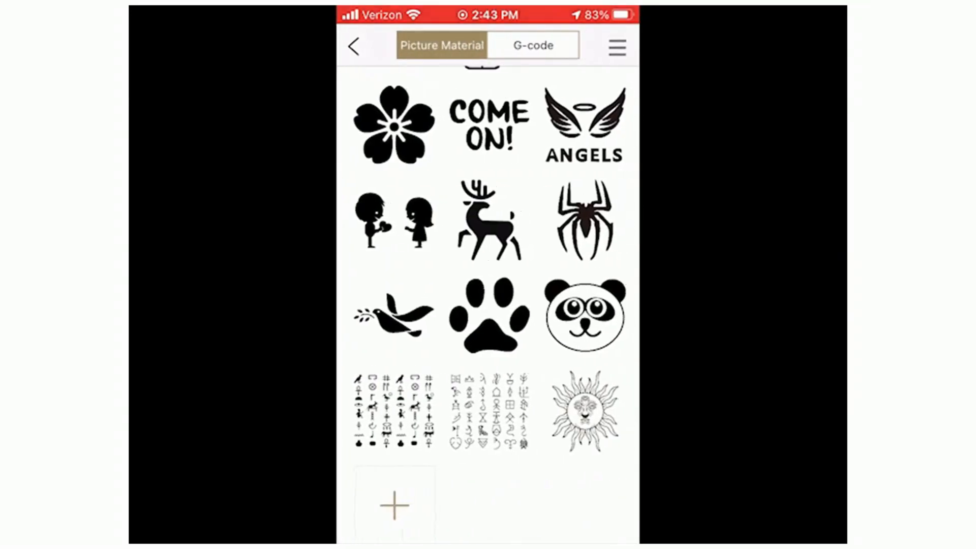
# Load sox.gcode from the G-code list and start its preview after confirming the password
pyautogui.click(532, 45)
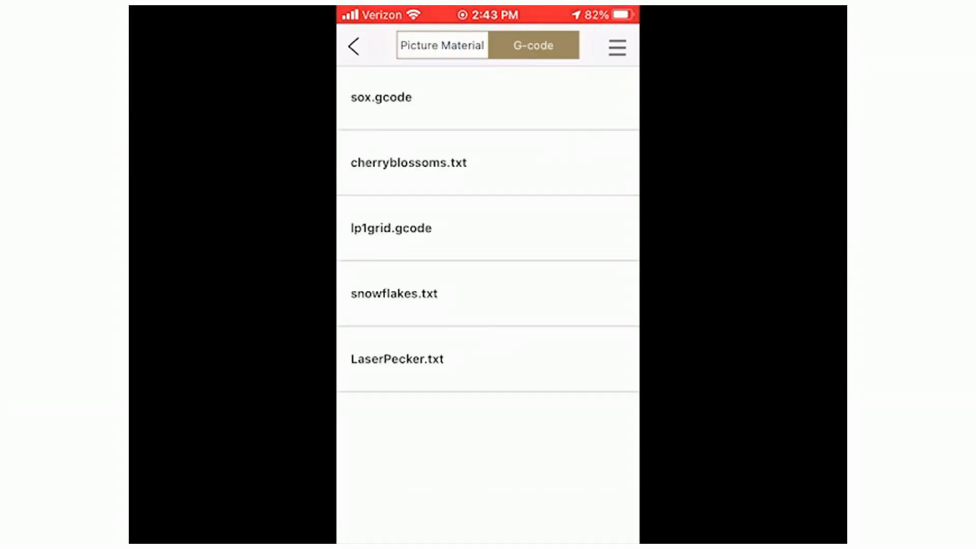
pyautogui.click(380, 96)
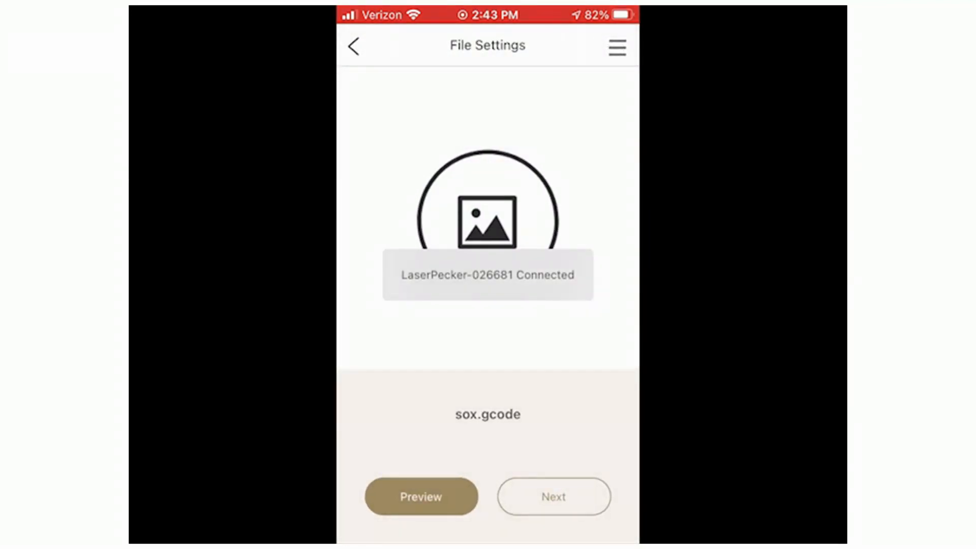
pyautogui.click(553, 496)
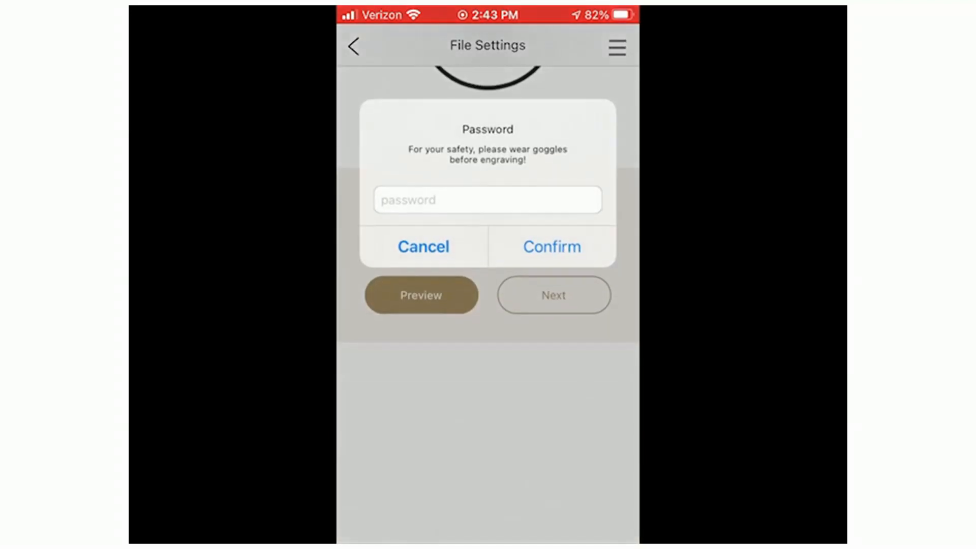
pyautogui.click(487, 200)
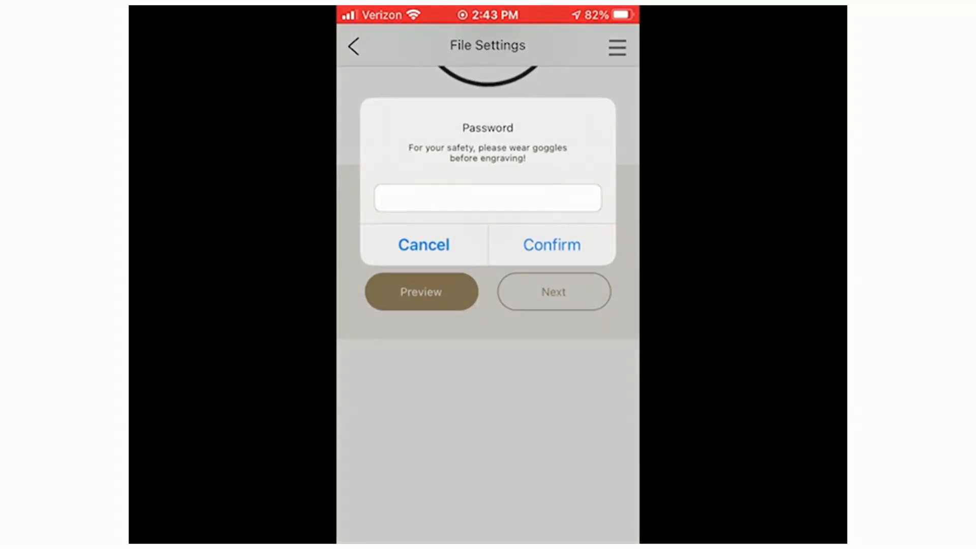
pyautogui.click(550, 244)
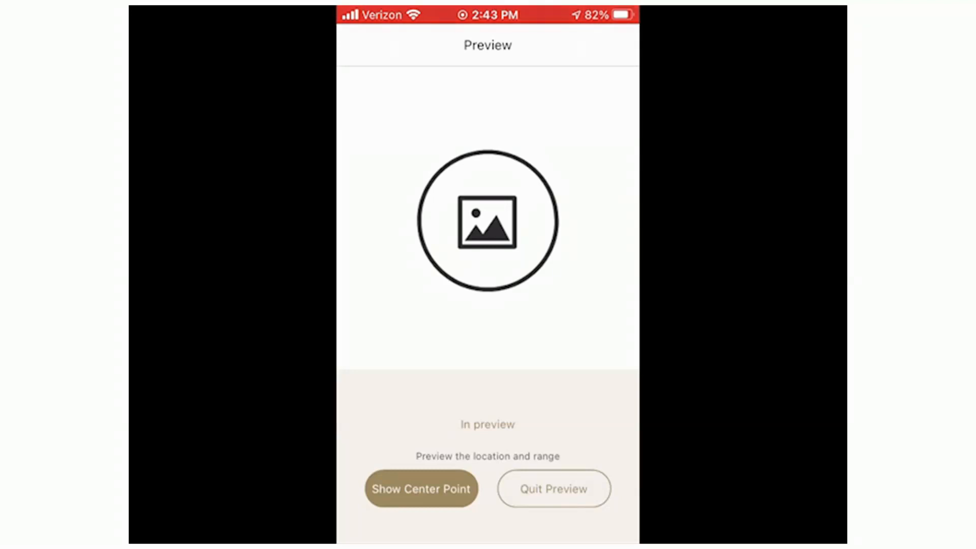
# Quit the running preview and start the location preview of sox.gcode again
pyautogui.click(552, 490)
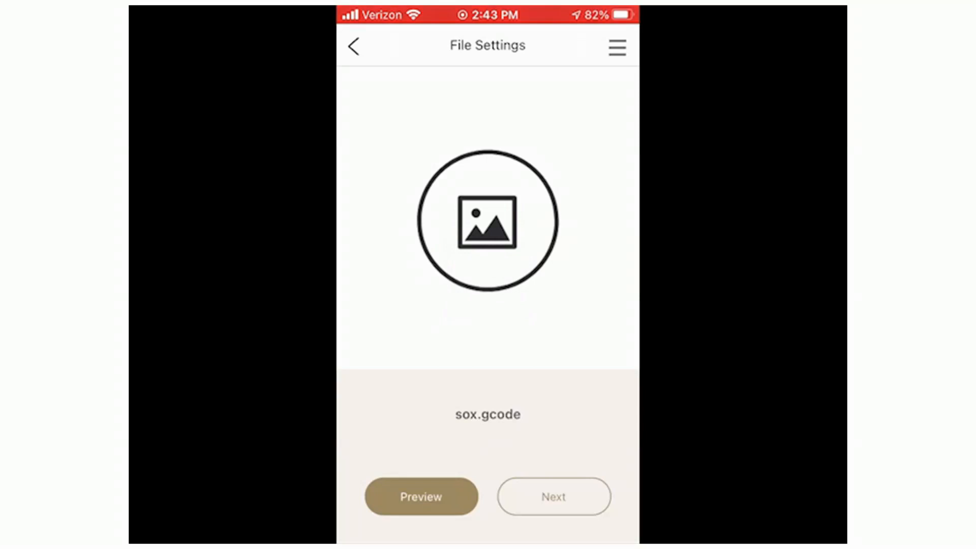
pyautogui.click(421, 496)
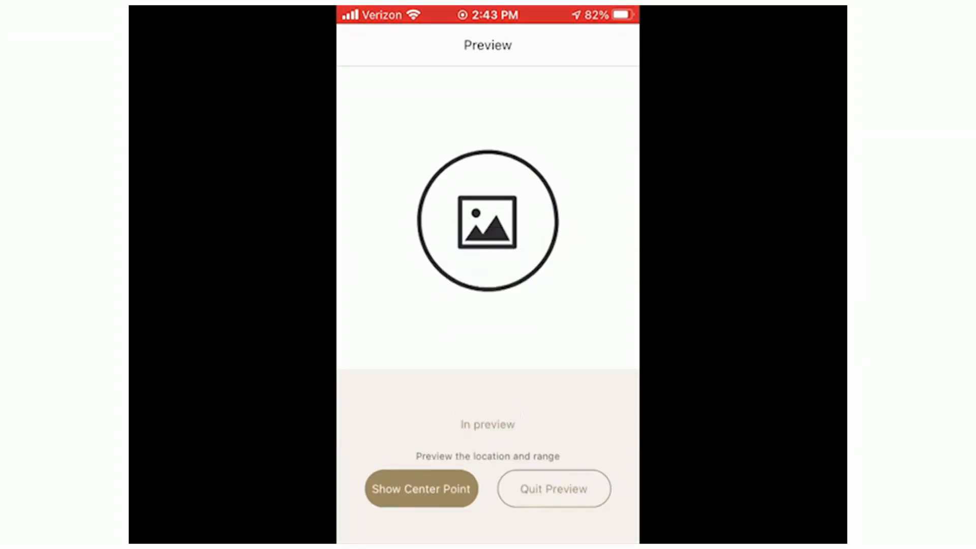